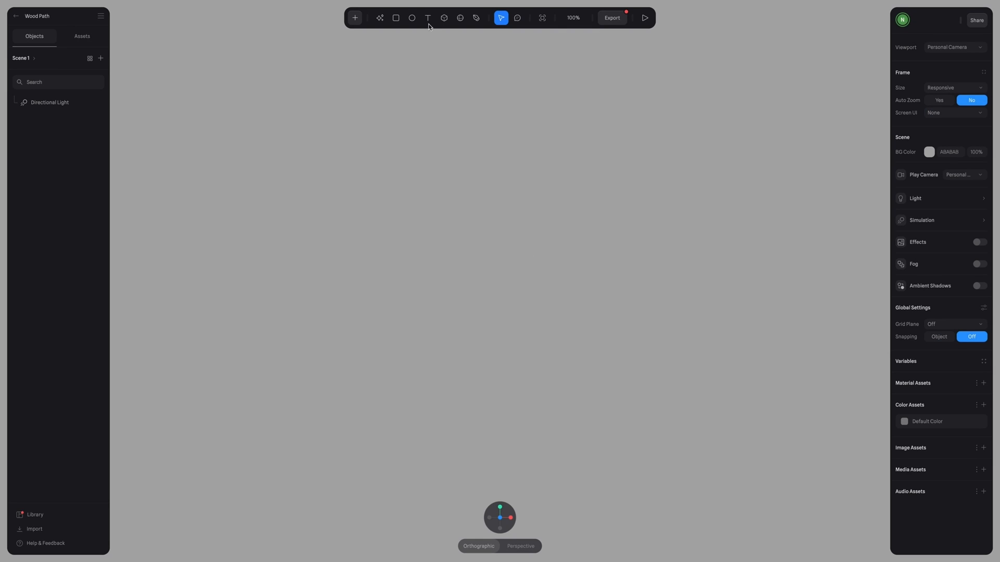
# Step: Add a 'wood' text object and set its font size to 500
pyautogui.click(427, 16)
pyautogui.write('wood')
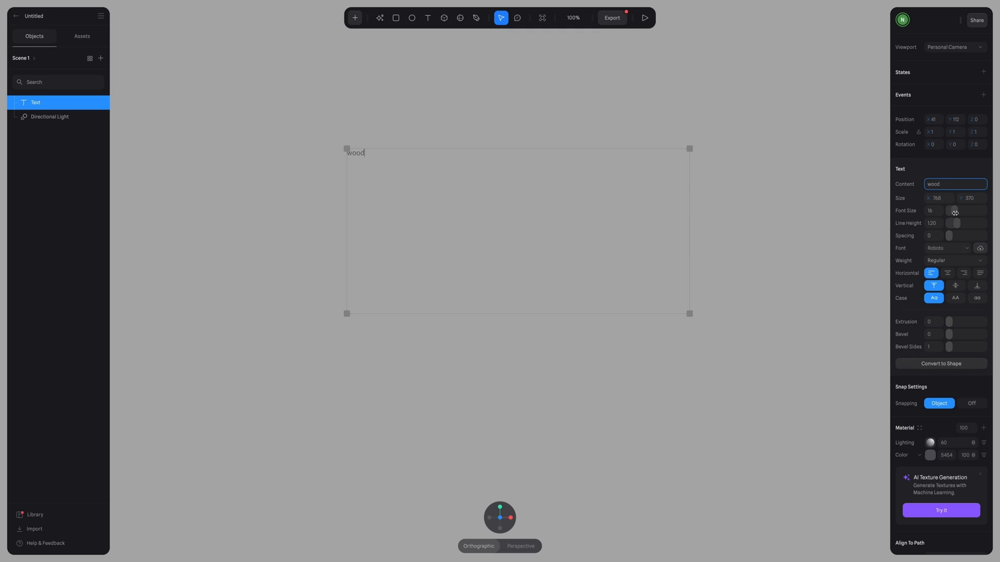
pyautogui.moveTo(955, 211); pyautogui.dragTo(987, 211)
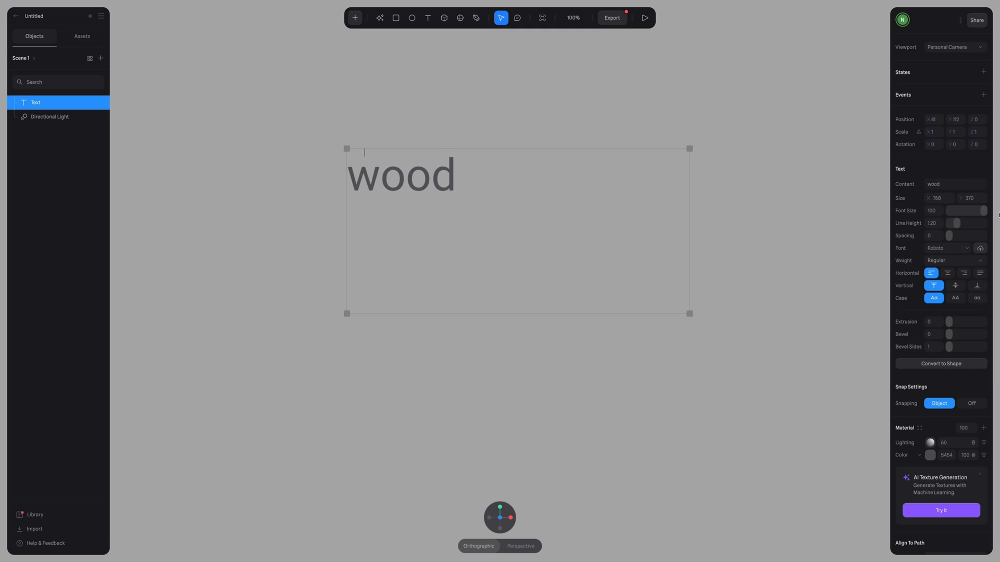
pyautogui.click(932, 211)
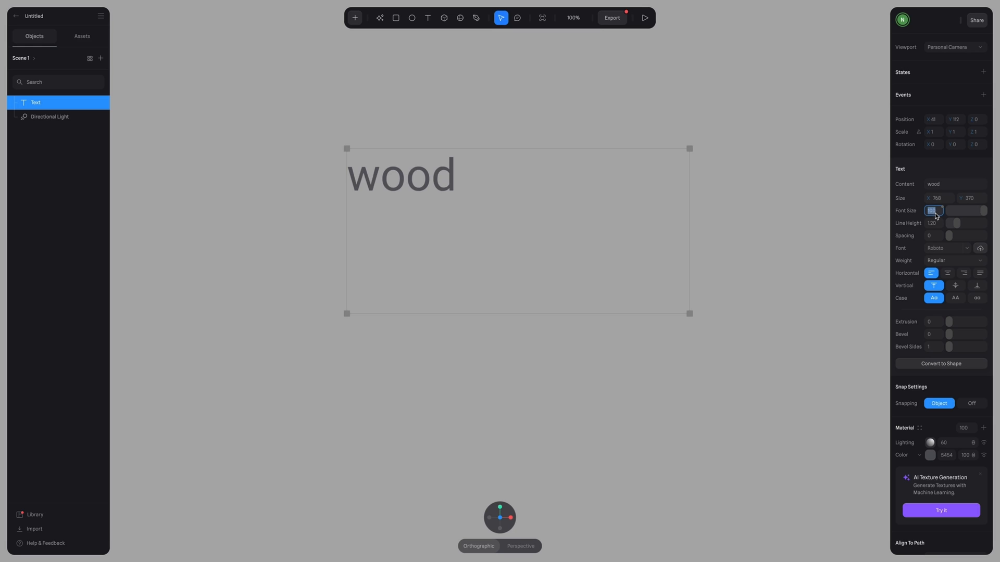
pyautogui.write('500')
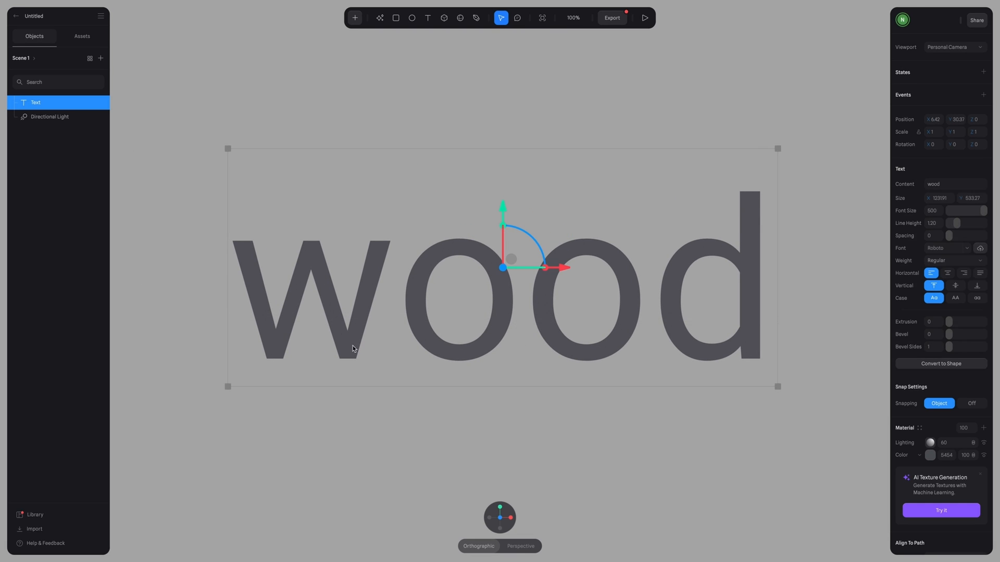
# Step: Change the text's font to the cursive Sacramento
pyautogui.click(952, 248)
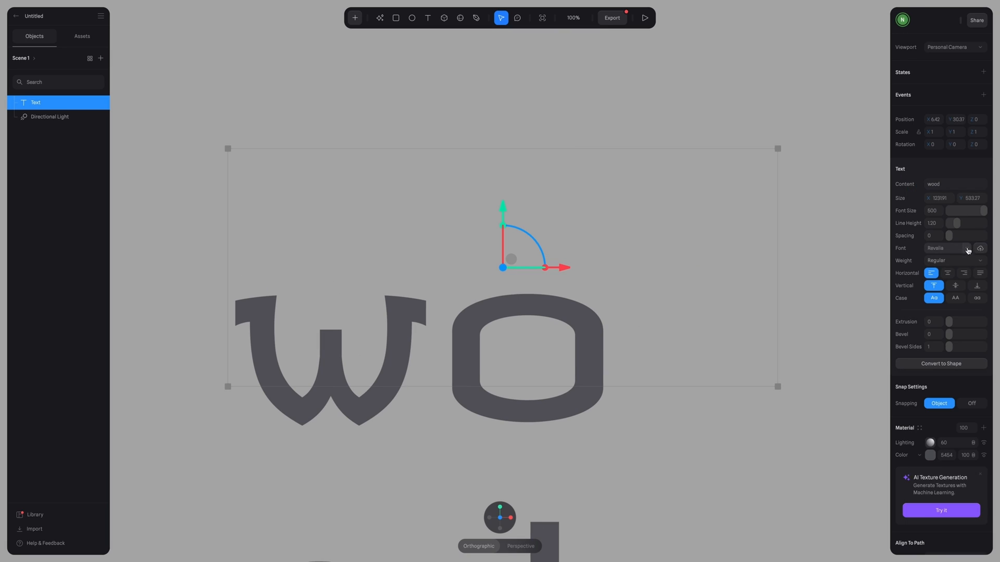
pyautogui.click(949, 248)
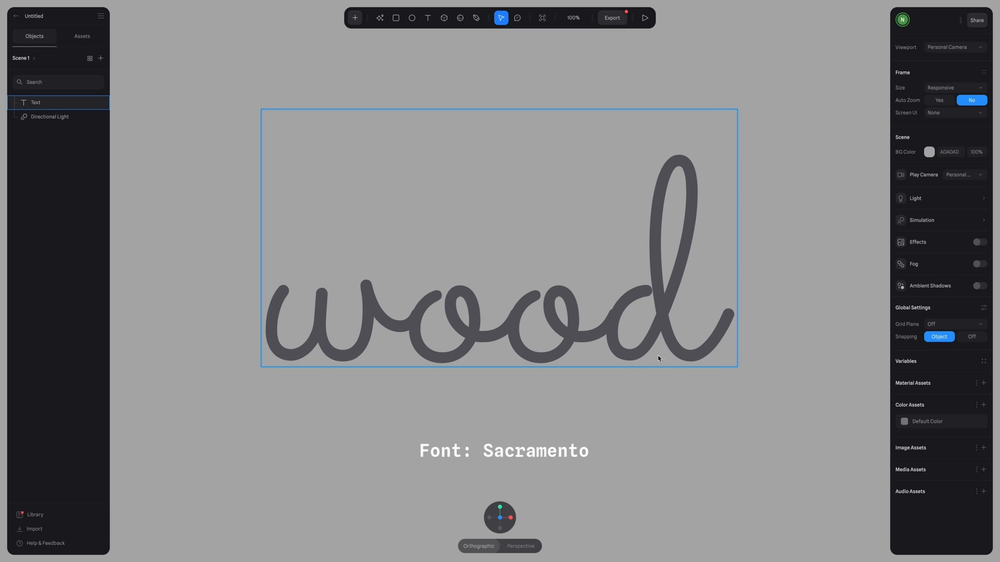
# Step: Select the wood text layer and lock it as a faint tracing guide
pyautogui.click(36, 102)
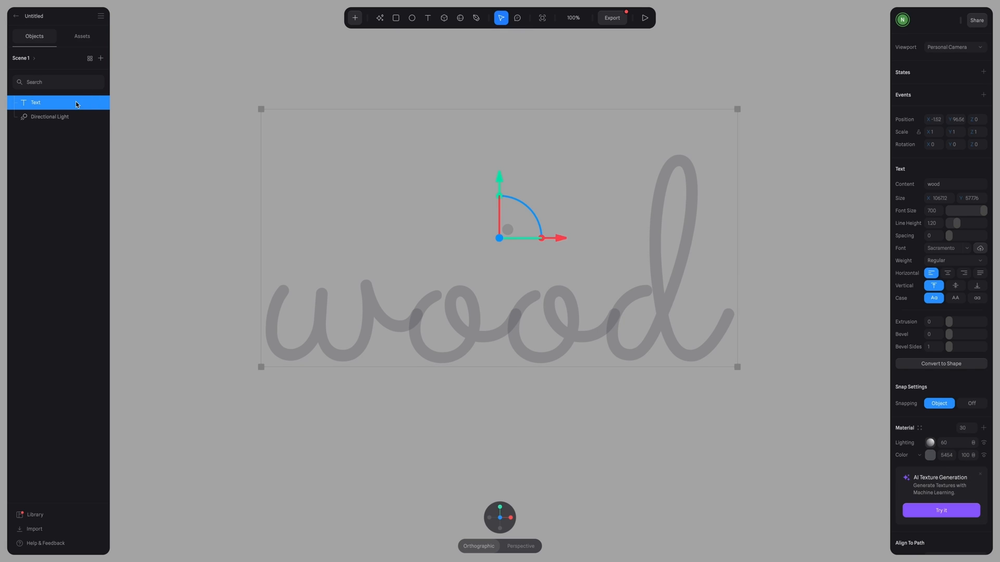
pyautogui.moveTo(81, 106)
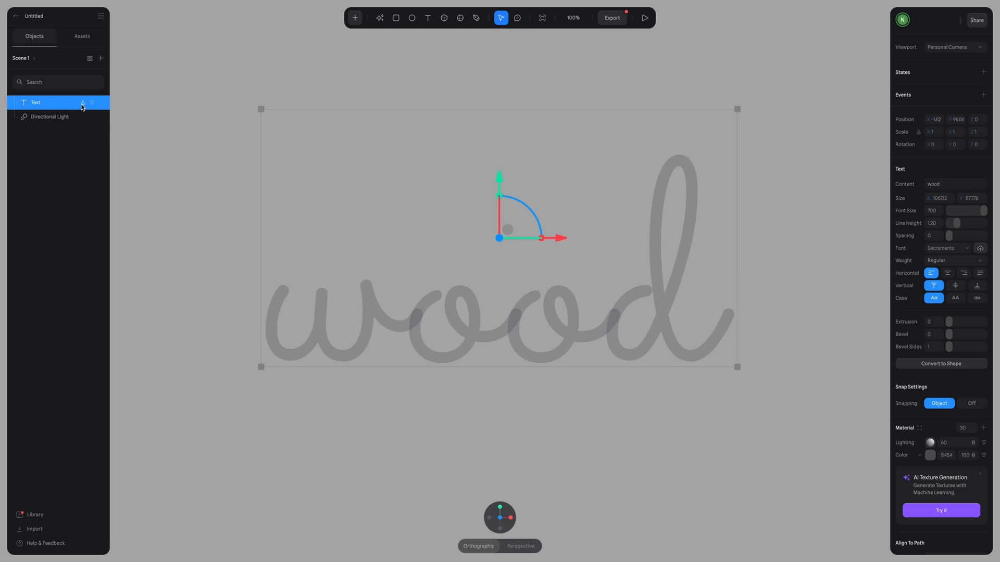
pyautogui.click(531, 359)
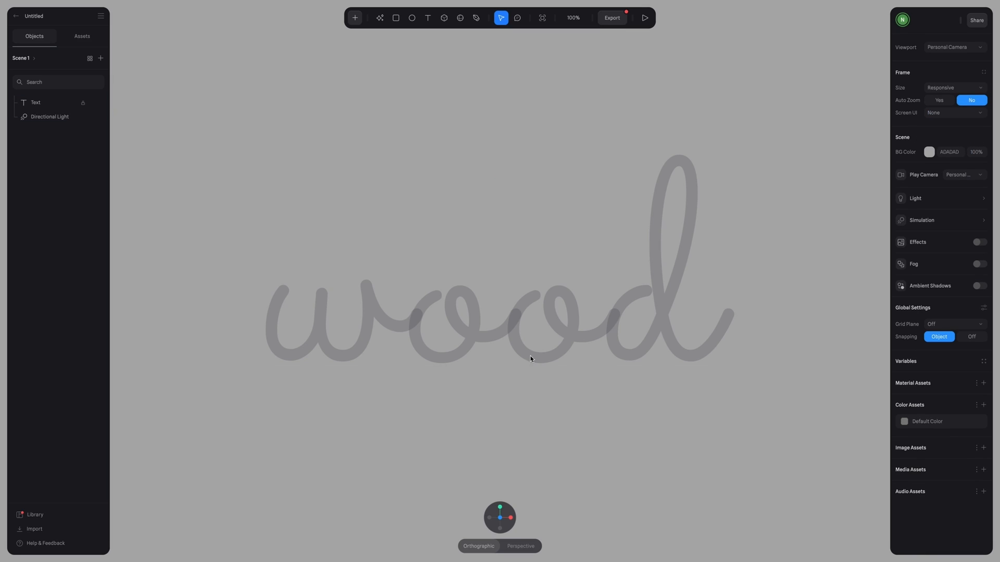
pyautogui.moveTo(595, 236)
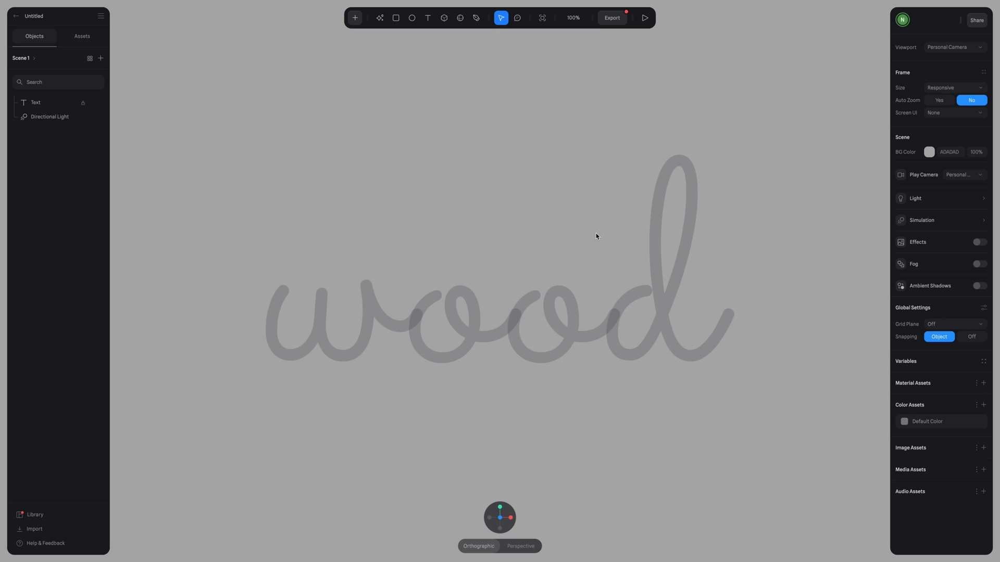
pyautogui.moveTo(518, 61)
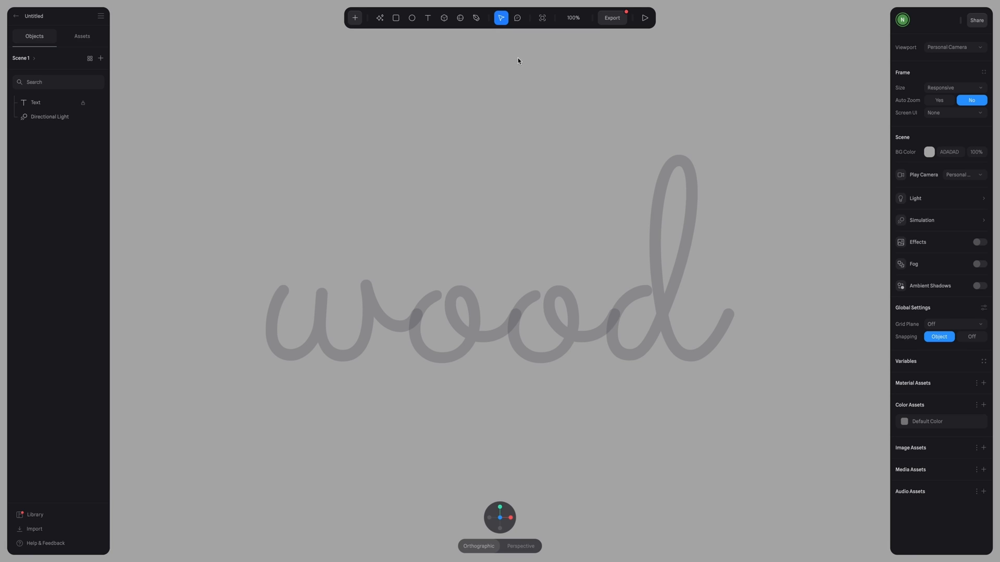
# Step: Add a new Path, draw its first stroke down the w, and thin the extrusion size
pyautogui.click(354, 16)
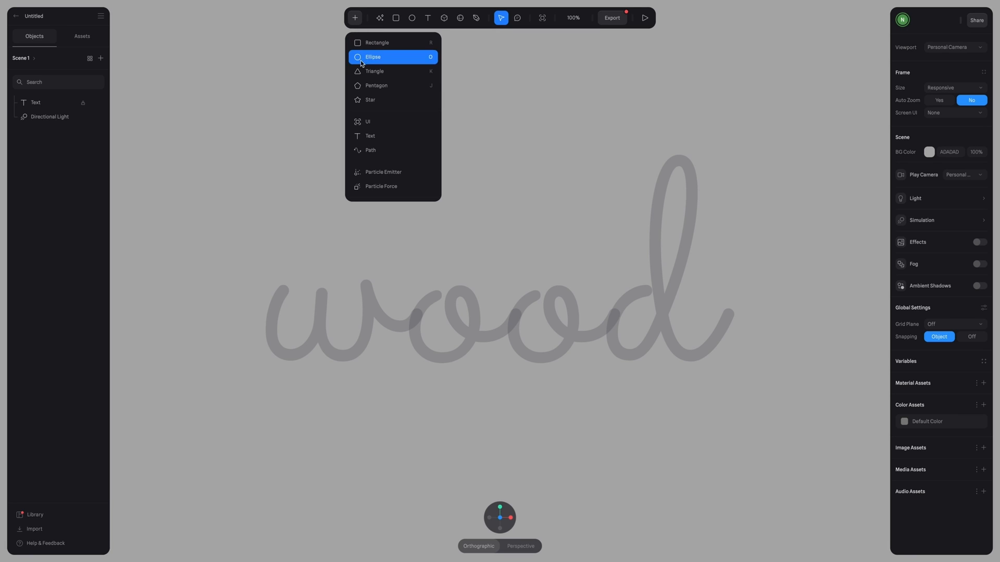
pyautogui.moveTo(370, 150)
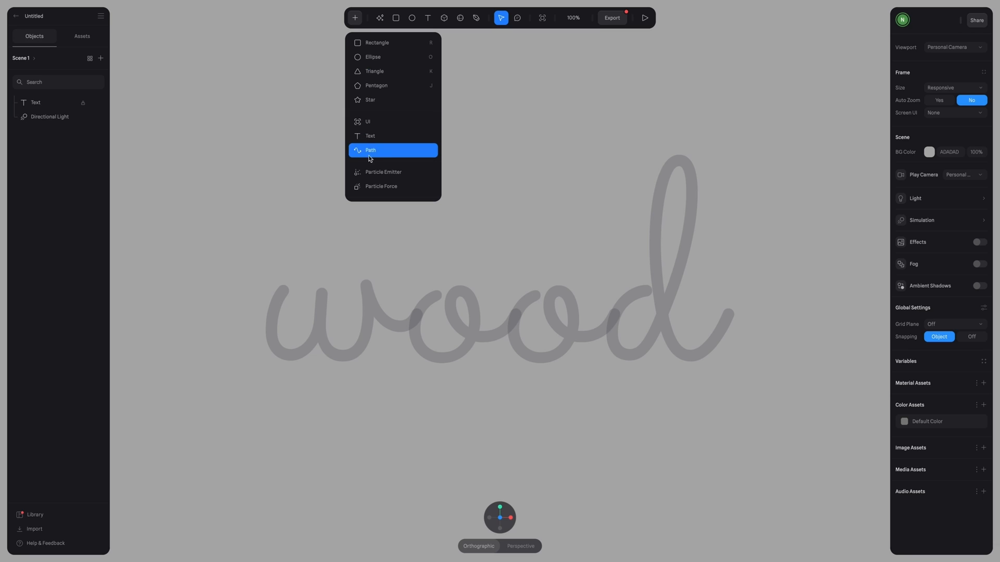
pyautogui.click(371, 150)
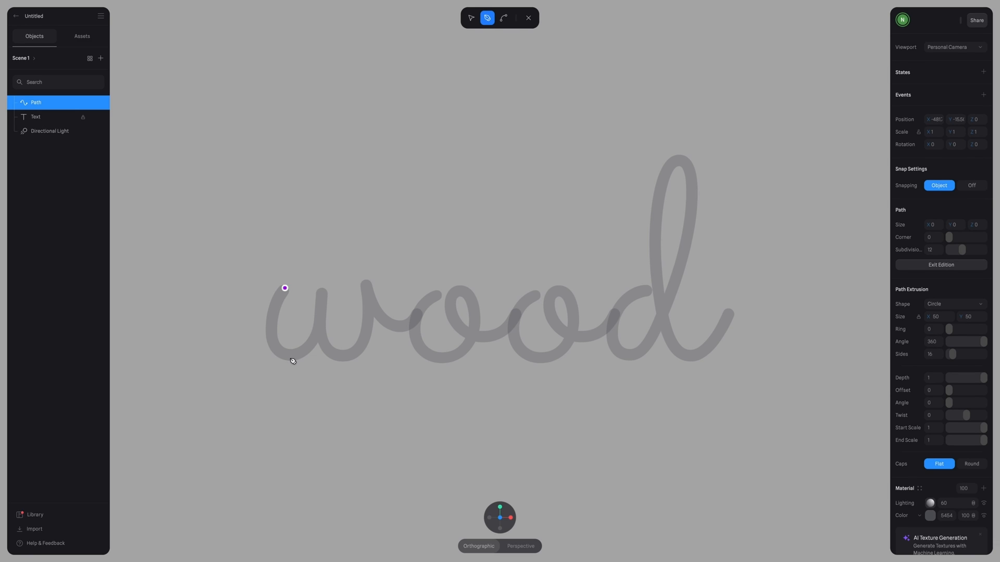
pyautogui.moveTo(285, 287); pyautogui.dragTo(291, 358)
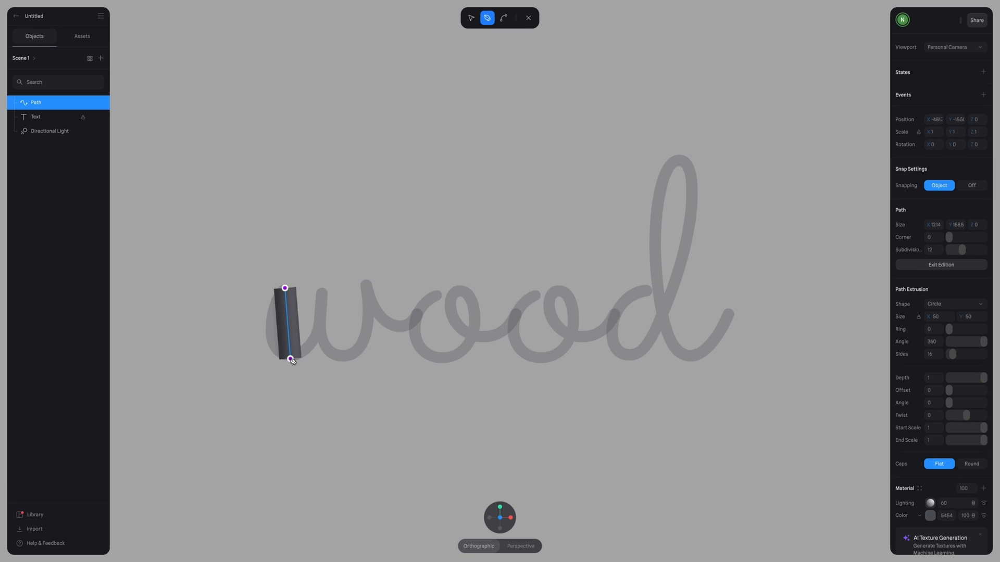
pyautogui.moveTo(293, 304)
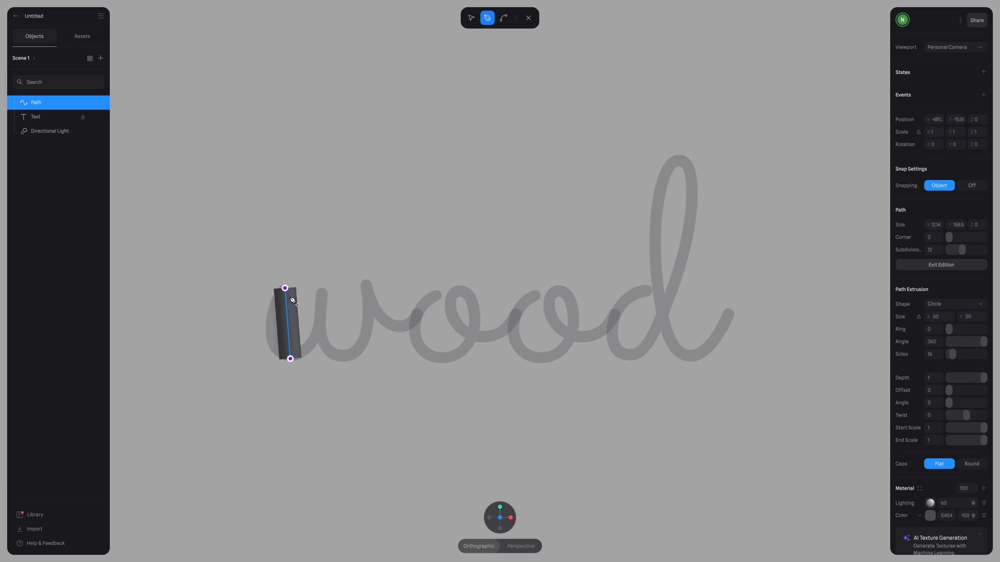
pyautogui.moveTo(329, 350)
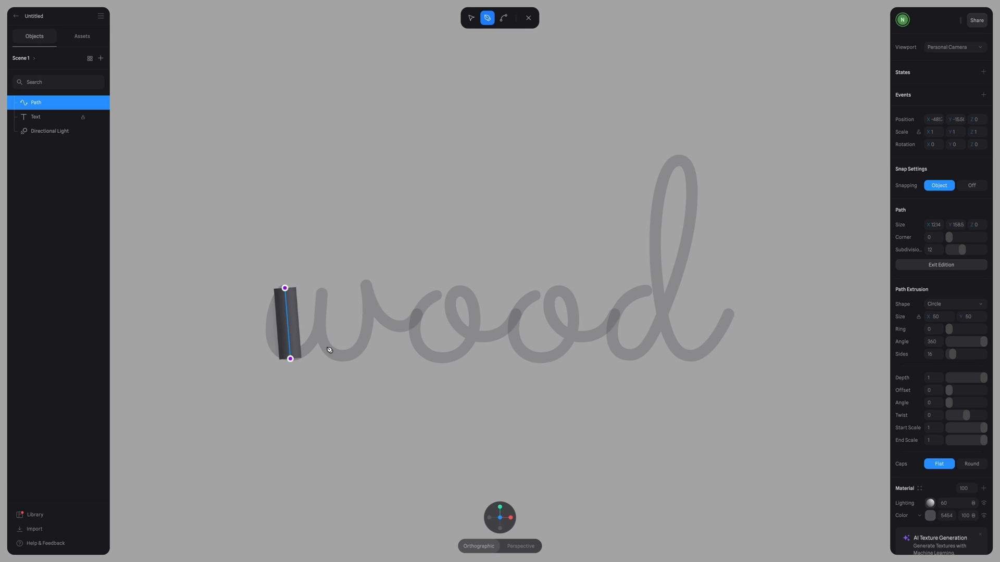
pyautogui.click(937, 316)
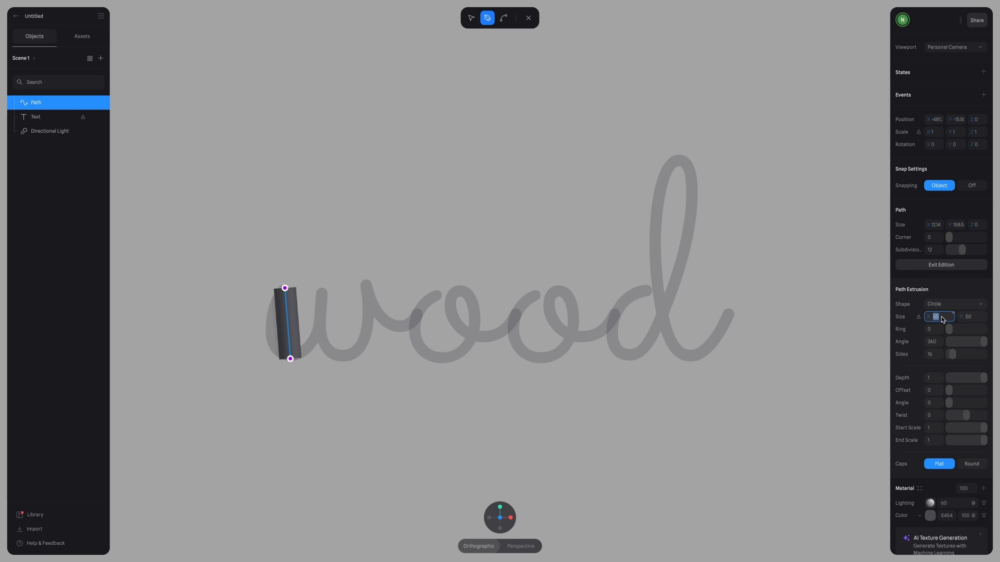
pyautogui.write('2')
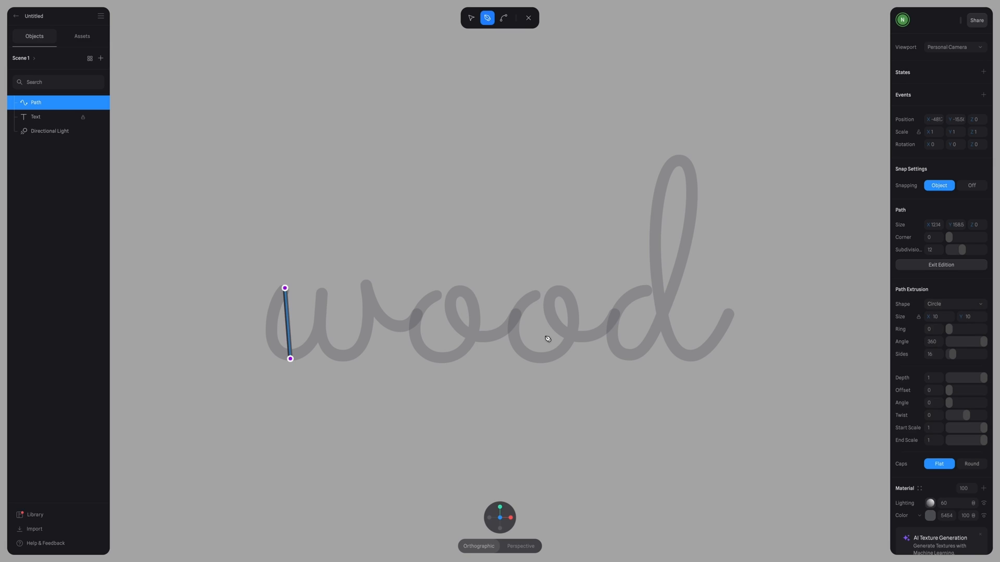
pyautogui.moveTo(275, 379)
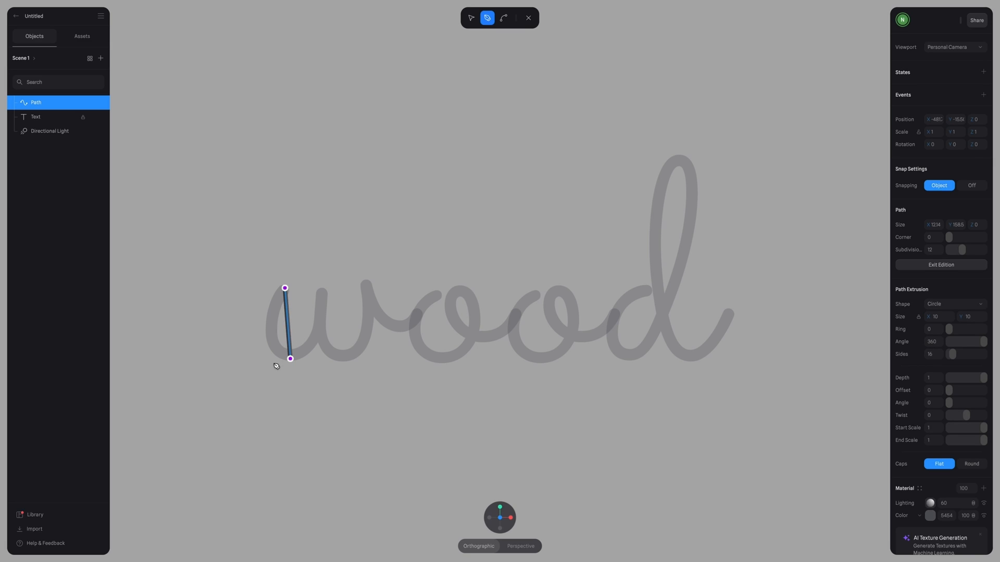
pyautogui.moveTo(290, 334)
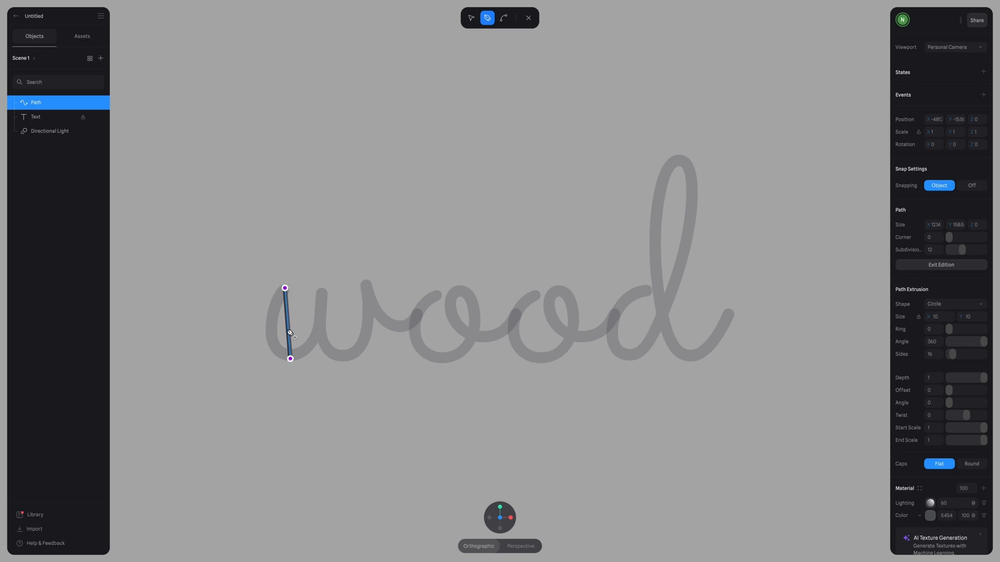
pyautogui.moveTo(326, 293)
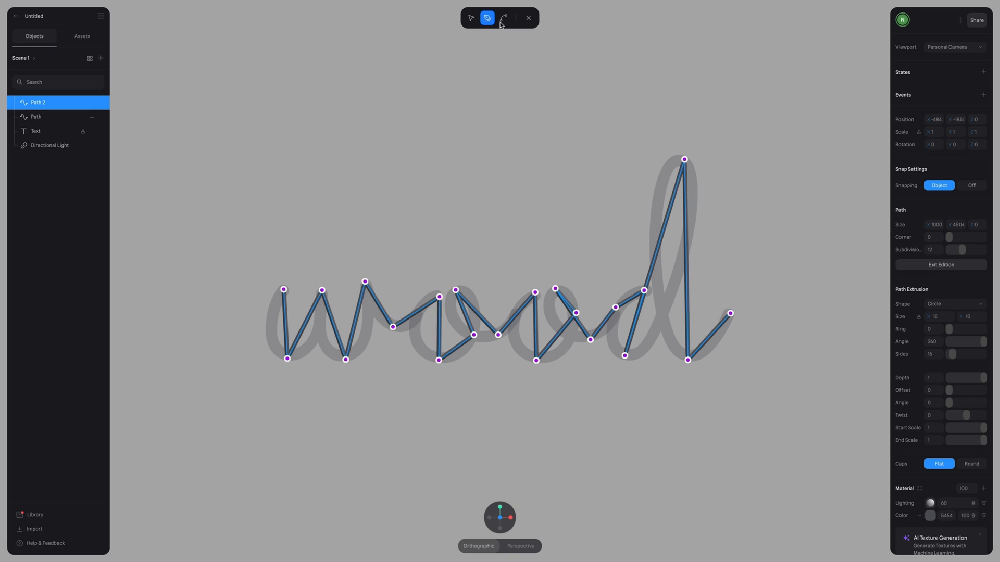
# Step: Convert the path's corner points into smooth bezier curves along the w, o's and d
pyautogui.click(505, 17)
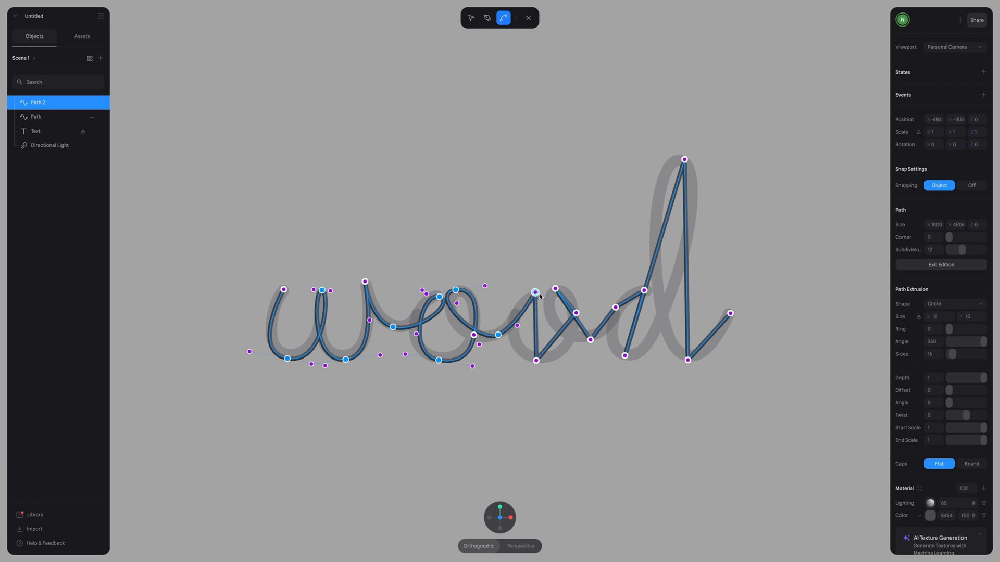
pyautogui.click(470, 18)
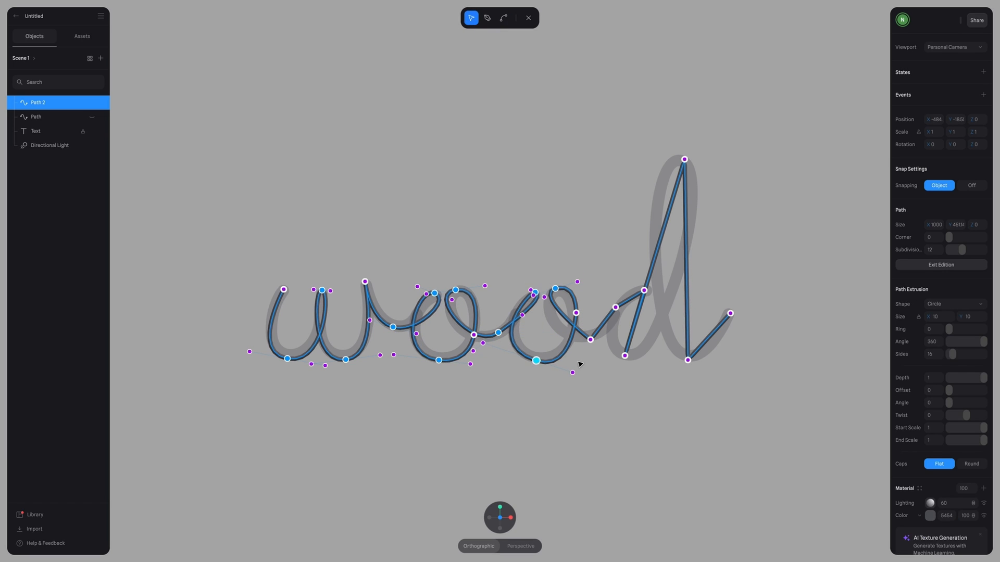
pyautogui.click(504, 17)
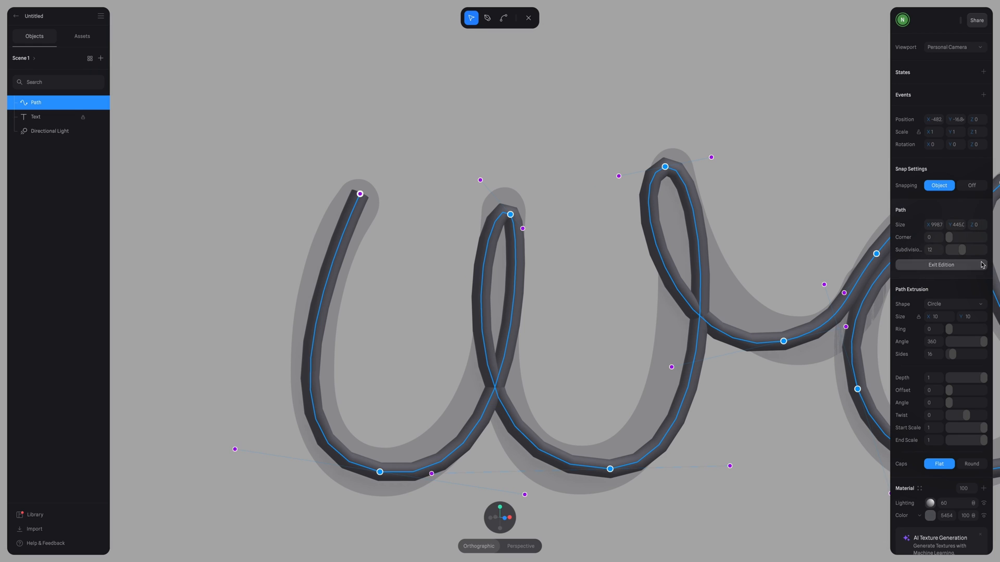
# Step: Set the path's subdivisions to 100 and add an extra point on a loop with the pen tool
pyautogui.click(932, 250)
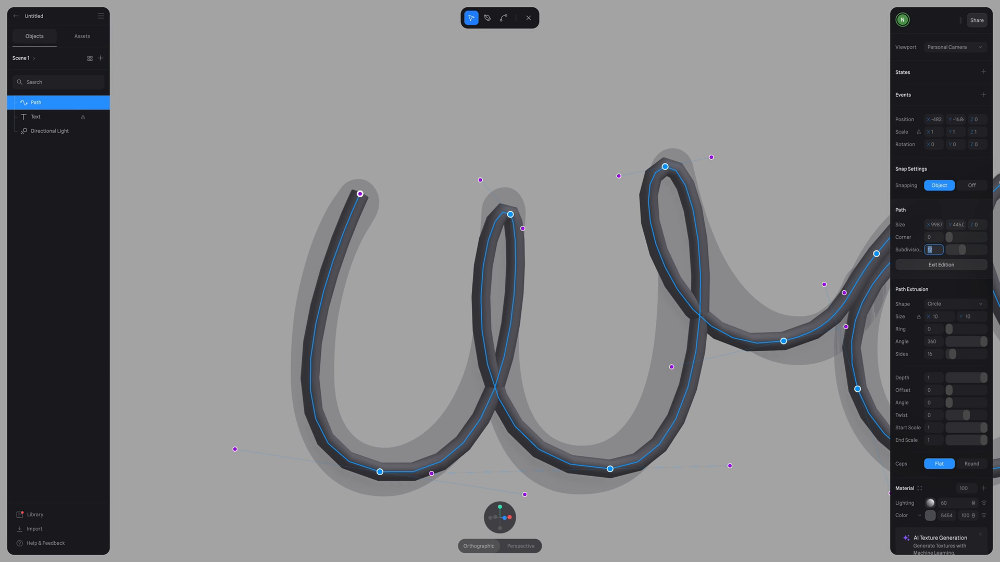
pyautogui.write('100')
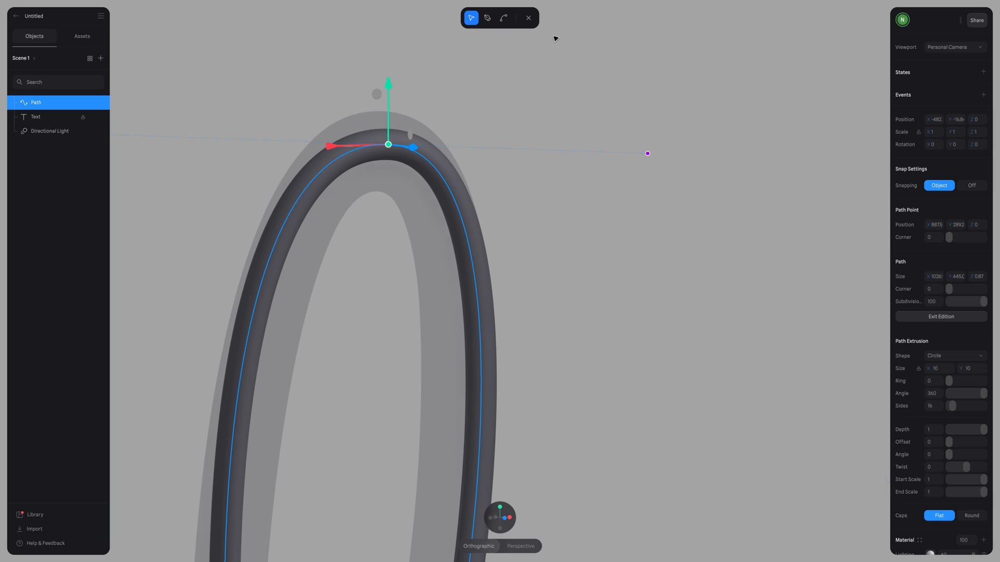
pyautogui.click(487, 17)
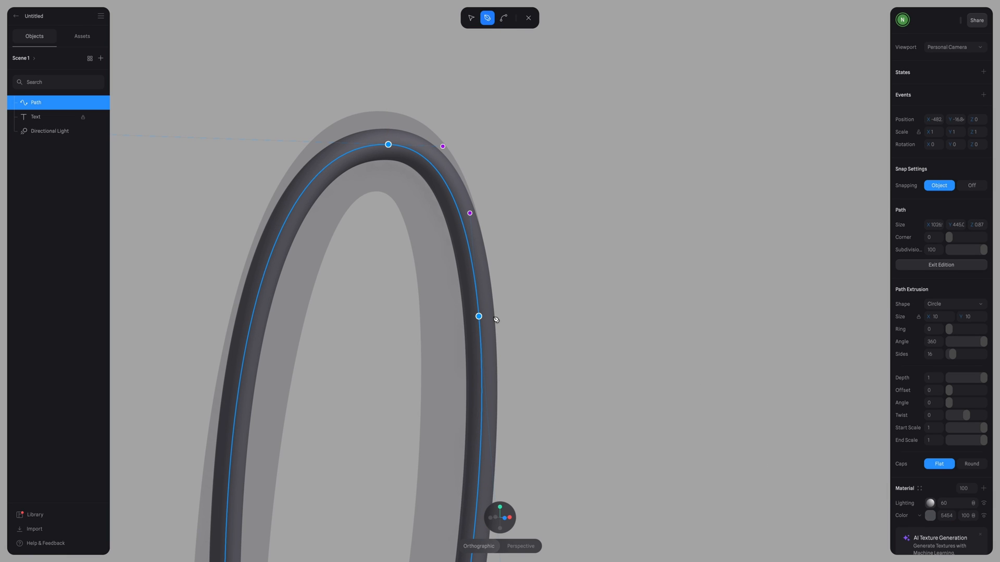
pyautogui.moveTo(479, 360)
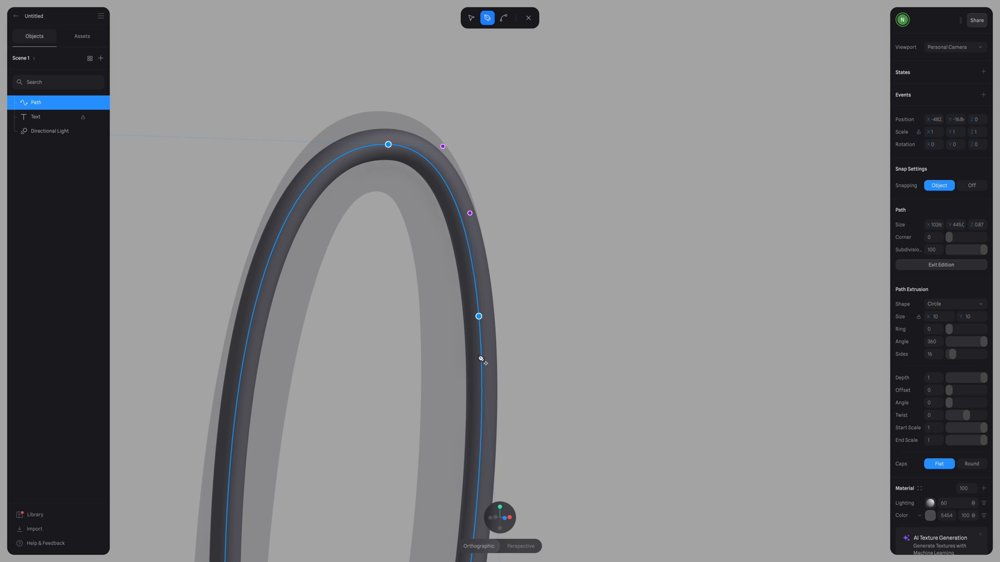
pyautogui.click(471, 18)
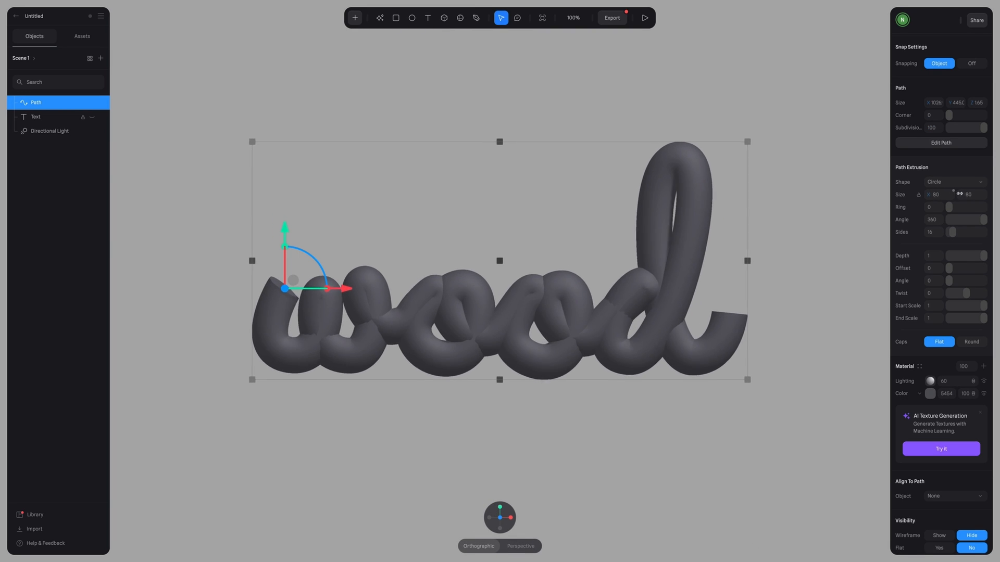
# Step: Slim the tube to 50 units and reselect the path for point editing
pyautogui.moveTo(962, 195); pyautogui.dragTo(952, 195)
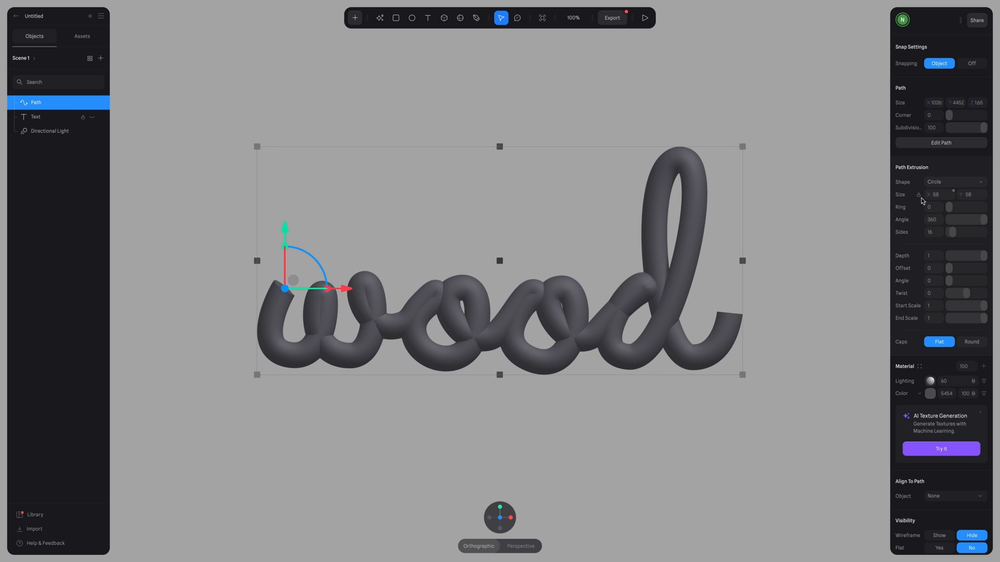
pyautogui.click(934, 194)
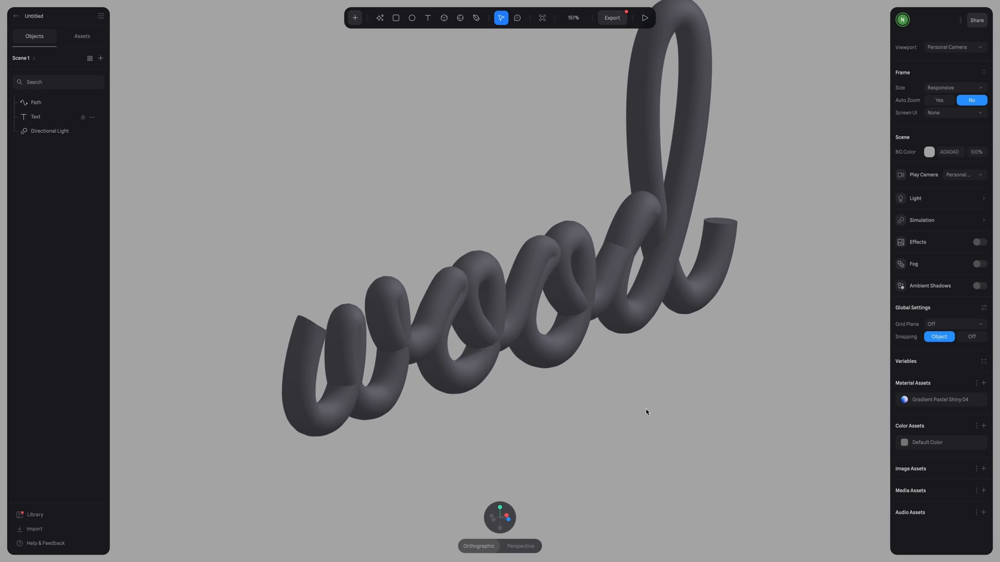
pyautogui.click(36, 102)
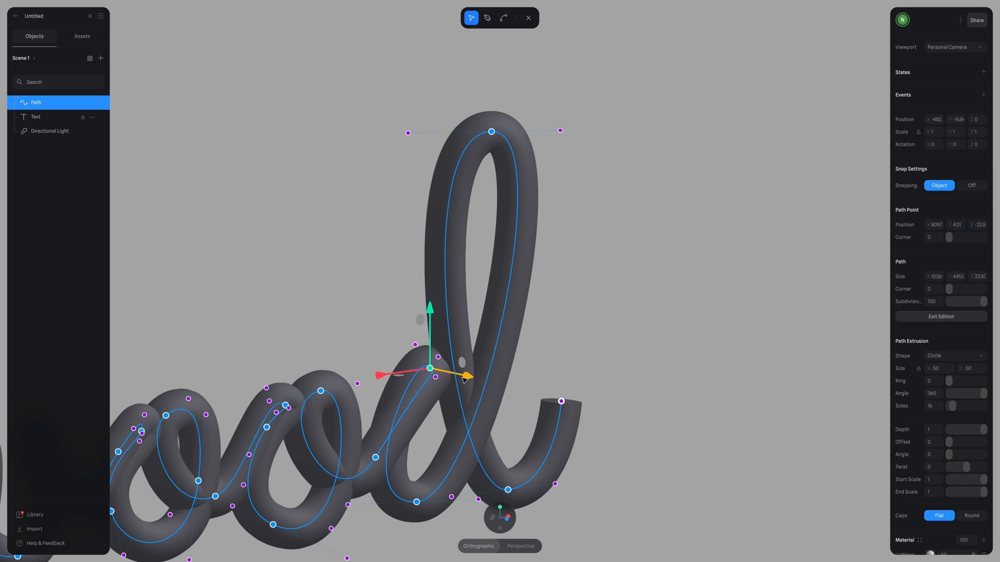
# Step: Offset several path points along the Z axis for depth, then exit point editing
pyautogui.moveTo(430, 368); pyautogui.dragTo(396, 361)
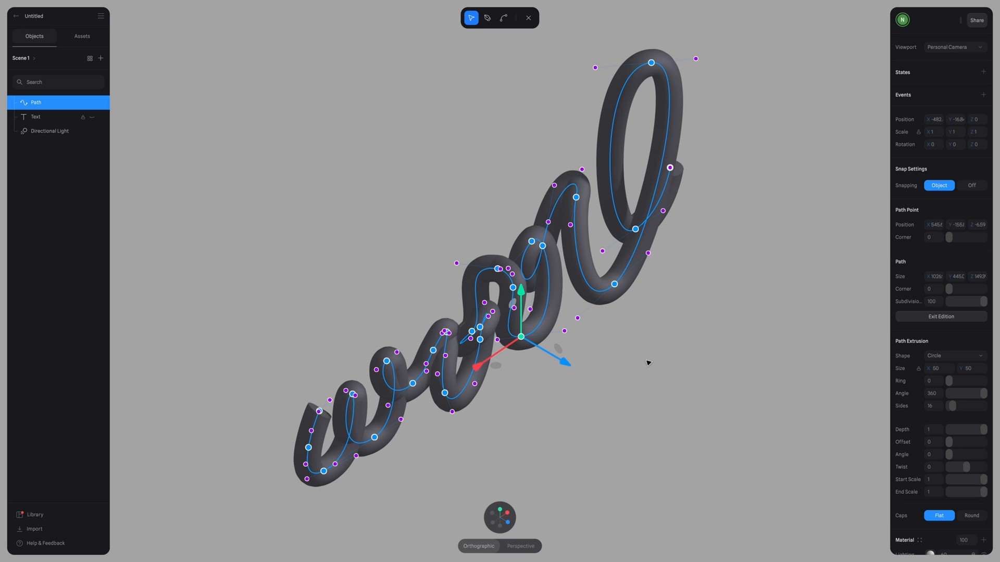
pyautogui.moveTo(522, 336); pyautogui.dragTo(444, 393)
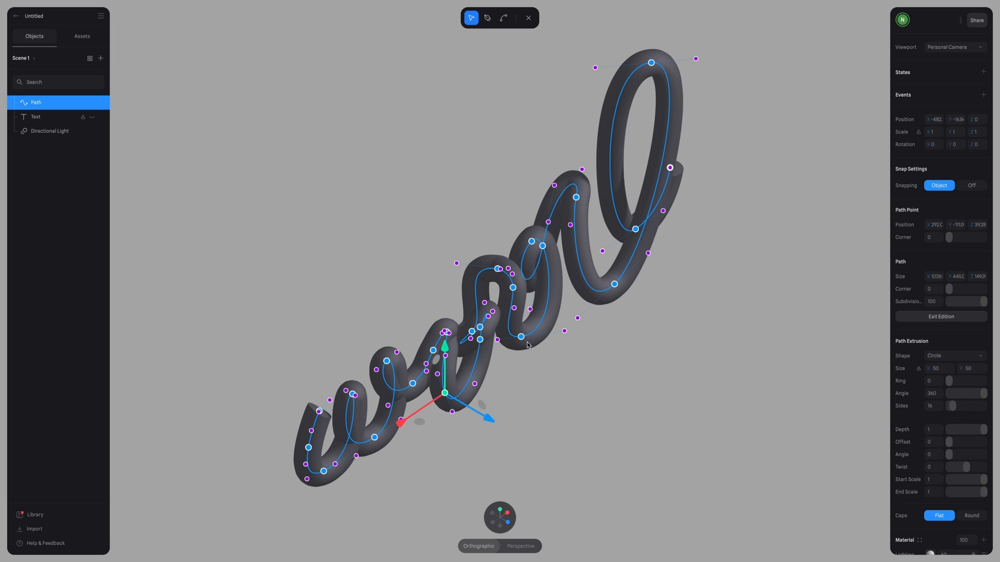
pyautogui.click(615, 282)
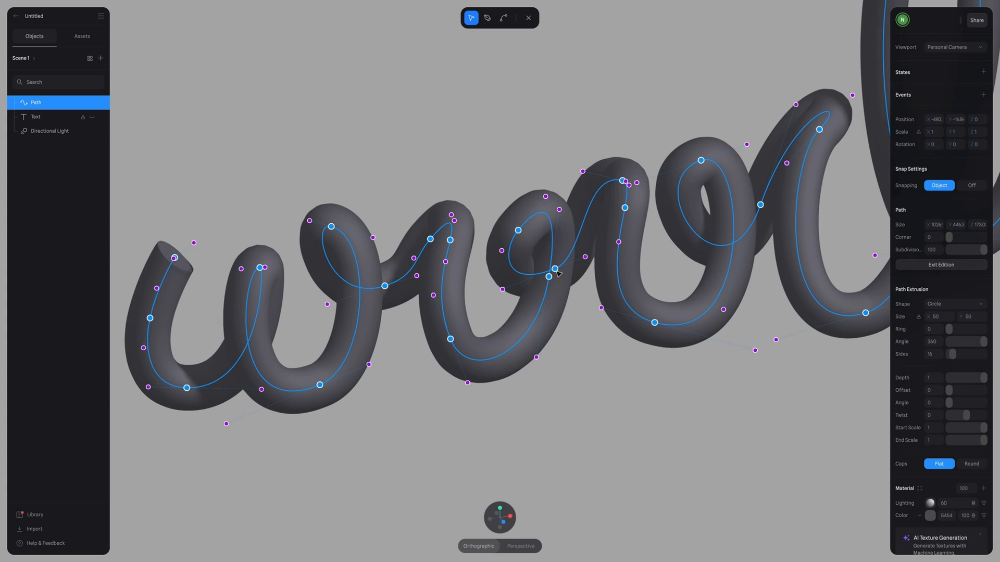
pyautogui.click(551, 278)
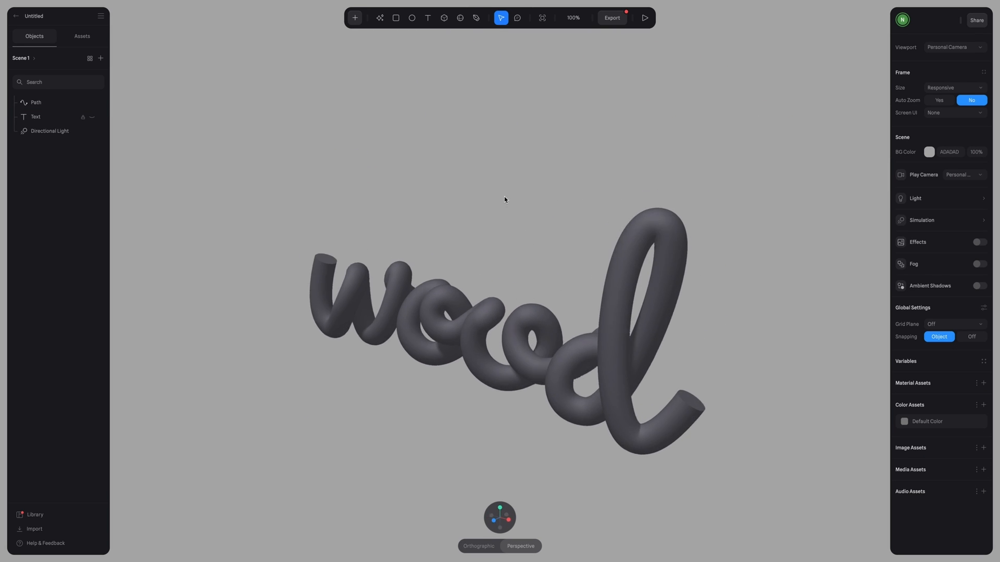
# Step: Try Rectangle, Polygon, 7-sided Star, Custom and Circle cross-sections, settling on a five-sided Polygon
pyautogui.click(35, 102)
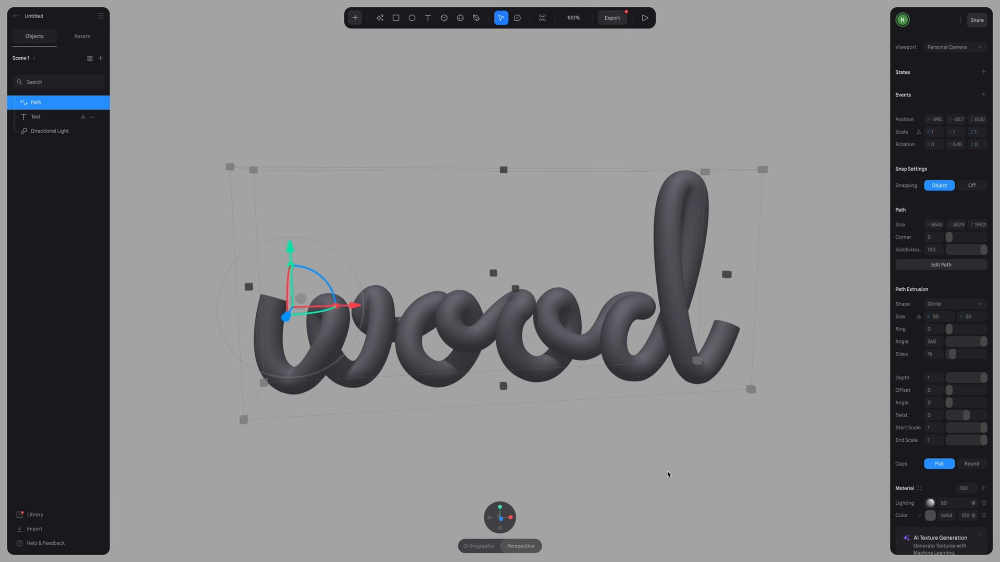
pyautogui.click(952, 304)
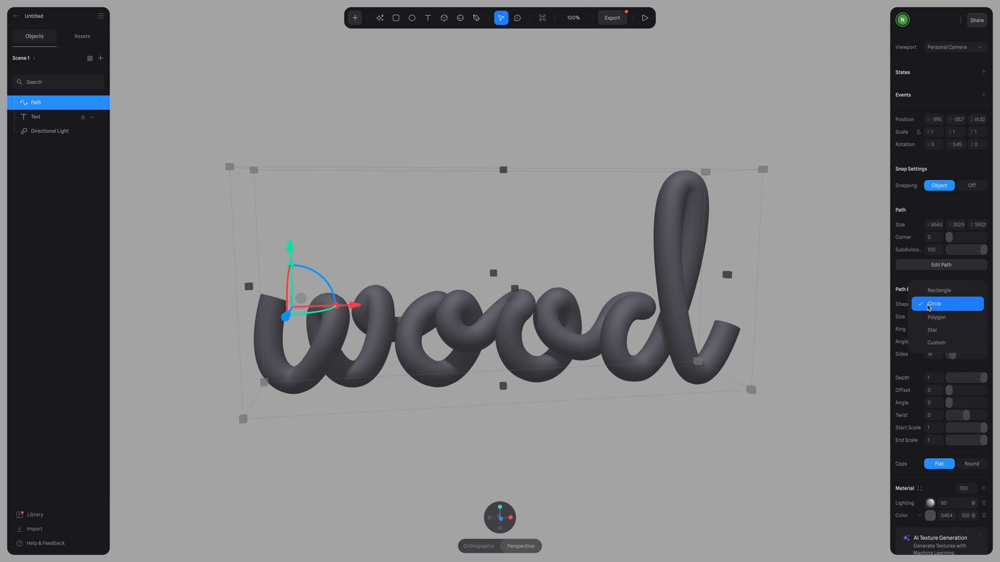
pyautogui.click(938, 289)
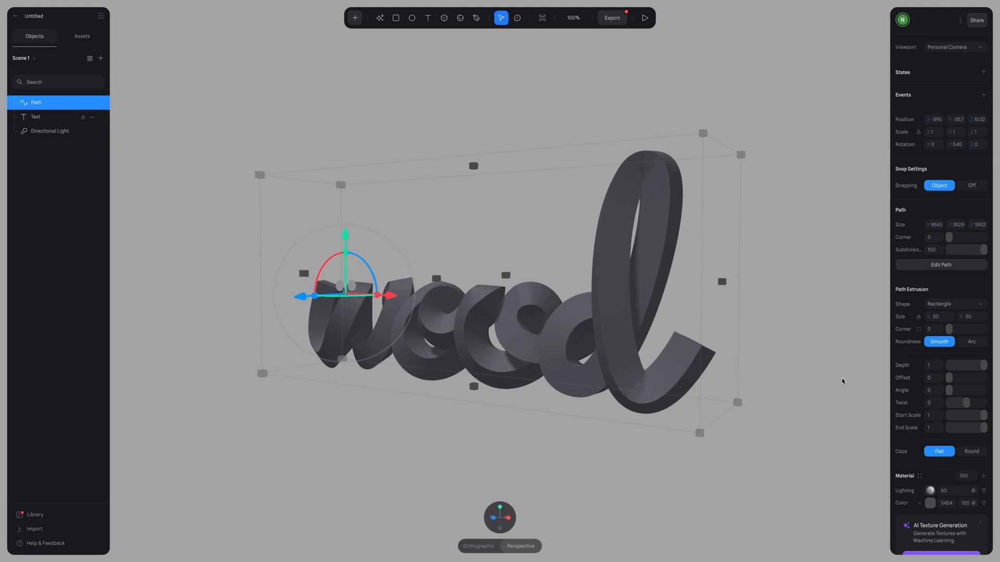
pyautogui.click(956, 304)
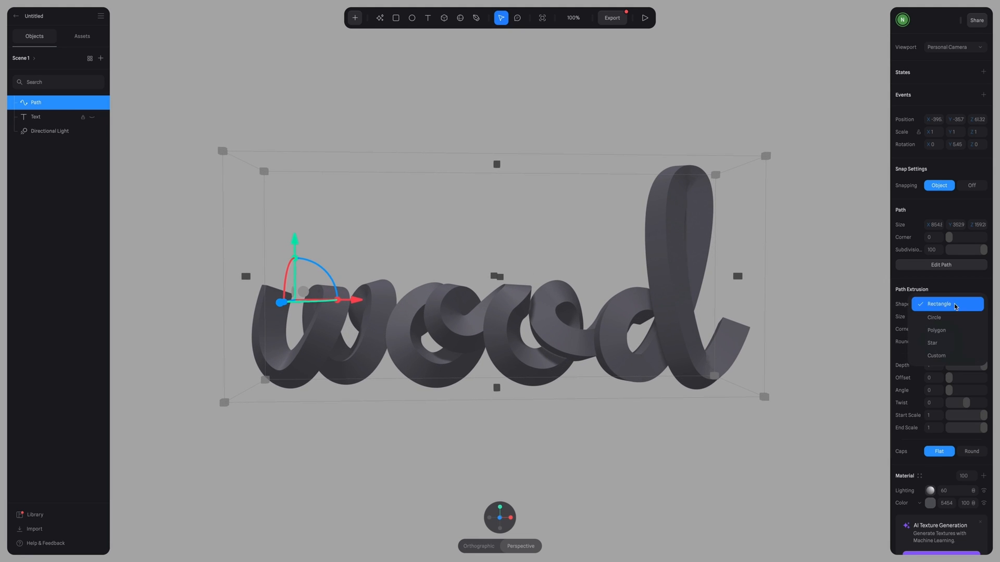
pyautogui.click(936, 330)
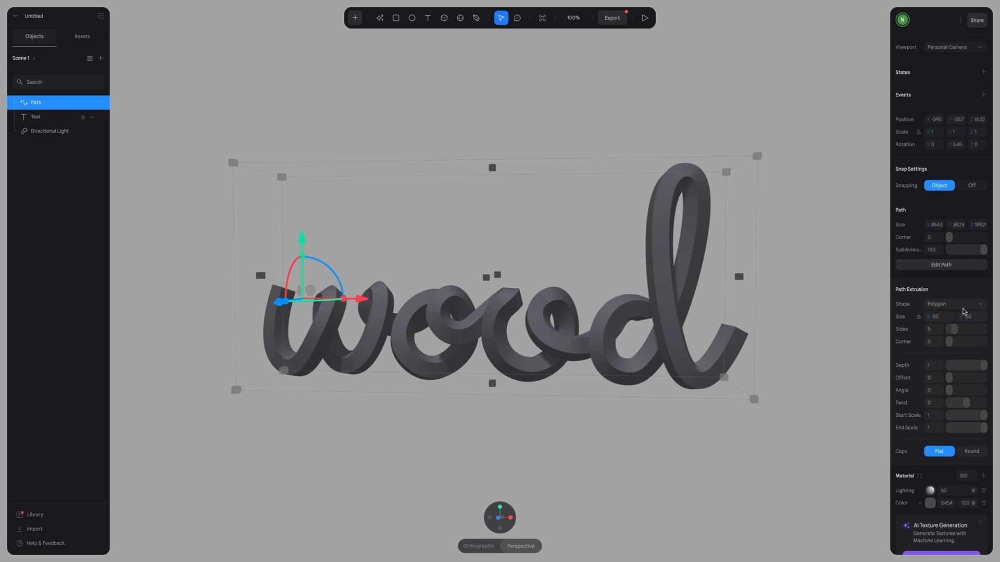
pyautogui.click(952, 304)
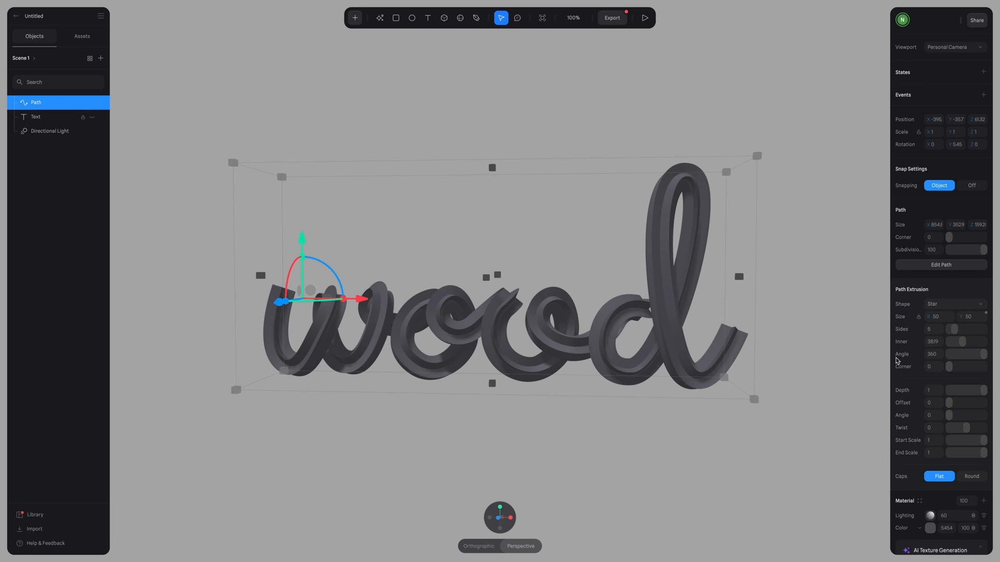
pyautogui.moveTo(498, 288); pyautogui.dragTo(700, 438)
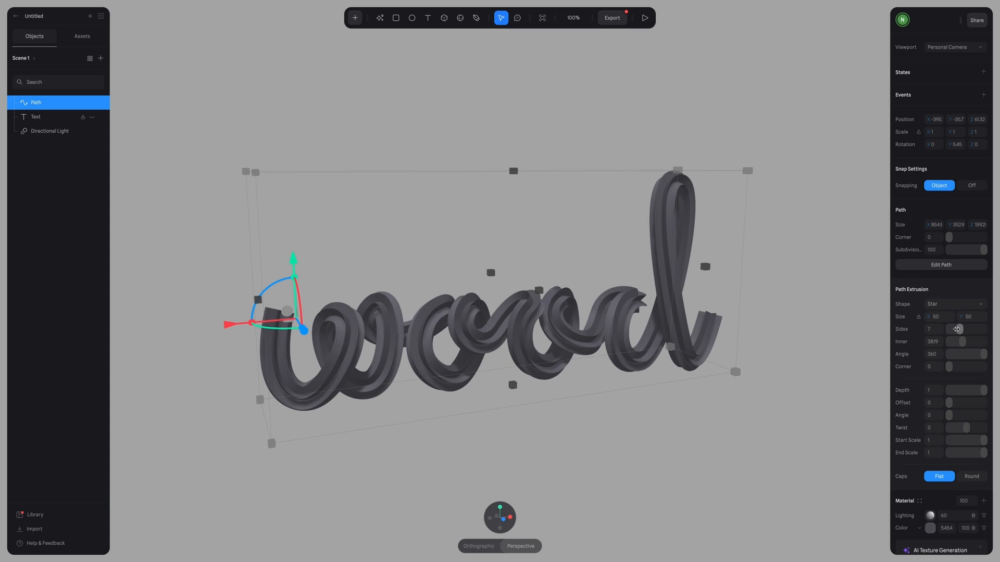
pyautogui.click(952, 304)
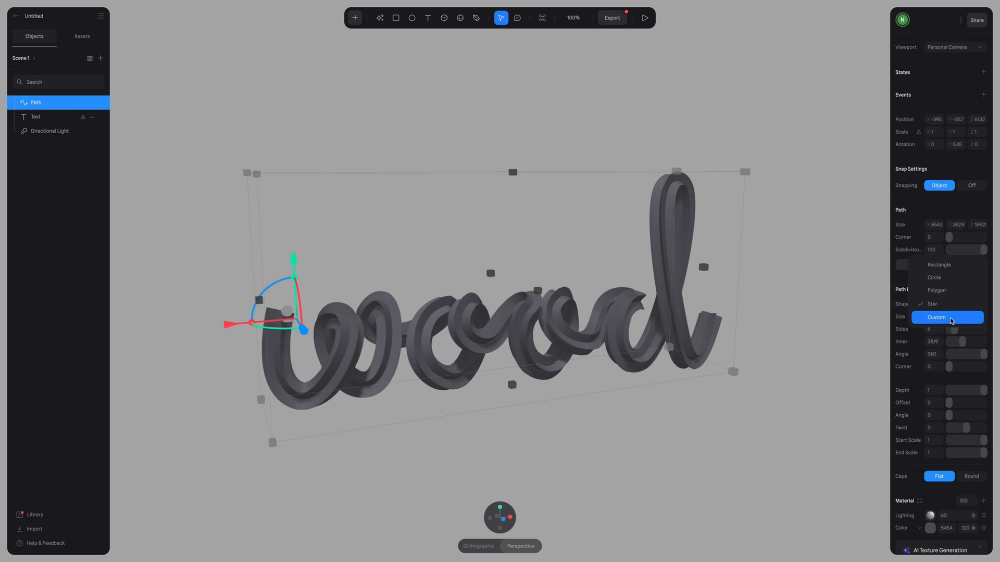
pyautogui.click(947, 318)
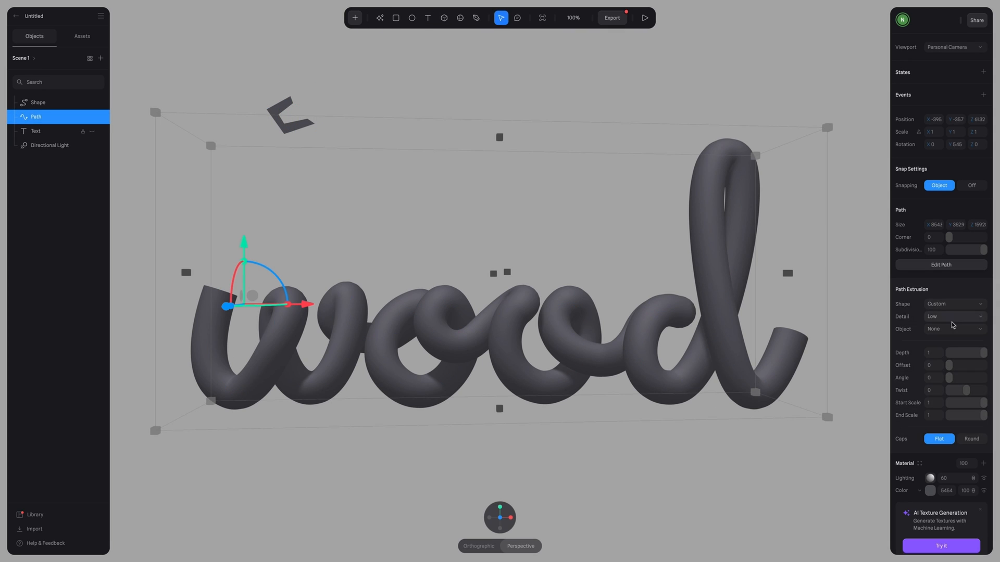
pyautogui.click(953, 329)
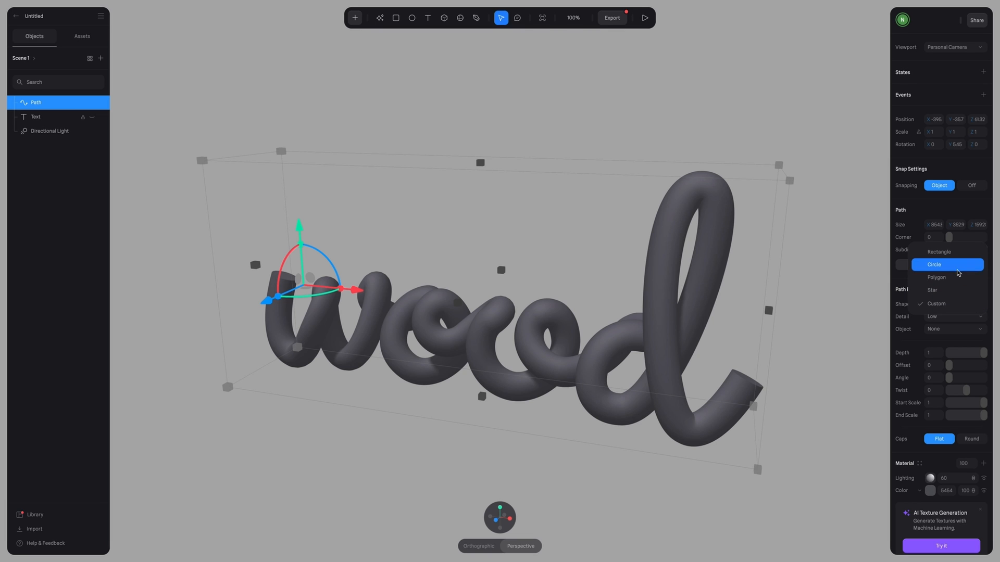
pyautogui.click(950, 277)
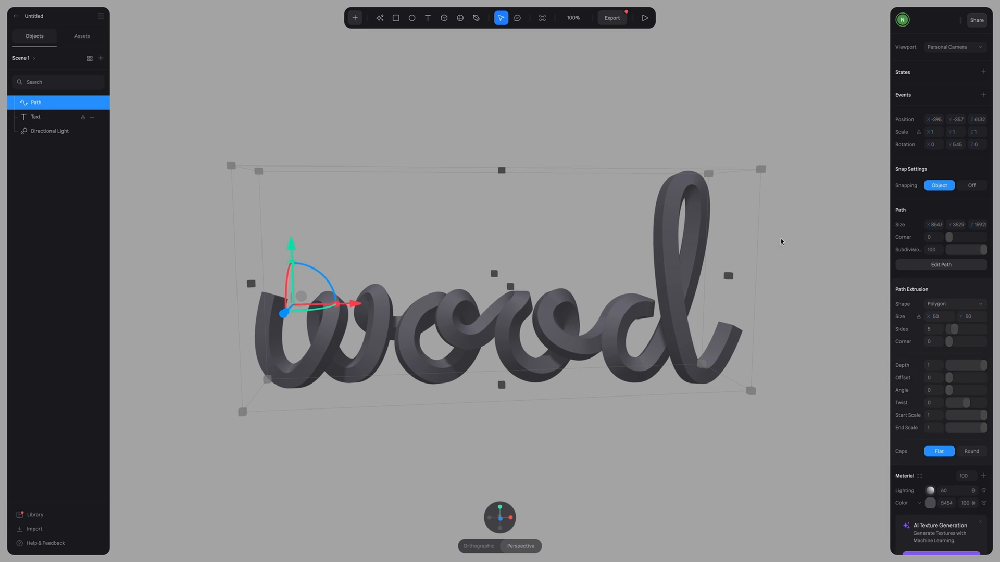
pyautogui.moveTo(943, 478)
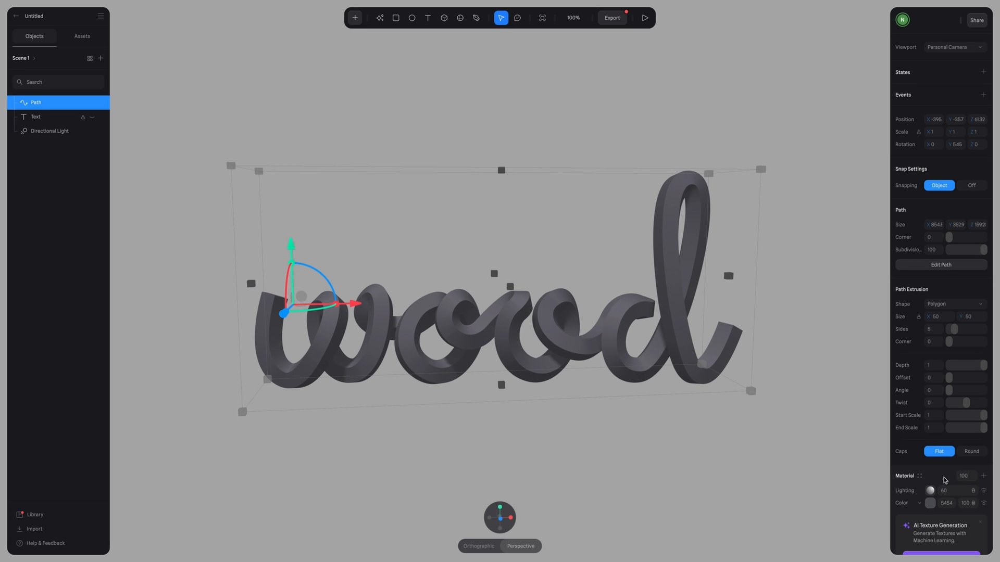
# Step: Scroll to the Material section, open Material Assets and try the Metal Bi-lightings 02 material
pyautogui.scroll(-3)
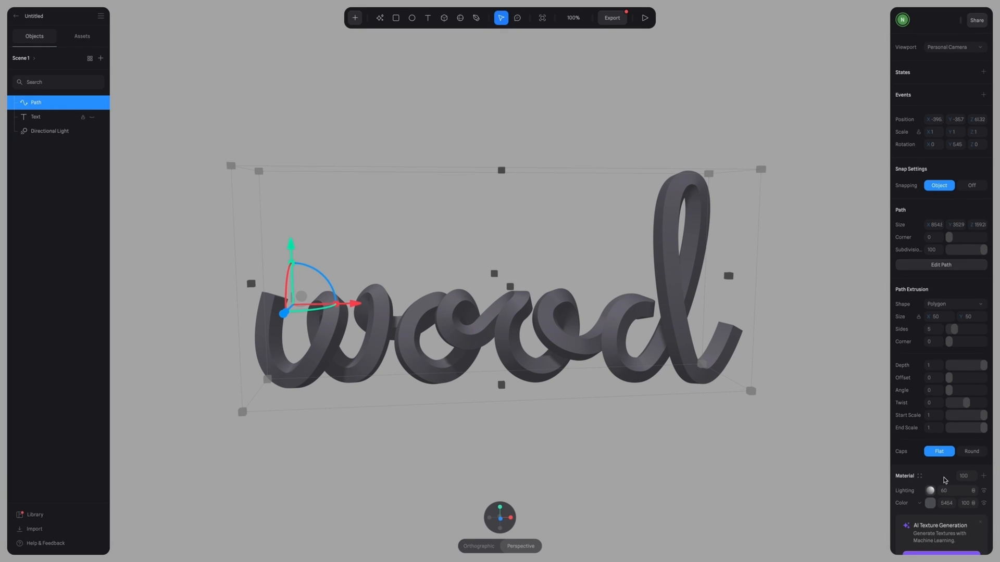
pyautogui.scroll(-3)
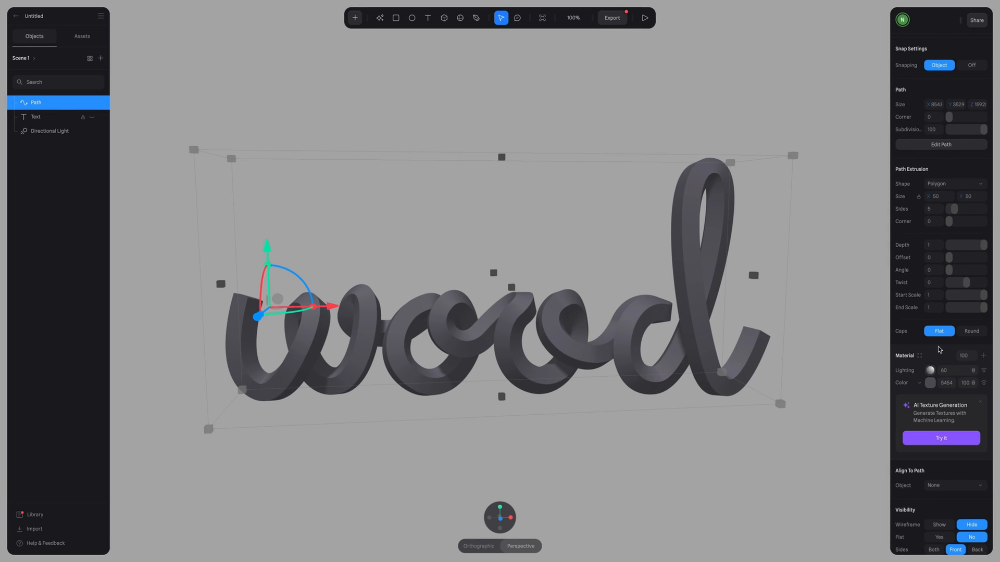
pyautogui.scroll(-3)
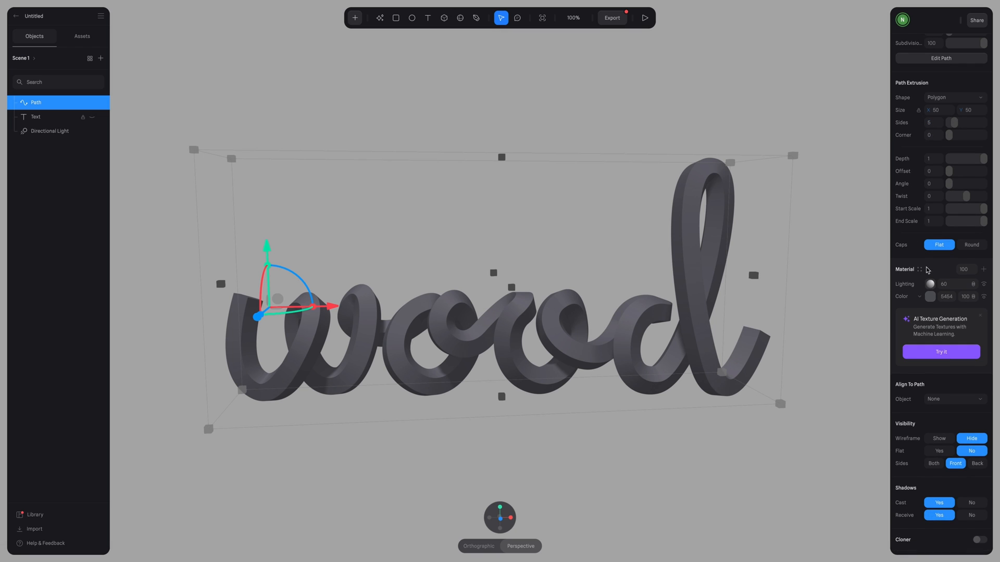
pyautogui.click(919, 269)
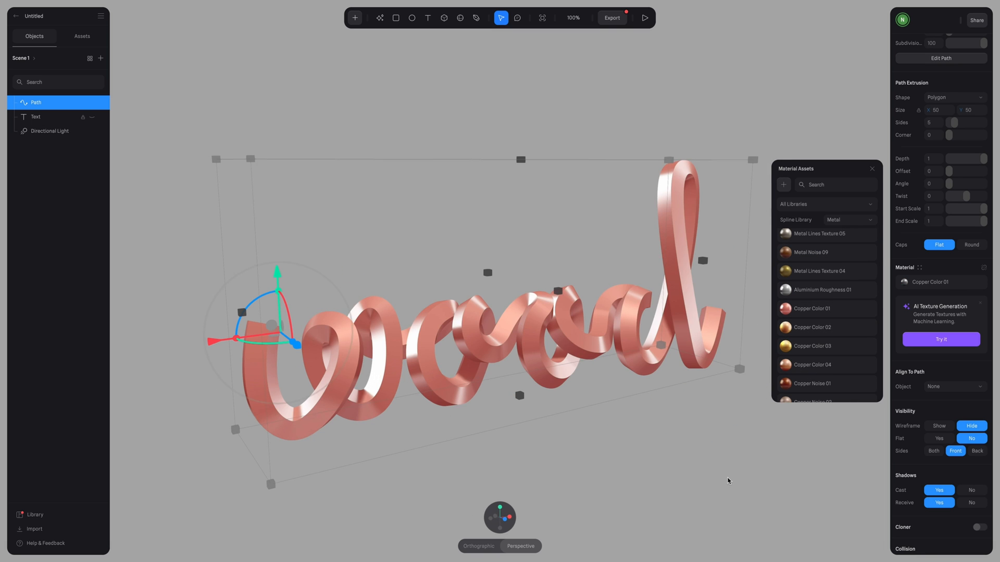
pyautogui.click(850, 219)
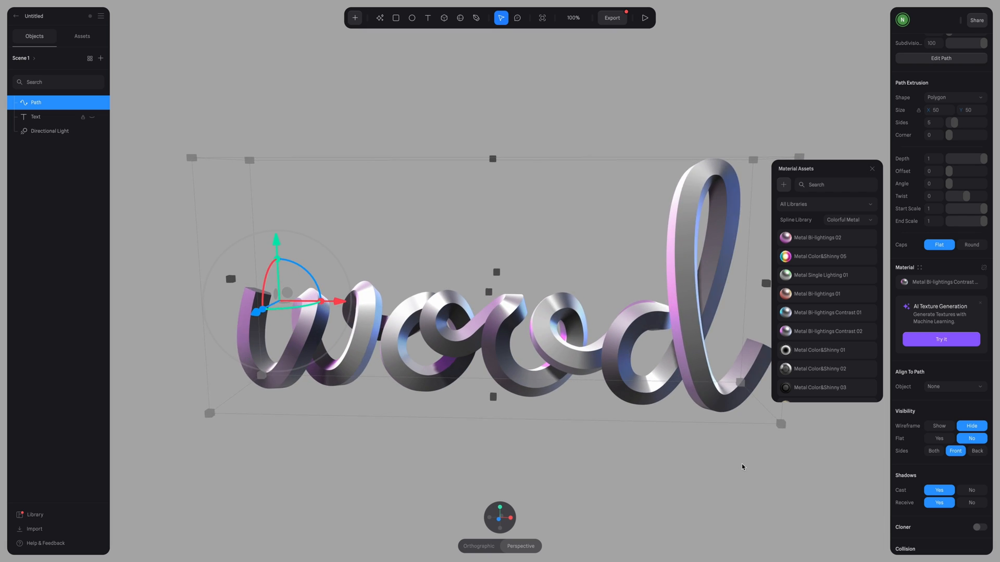
pyautogui.click(816, 237)
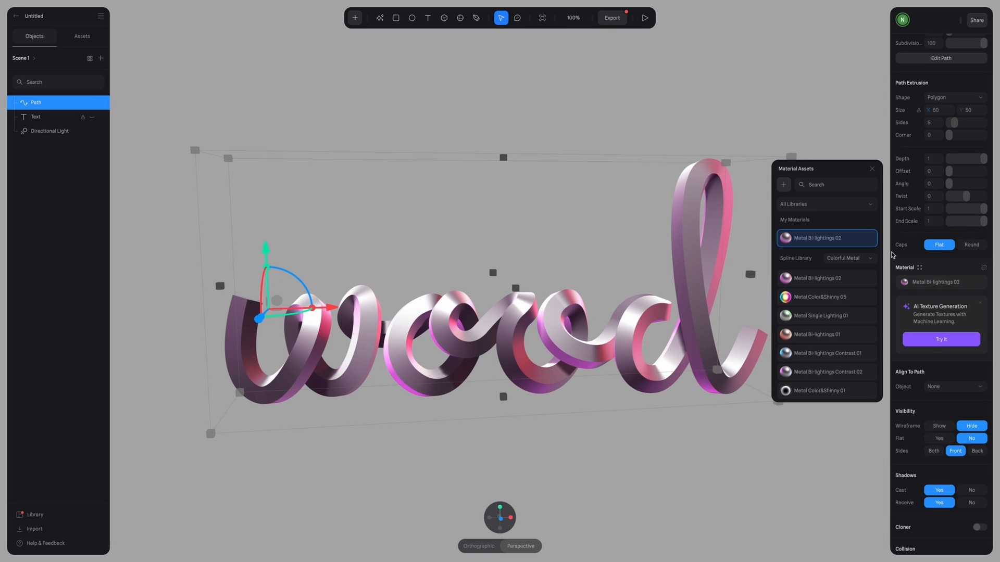
# Step: Switch the library to Wood and apply Wood Floor Pattern 21 after trying Pattern 24
pyautogui.click(825, 204)
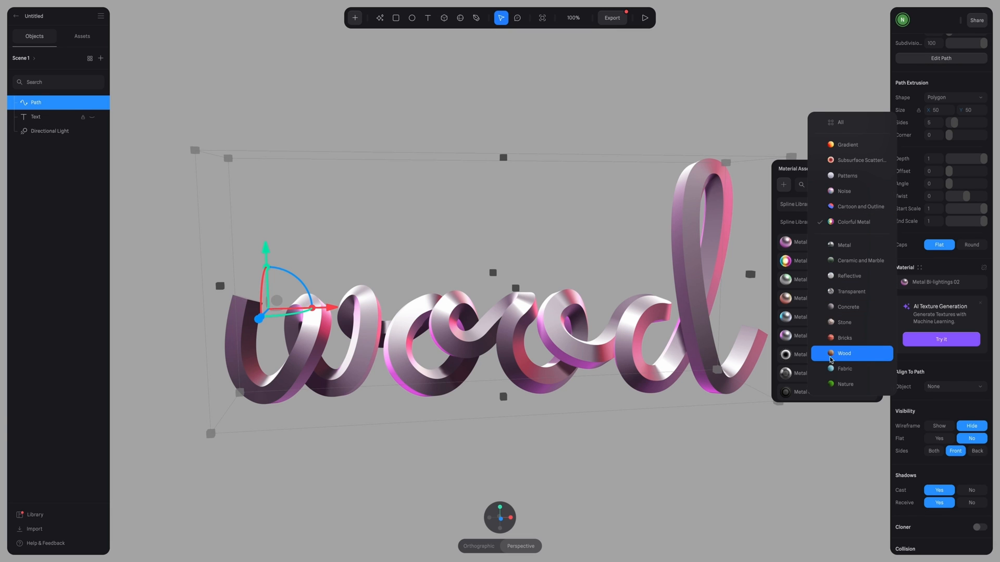
pyautogui.click(843, 353)
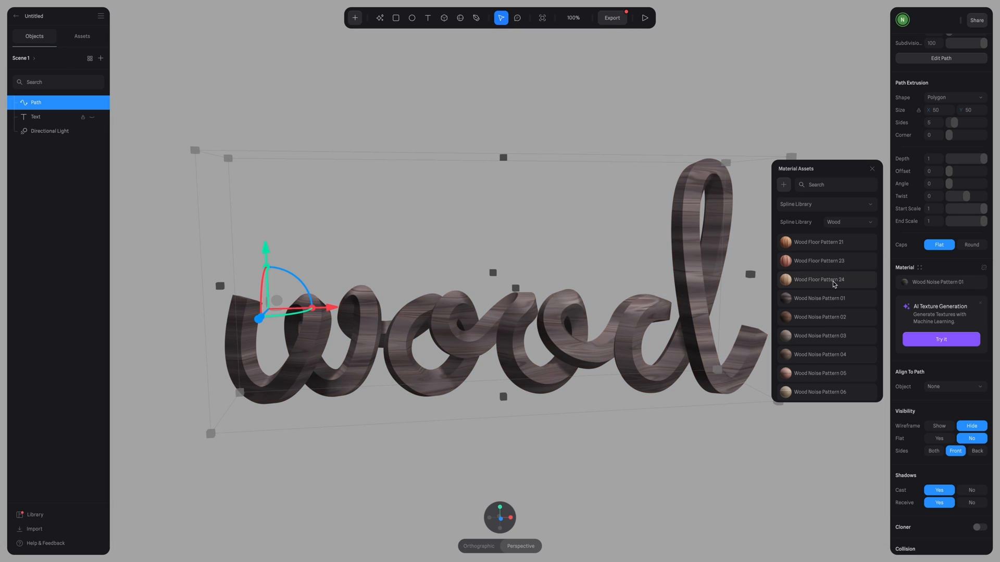
pyautogui.click(818, 280)
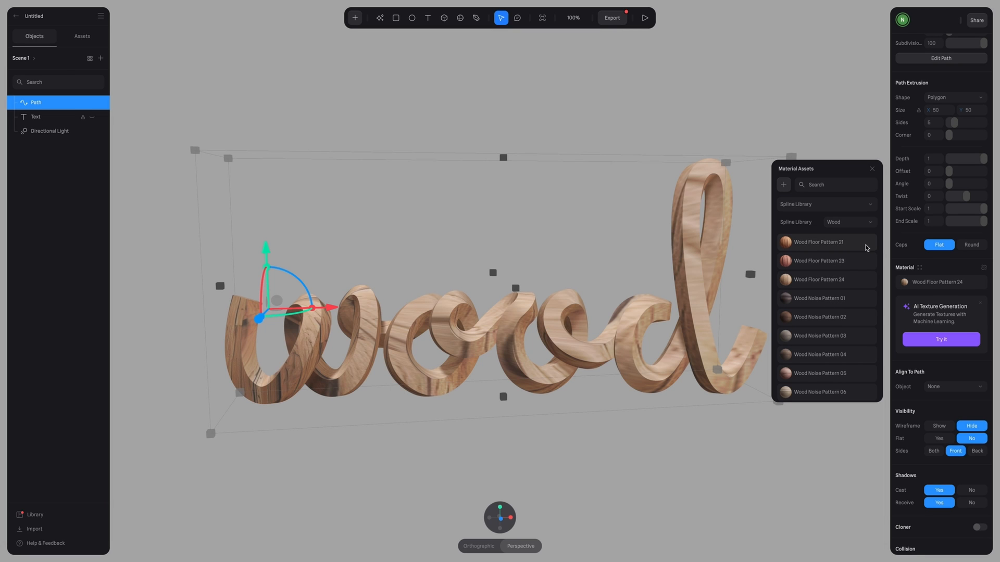
pyautogui.click(818, 241)
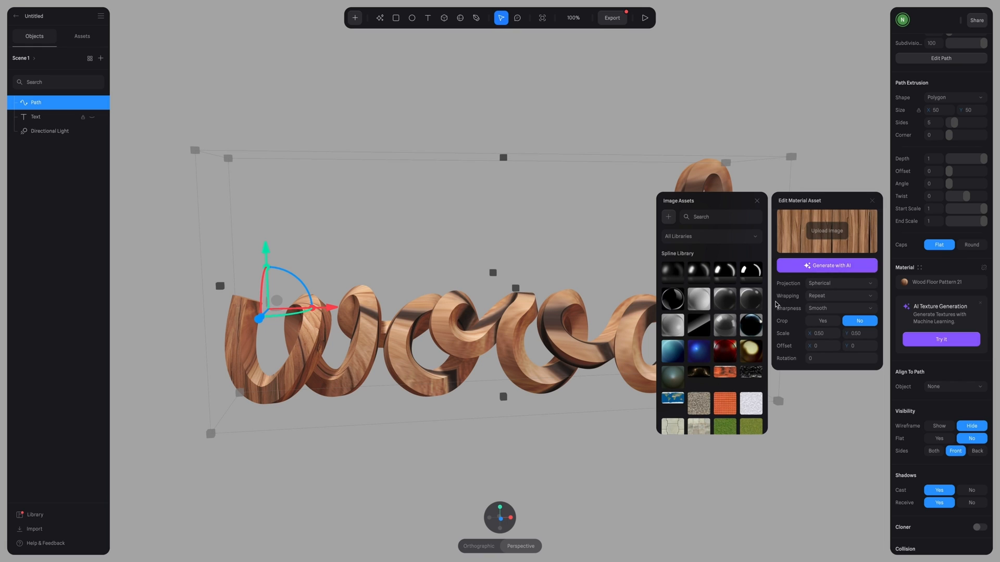
pyautogui.click(756, 201)
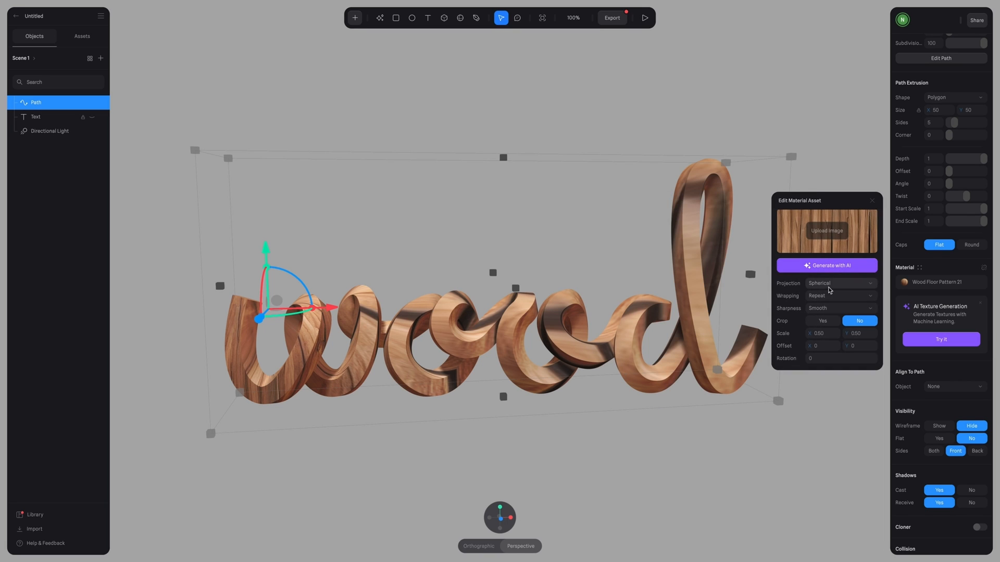
pyautogui.click(838, 284)
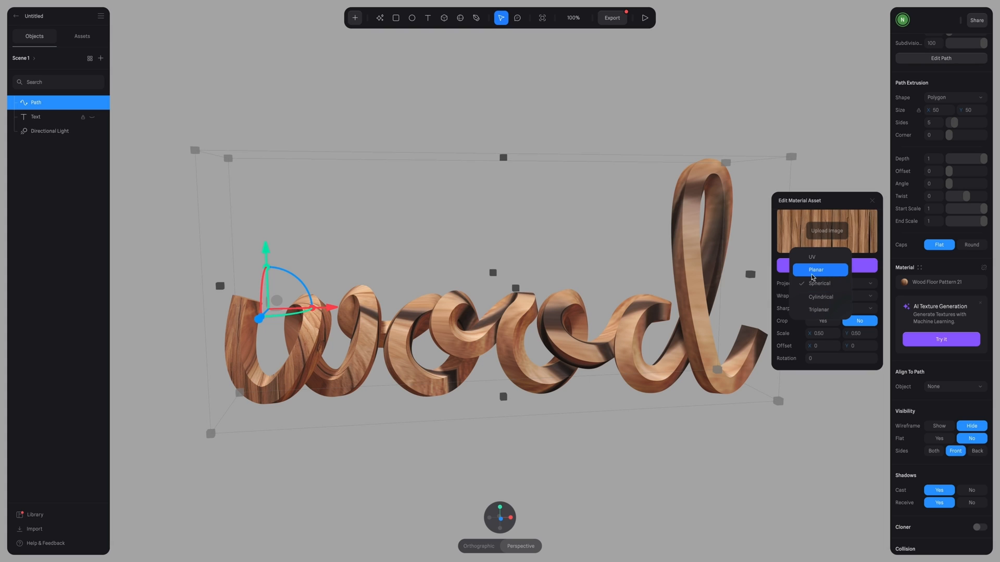
pyautogui.click(816, 268)
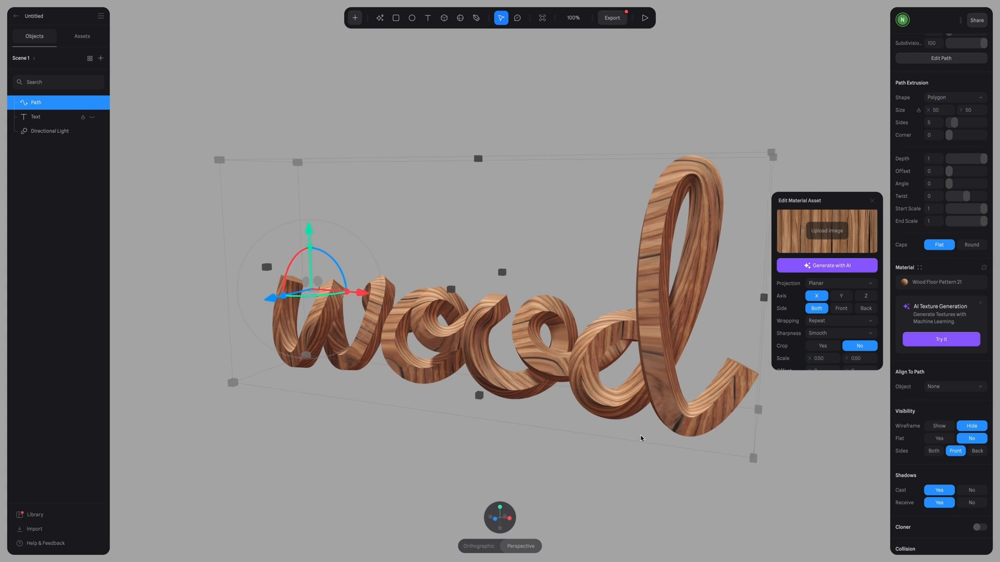
pyautogui.moveTo(641, 438); pyautogui.dragTo(621, 433)
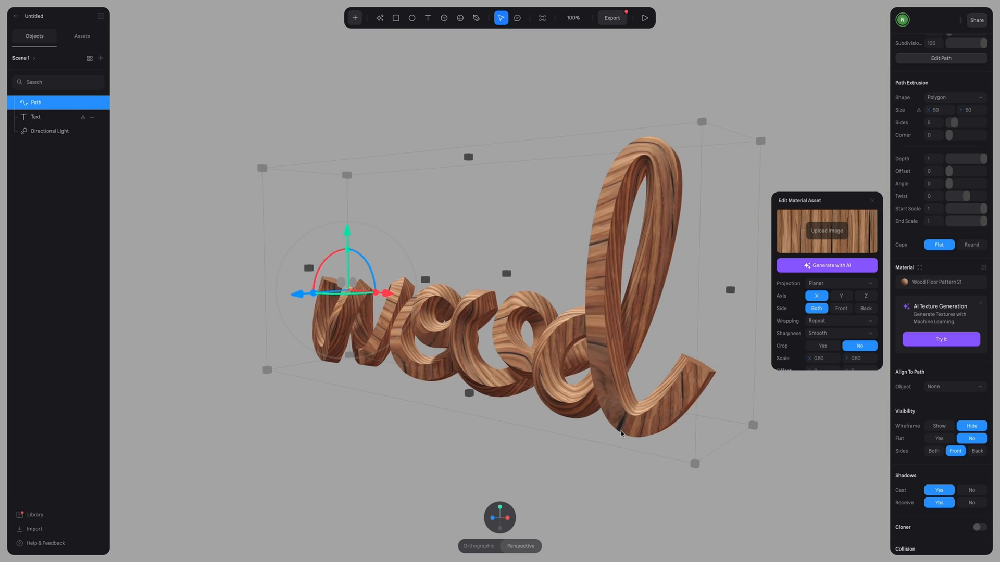
pyautogui.moveTo(621, 433); pyautogui.dragTo(672, 413)
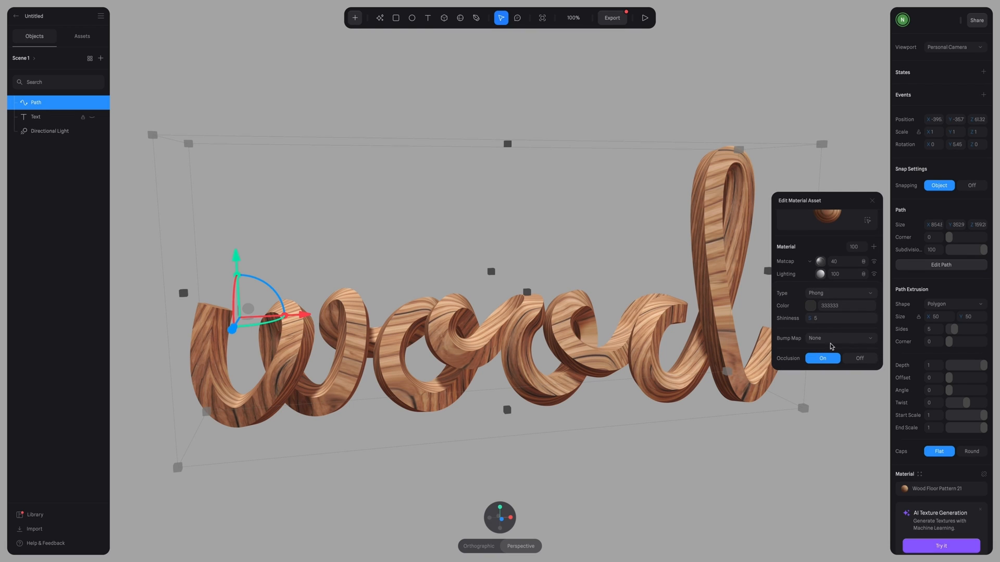
# Step: Apply the Wood Planks bump map to the wood material and confirm the grain relief up close
pyautogui.click(839, 337)
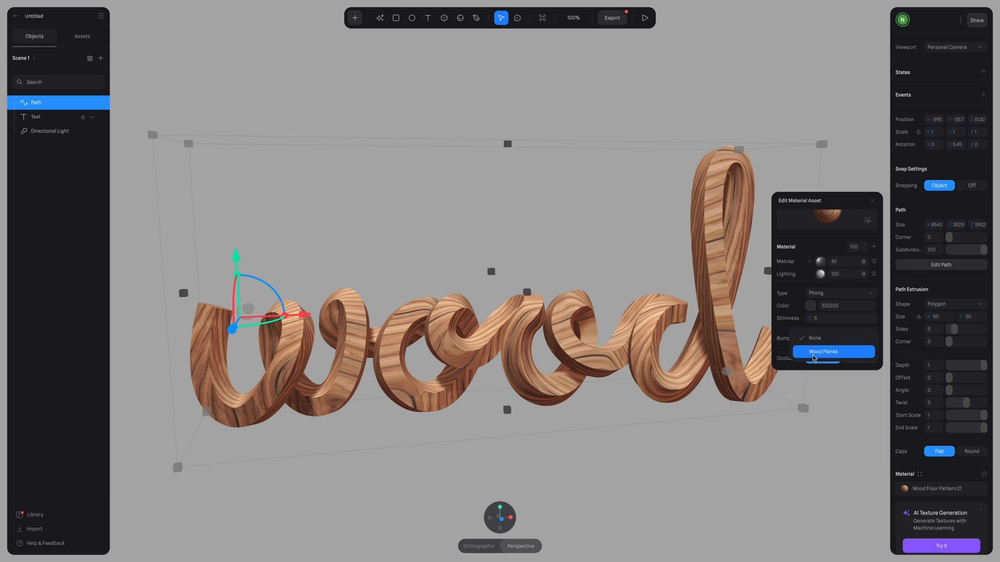
pyautogui.click(823, 352)
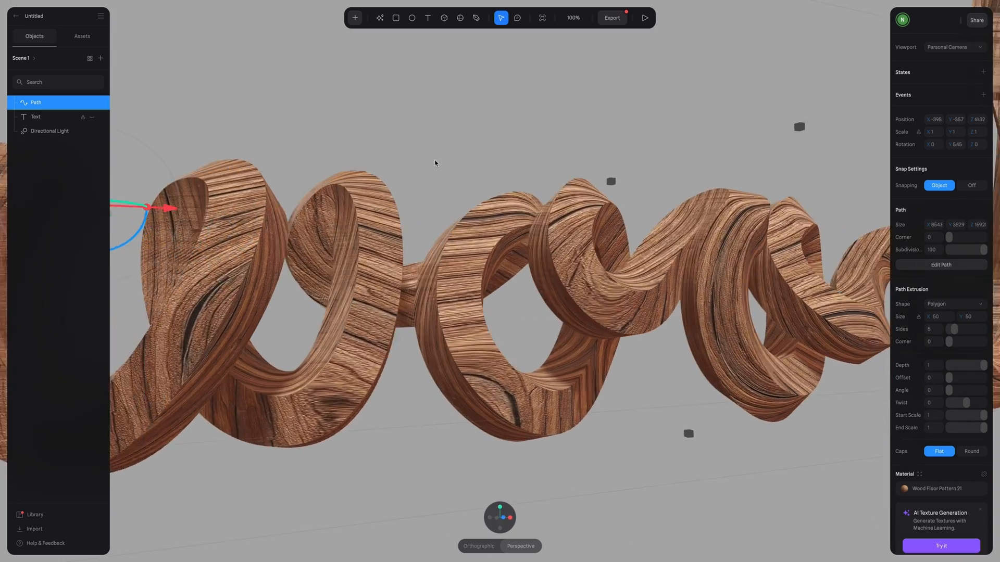
pyautogui.moveTo(436, 162); pyautogui.dragTo(388, 171)
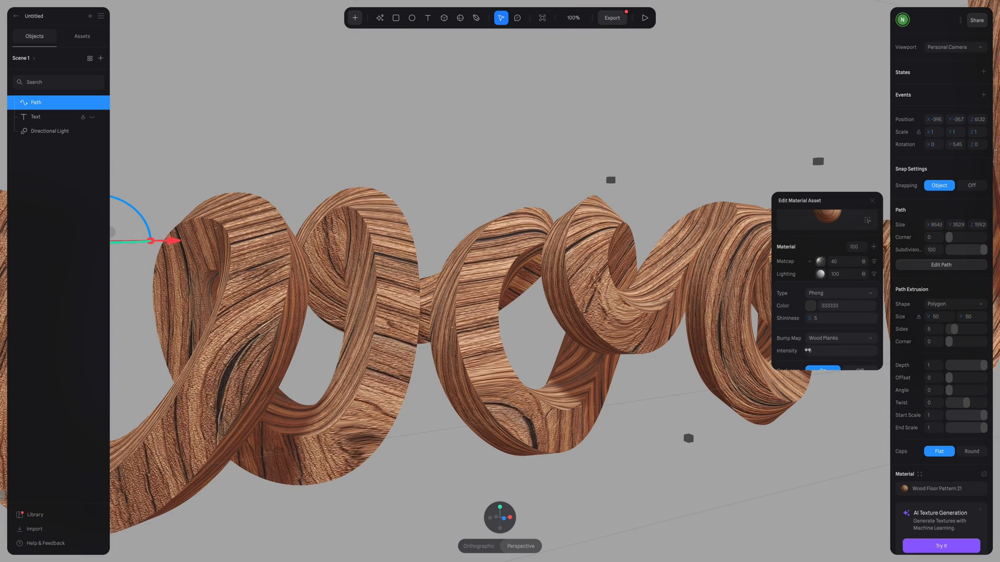
pyautogui.click(840, 351)
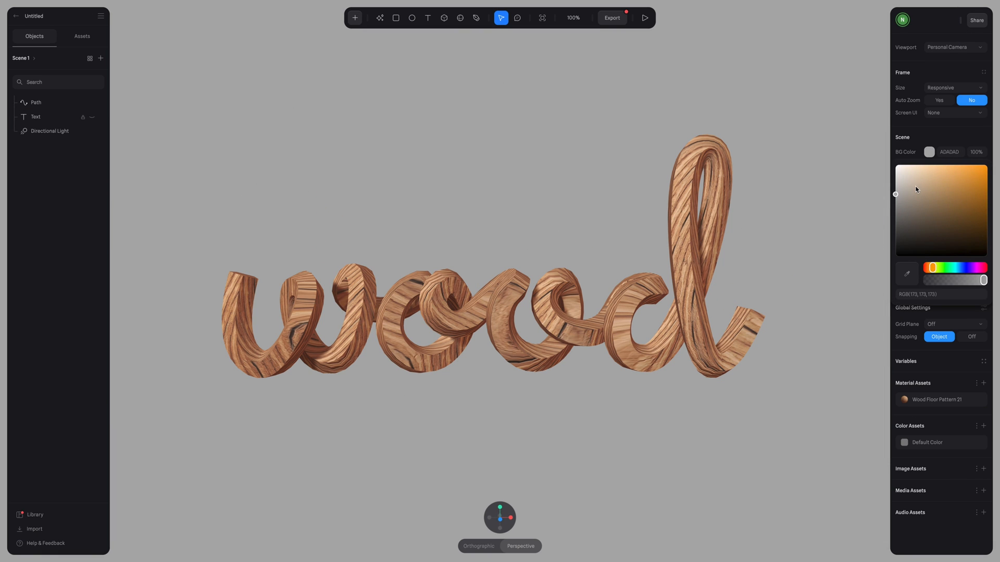
# Step: Pick a warm beige for the scene background colour and begin a backdrop rectangle
pyautogui.click(912, 179)
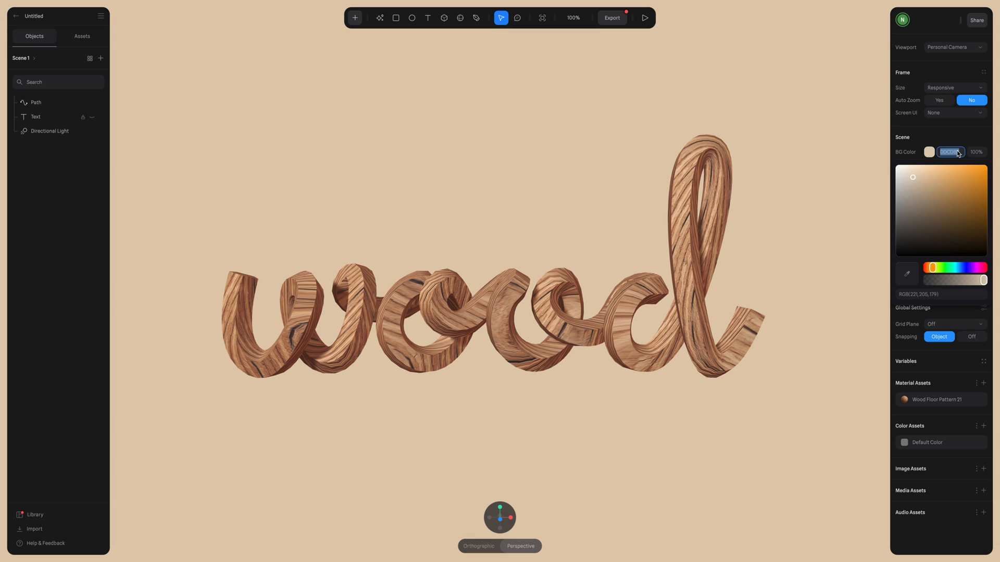
pyautogui.click(791, 323)
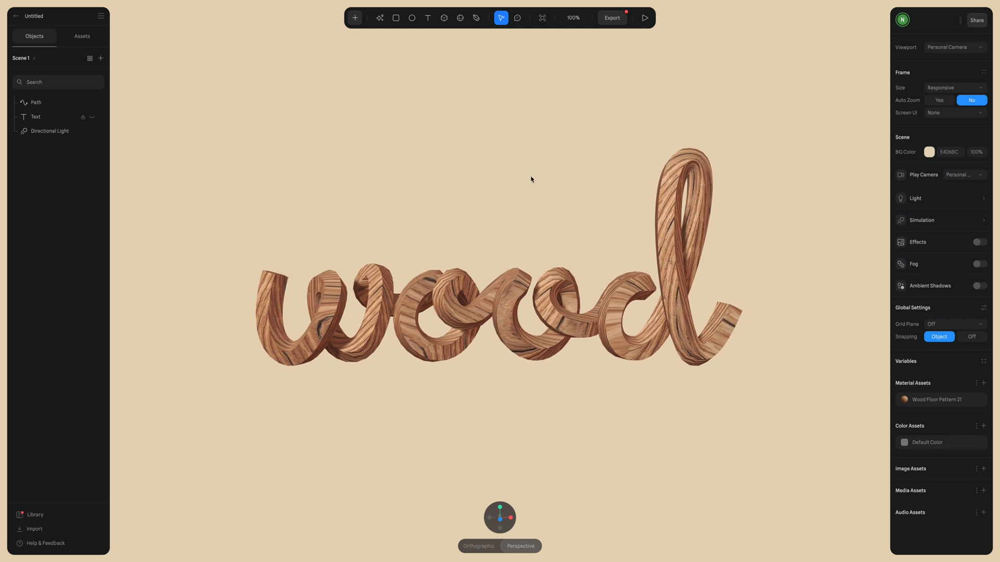
pyautogui.click(396, 17)
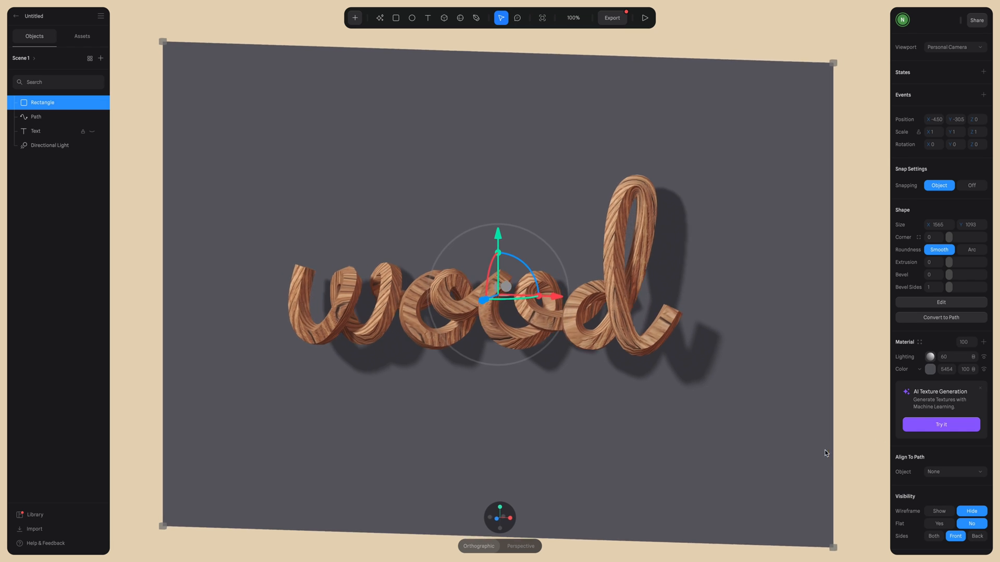
# Step: Push the backdrop rectangle behind the word and give its material the beige hex E4D6
pyautogui.moveTo(523, 261); pyautogui.dragTo(478, 300)
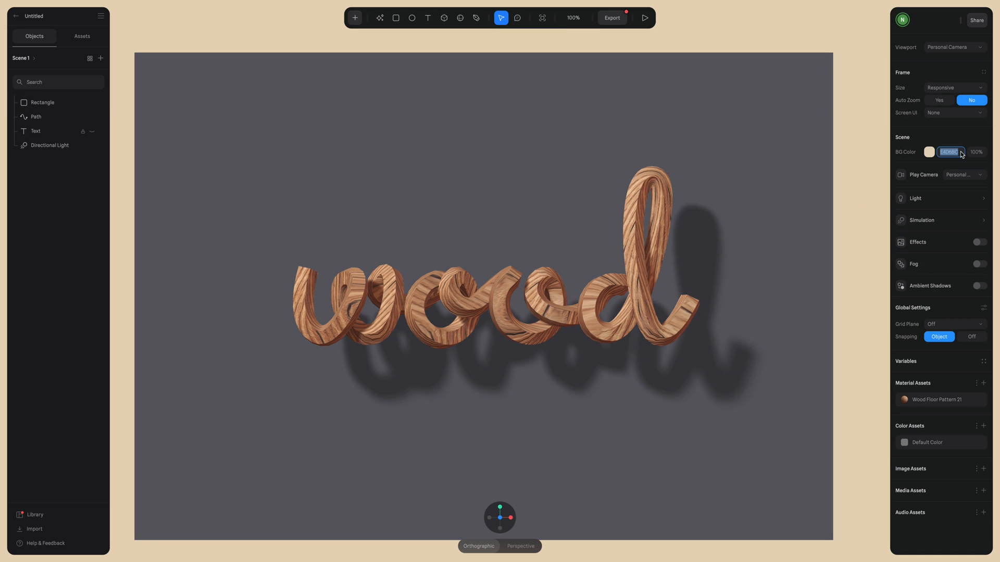
pyautogui.click(42, 102)
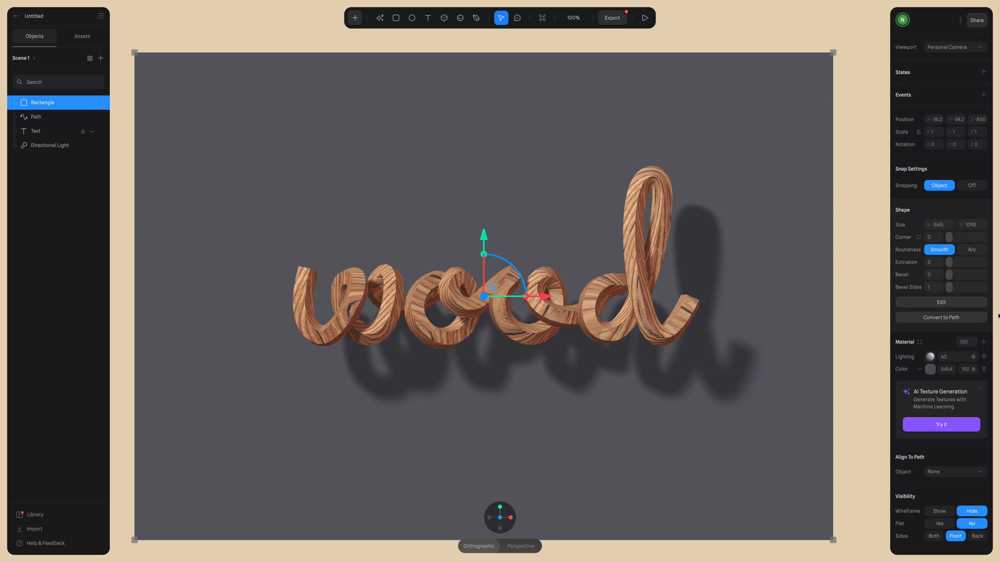
pyautogui.click(946, 369)
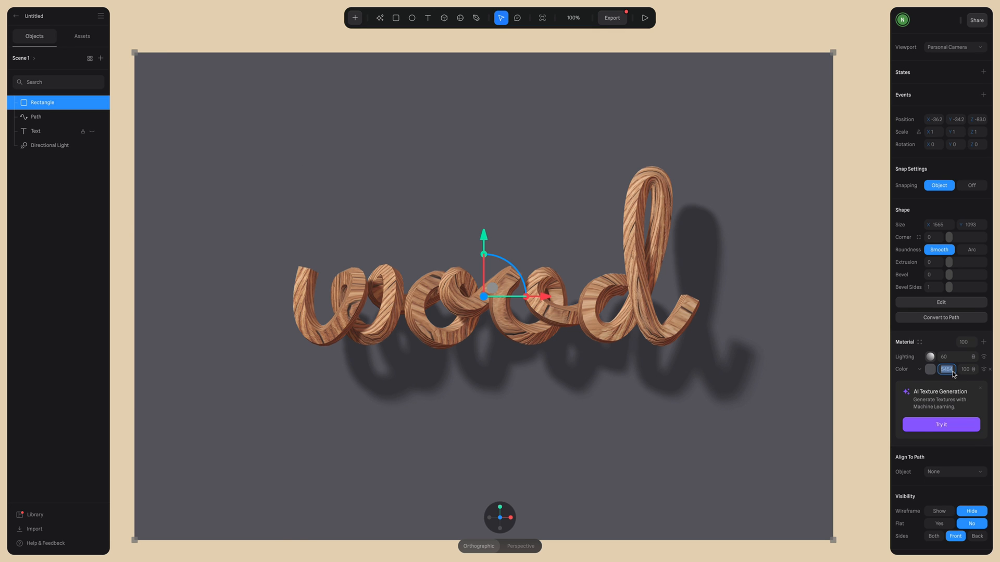
pyautogui.write('E4D6')
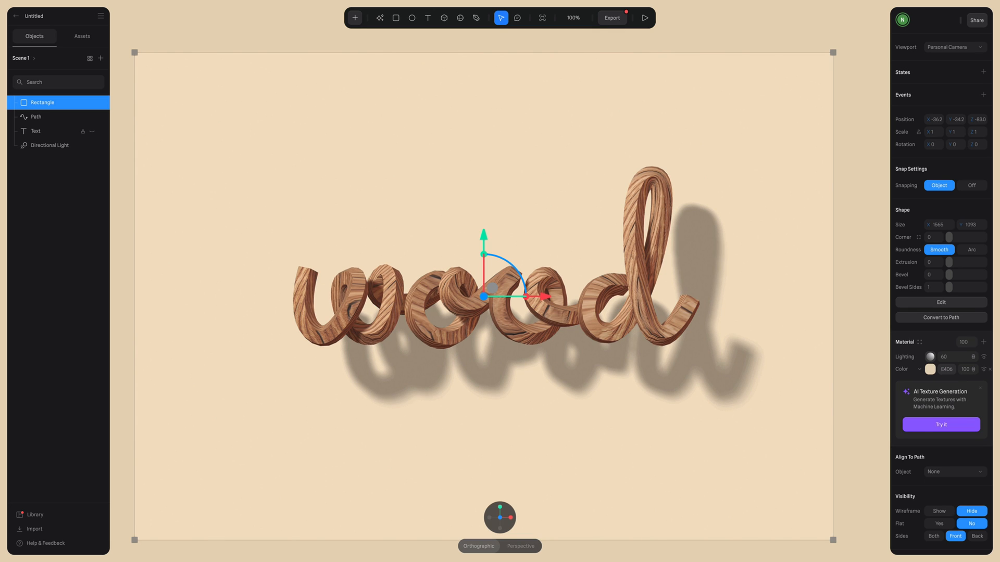
pyautogui.moveTo(974, 360)
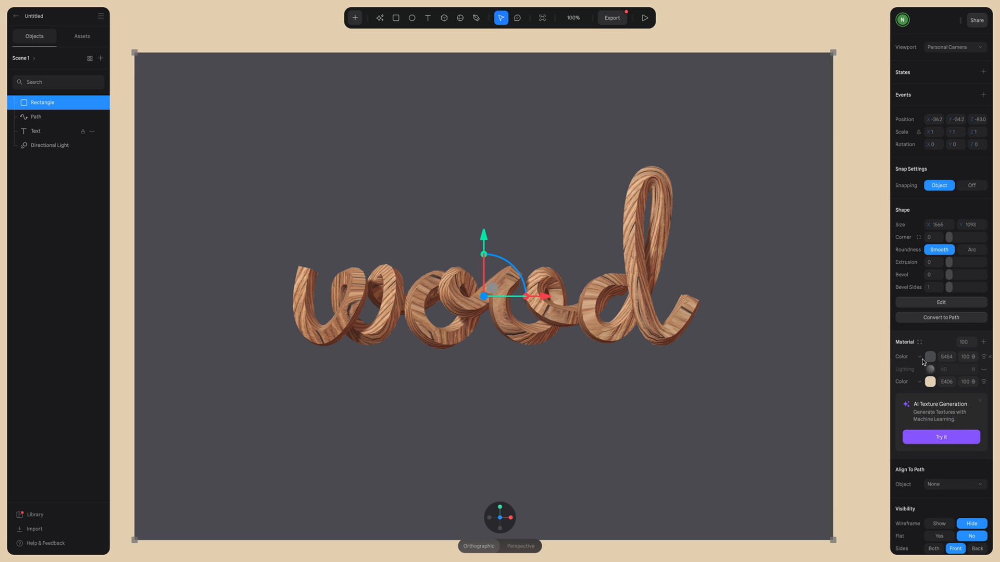
# Step: Turn the new layer into a Depth gradient with beige outer colour and widen its white radial glow
pyautogui.click(919, 356)
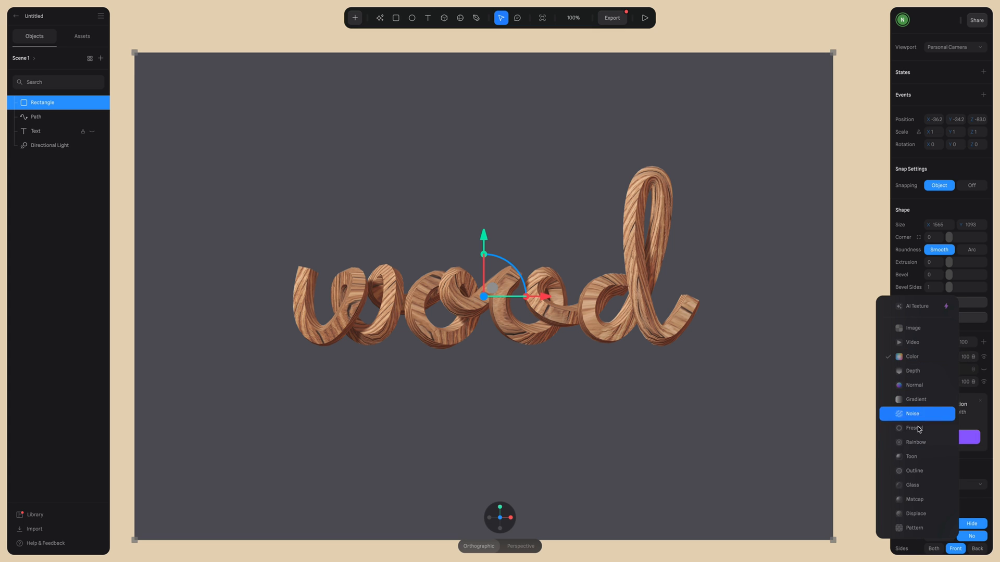
pyautogui.moveTo(912, 371)
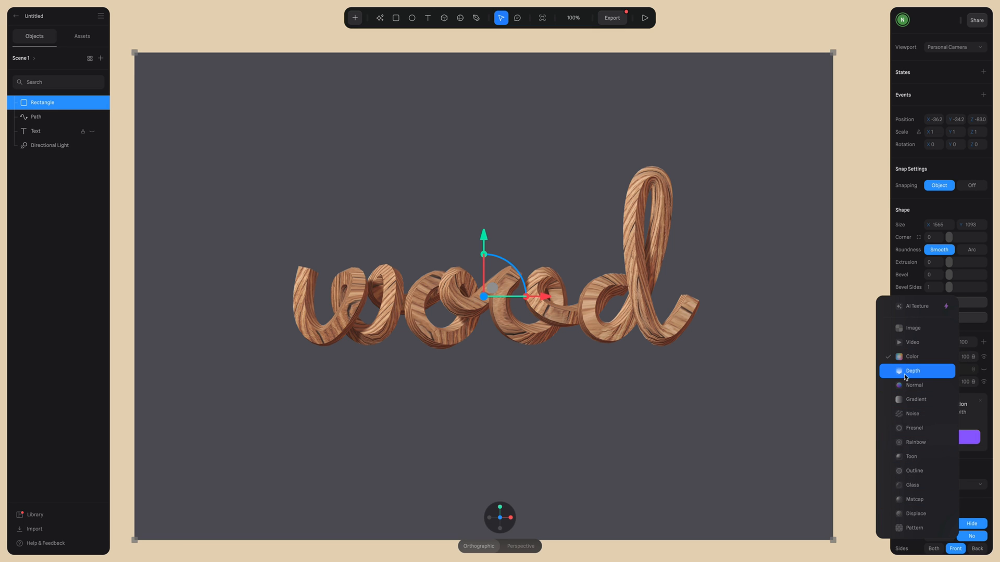
pyautogui.click(912, 370)
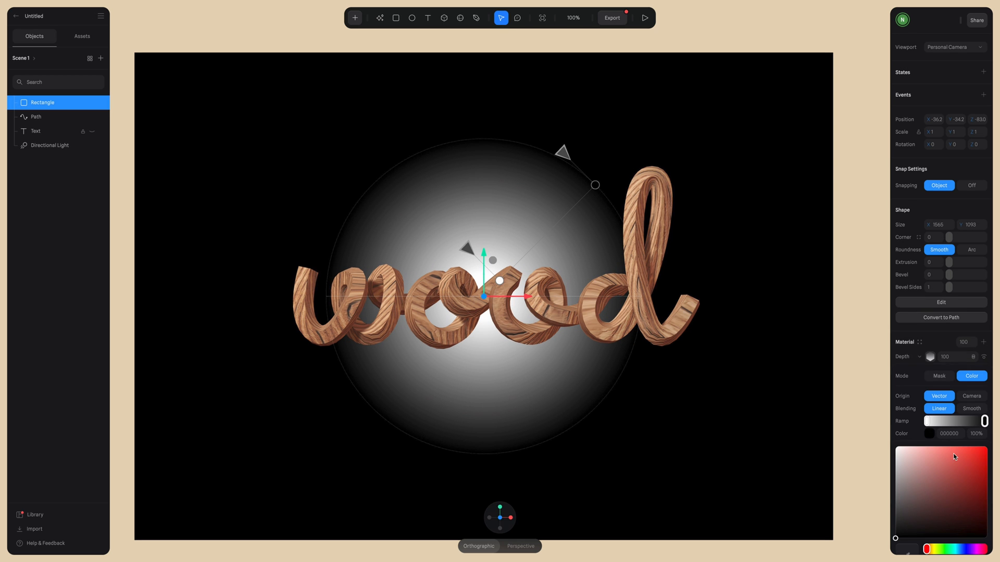
pyautogui.click(954, 457)
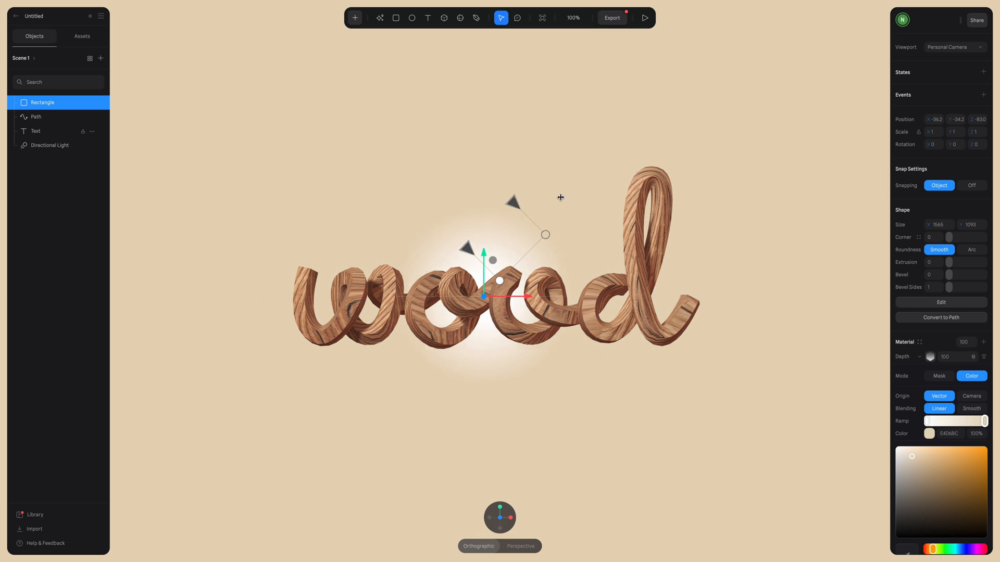
pyautogui.moveTo(545, 235); pyautogui.dragTo(570, 209)
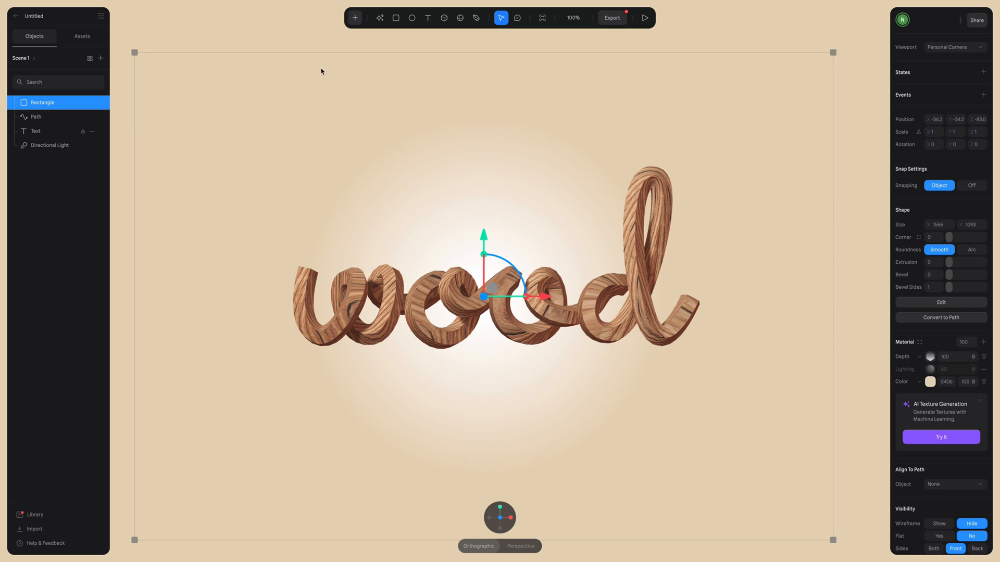
# Step: Rename the backdrop rectangle in the Objects panel, typing its new name
pyautogui.doubleClick(42, 102)
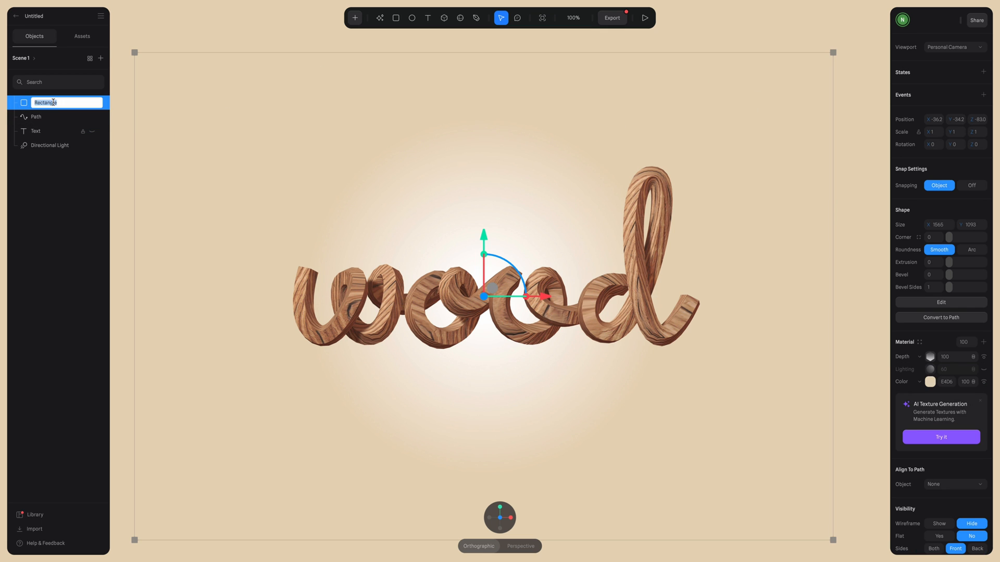
pyautogui.write('B')
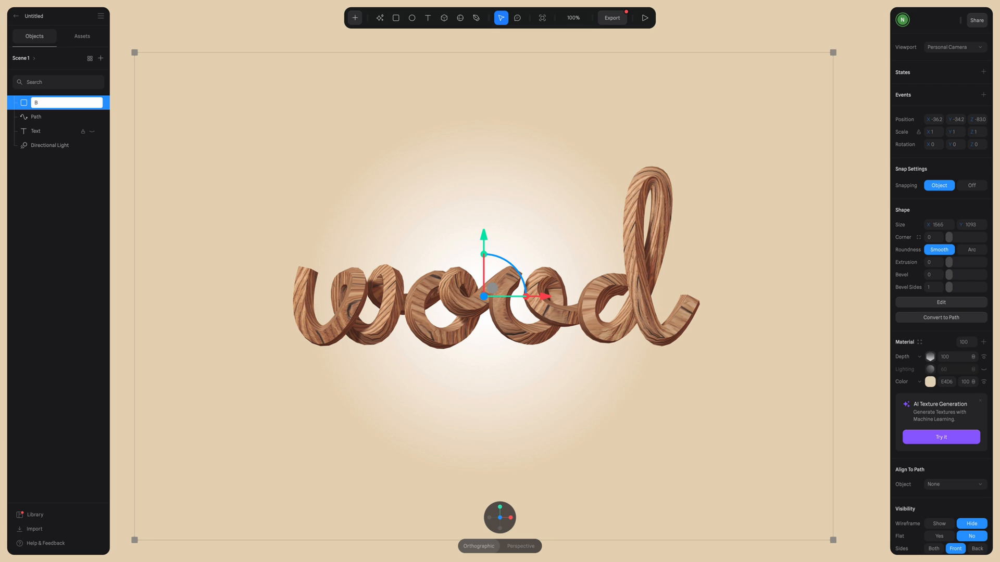
pyautogui.write('a')
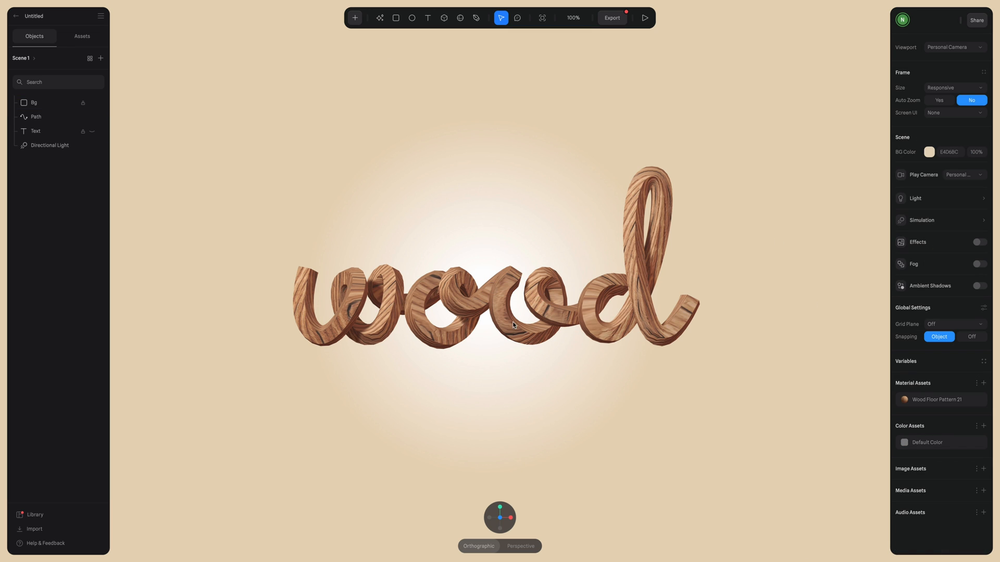
pyautogui.moveTo(49, 99)
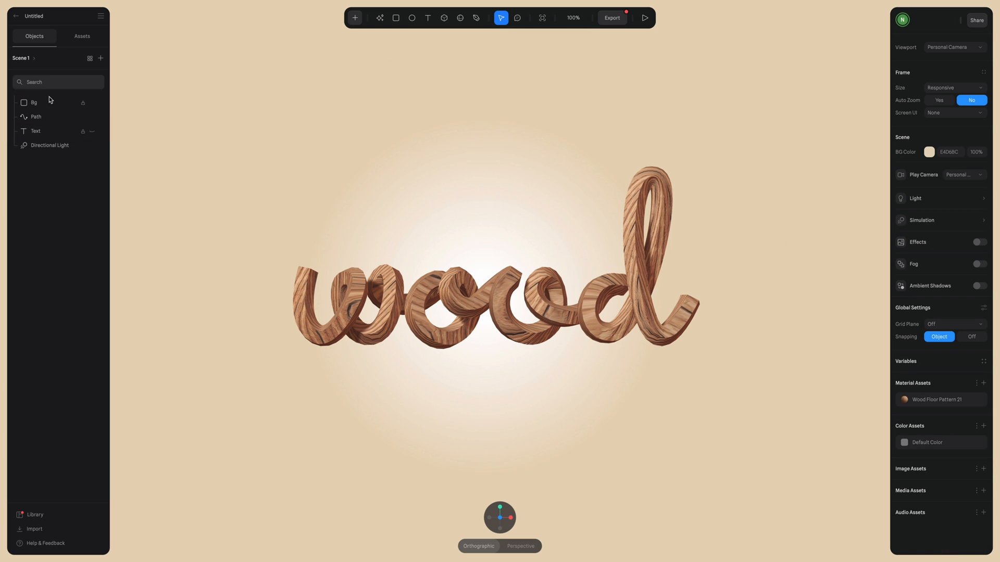
# Step: Lower the Bg glow's white opacity to 60% and tune the gradient's reach
pyautogui.click(35, 102)
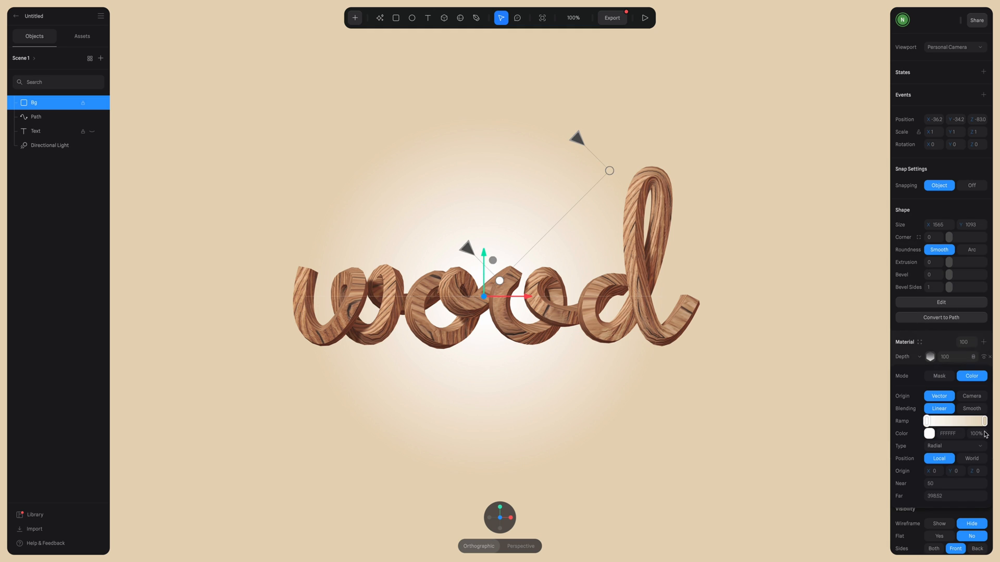
pyautogui.click(926, 433)
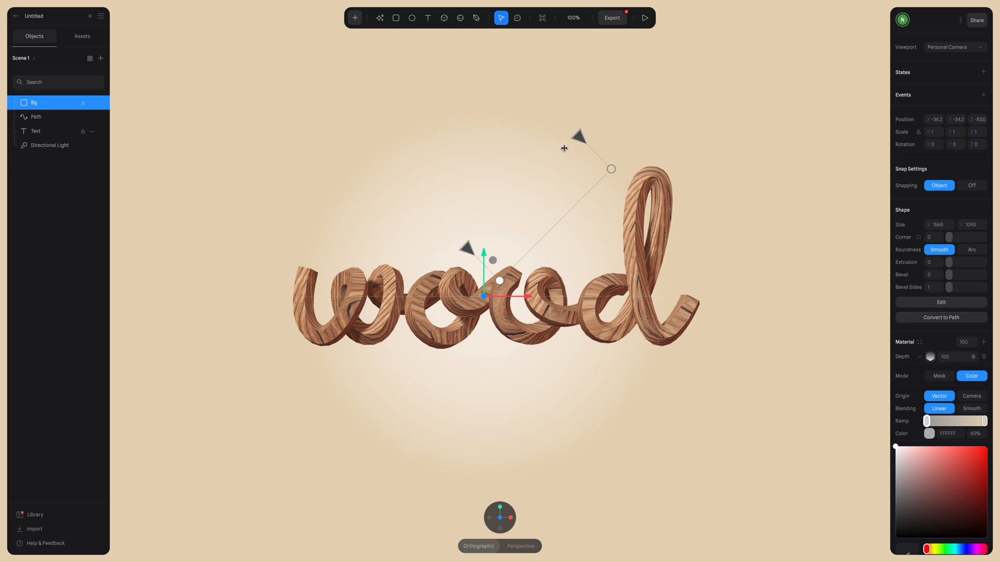
pyautogui.moveTo(577, 135); pyautogui.dragTo(560, 155)
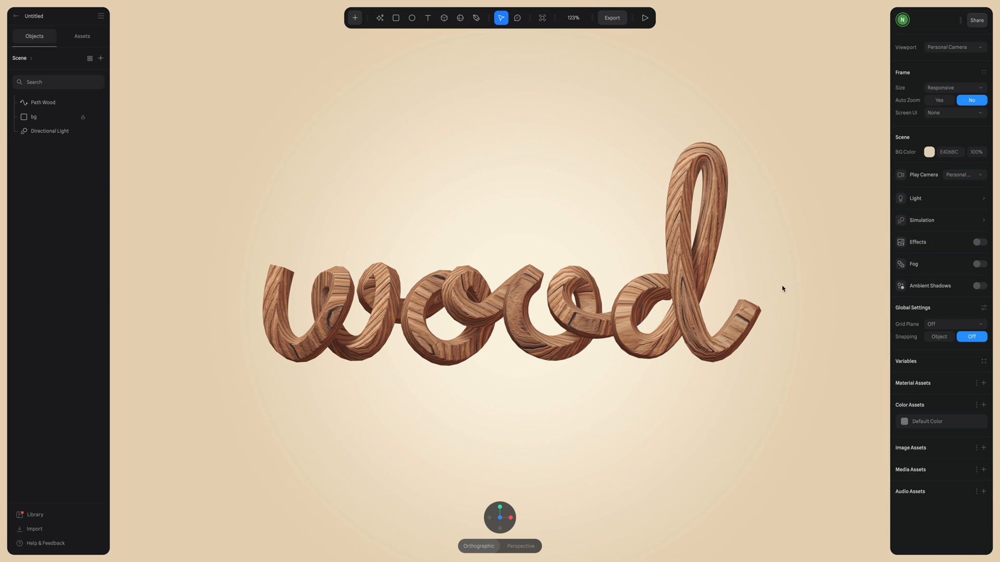
# Step: Give the Path Wood extrusion Round caps with corner radius 26
pyautogui.click(41, 102)
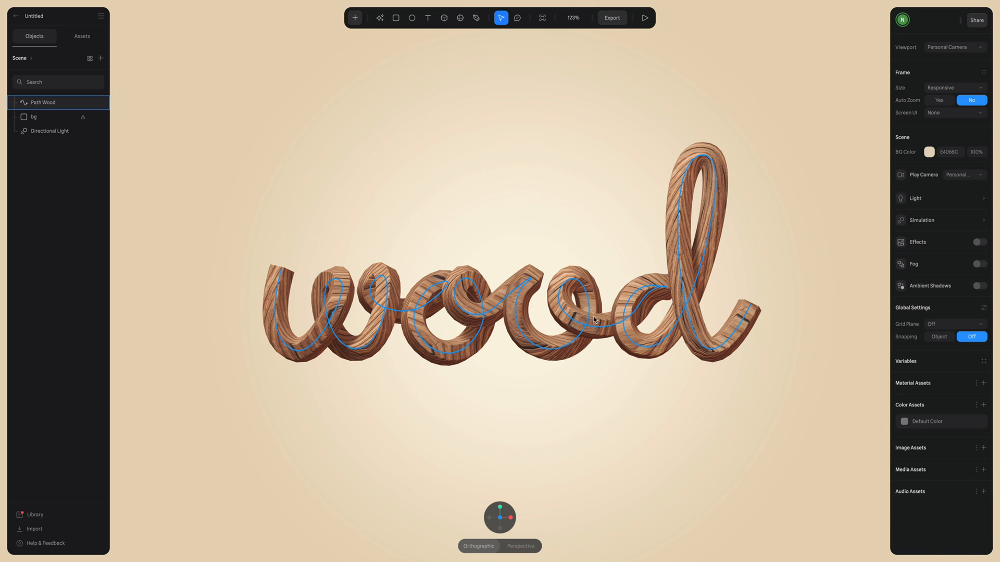
pyautogui.click(41, 103)
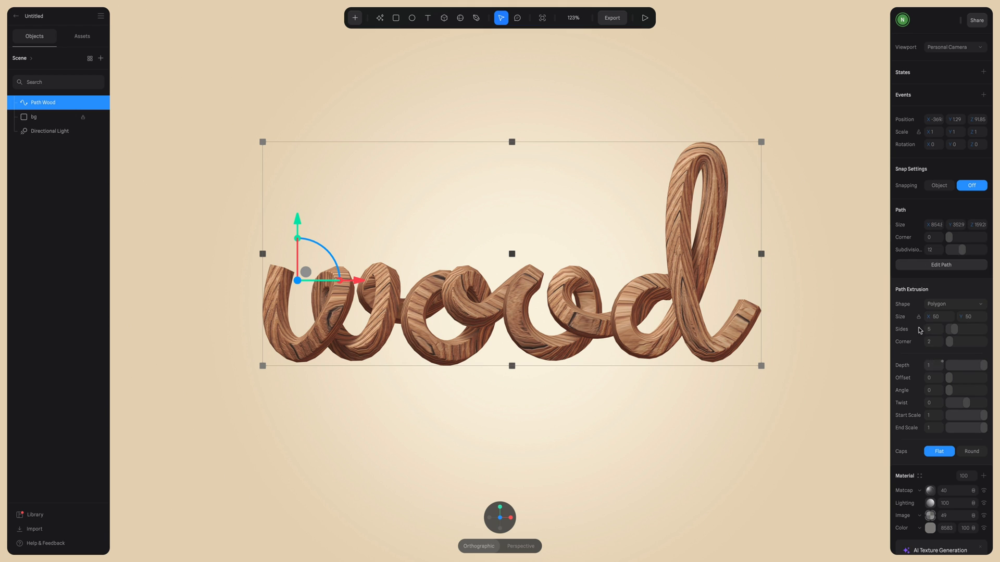
pyautogui.scroll(-3)
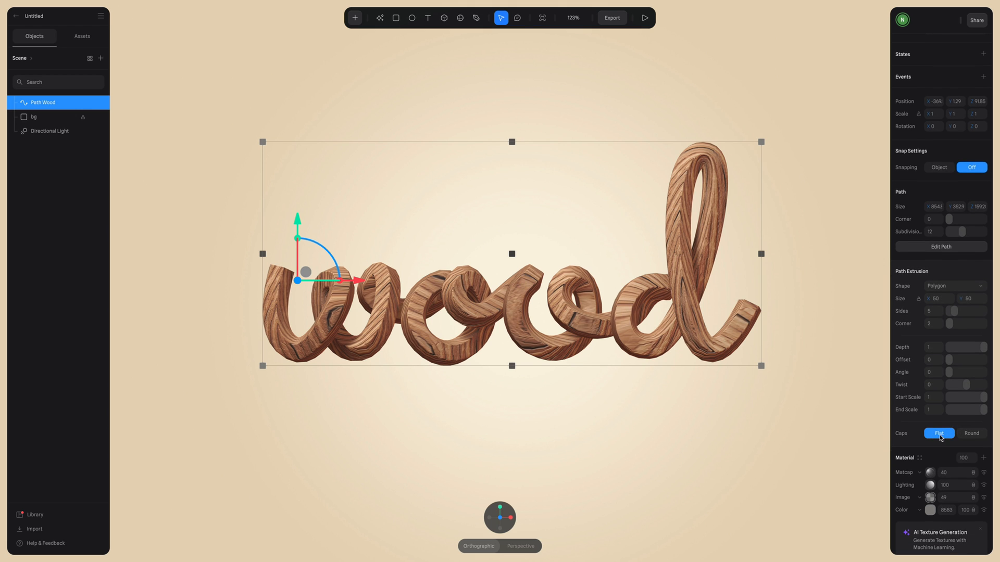
pyautogui.click(970, 434)
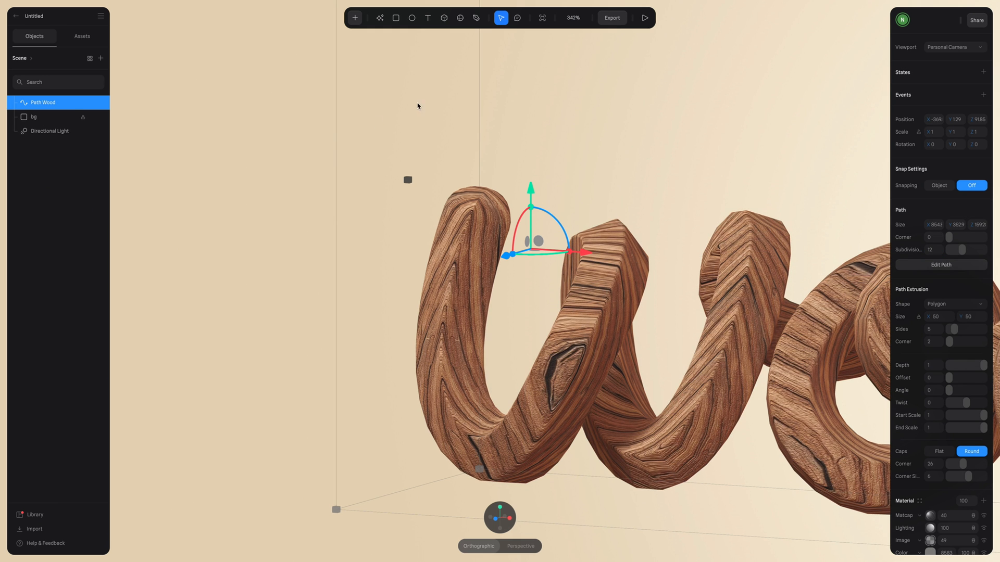
# Step: Set Path Wood's subdivisions to 26 for smoother curves, then deselect
pyautogui.click(931, 250)
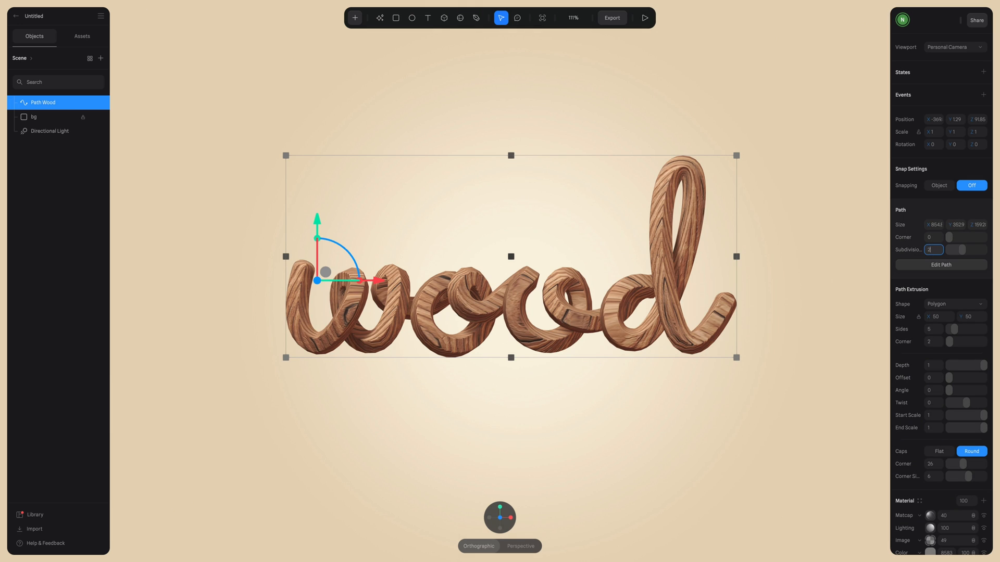
pyautogui.write('26')
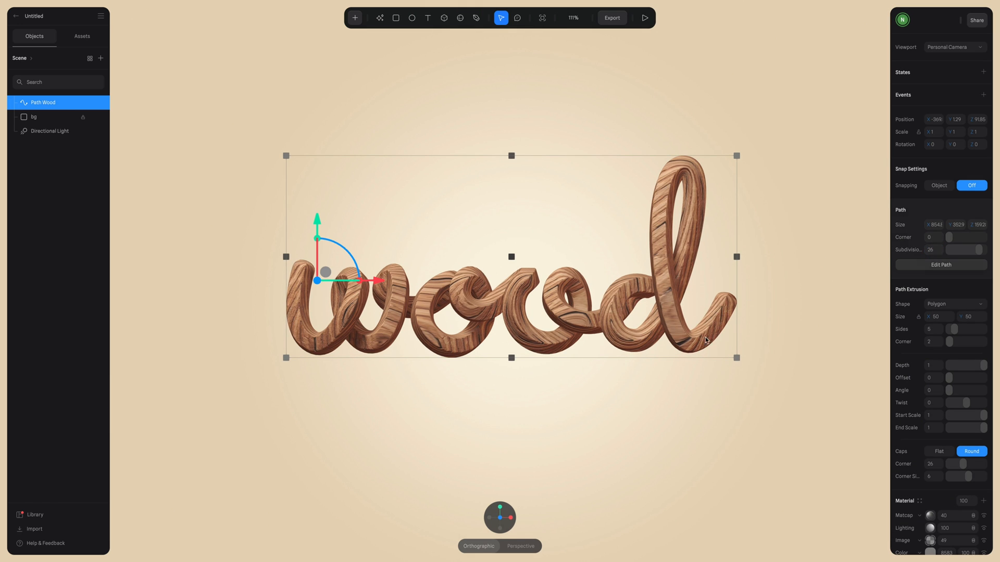
pyautogui.click(608, 427)
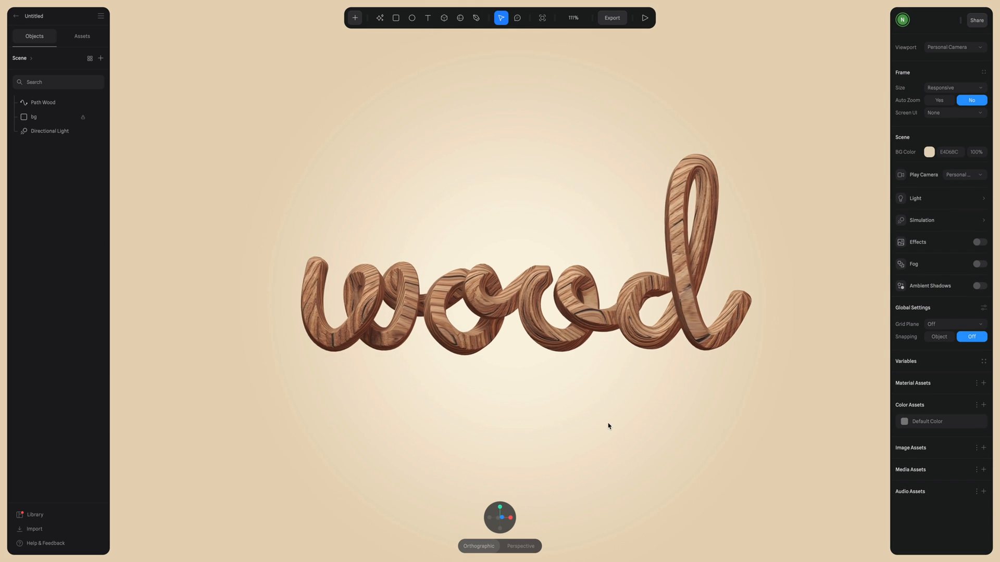
pyautogui.moveTo(609, 426); pyautogui.dragTo(614, 447)
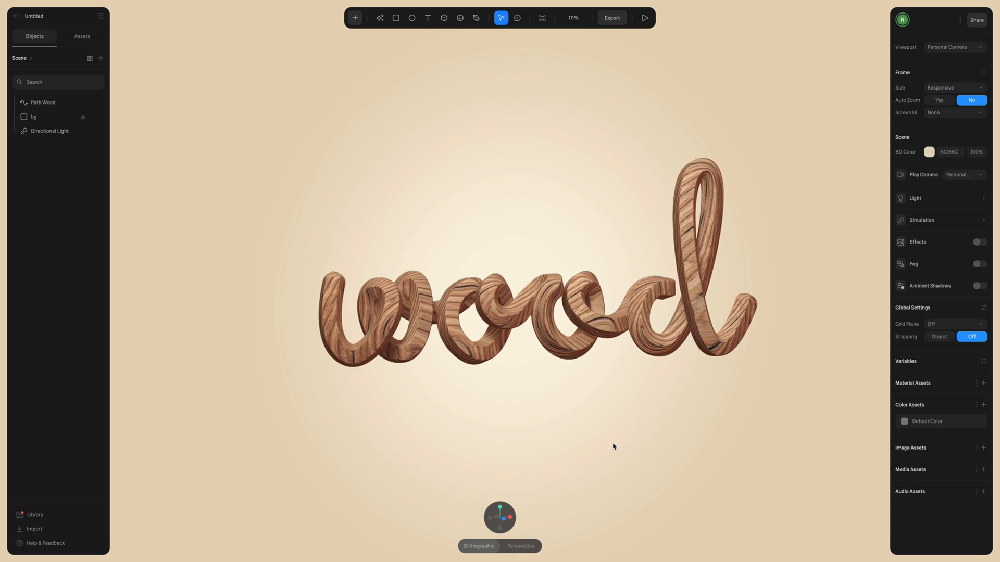
pyautogui.click(50, 131)
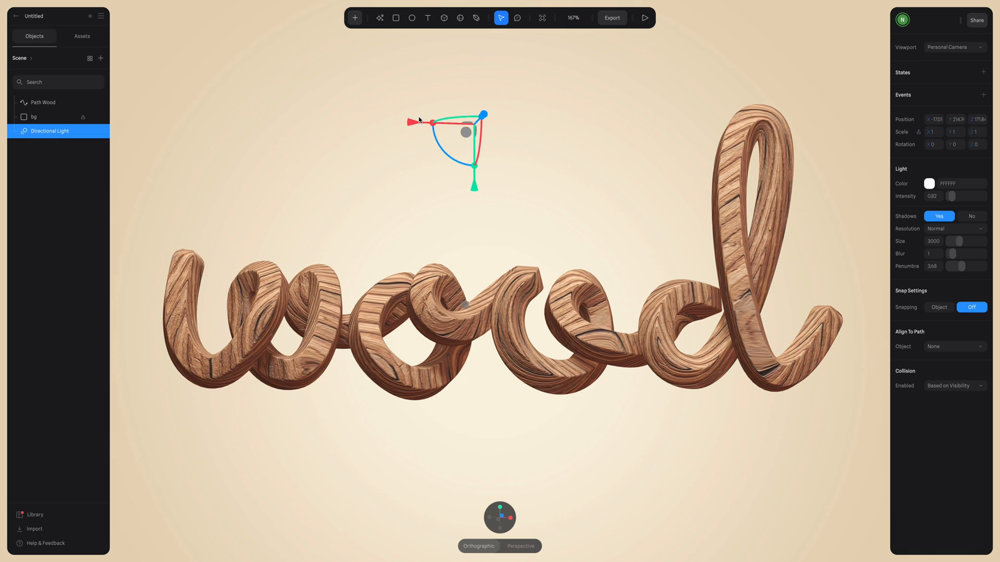
pyautogui.moveTo(466, 132); pyautogui.dragTo(296, 126)
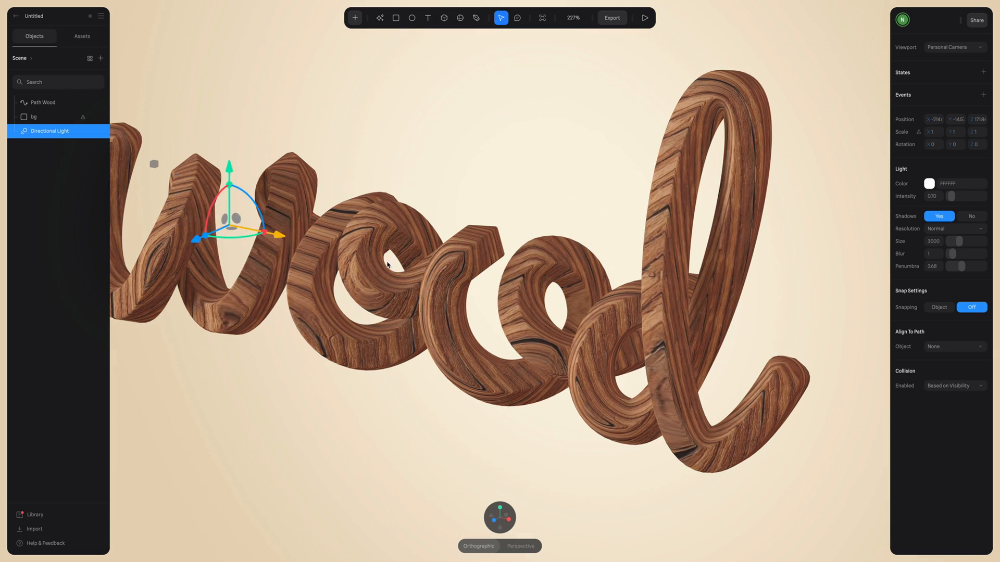
pyautogui.moveTo(387, 266); pyautogui.dragTo(277, 266)
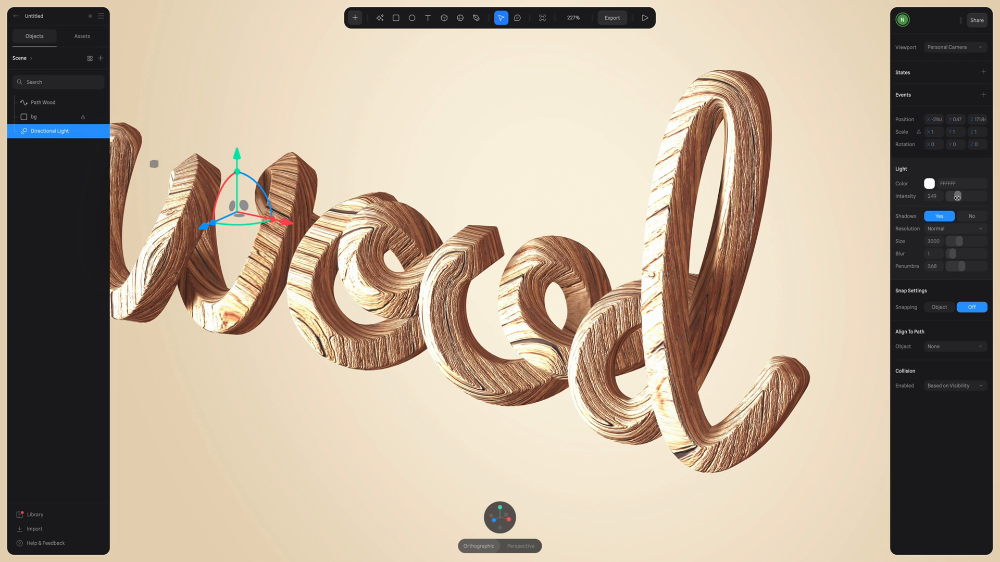
pyautogui.click(929, 184)
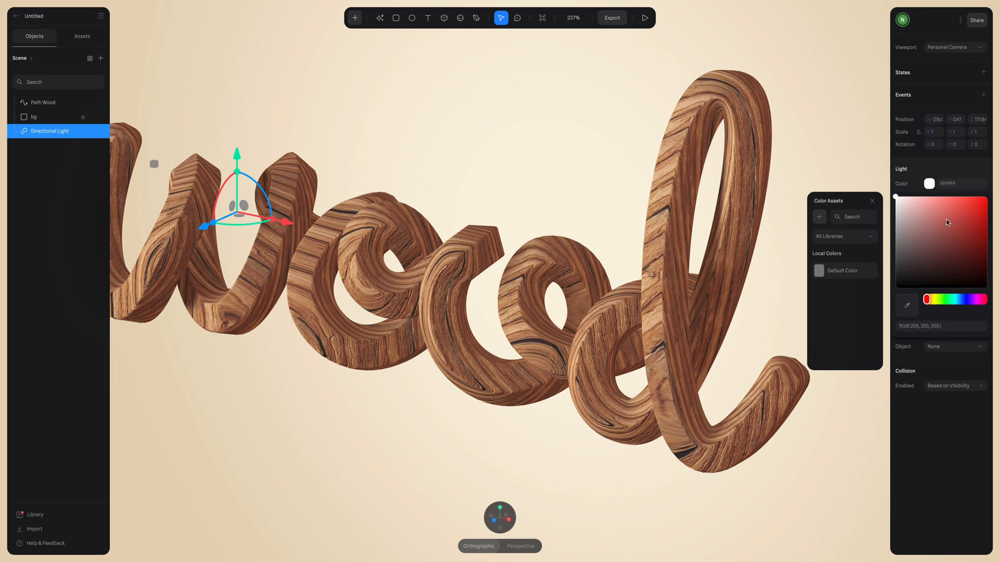
pyautogui.click(43, 102)
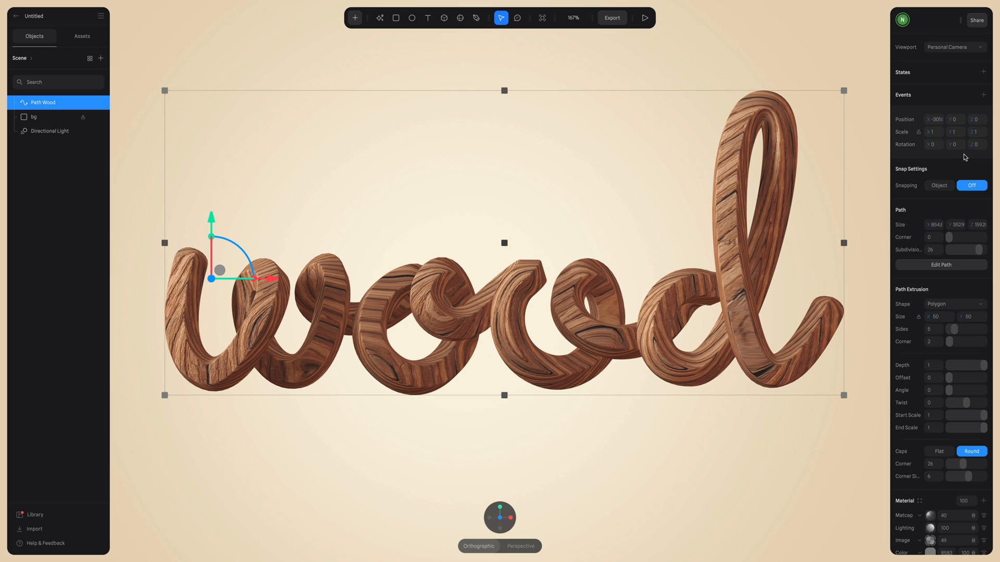
# Step: Try Ambient Shadows on the scene, switch them back off, and view in perspective
pyautogui.click(204, 479)
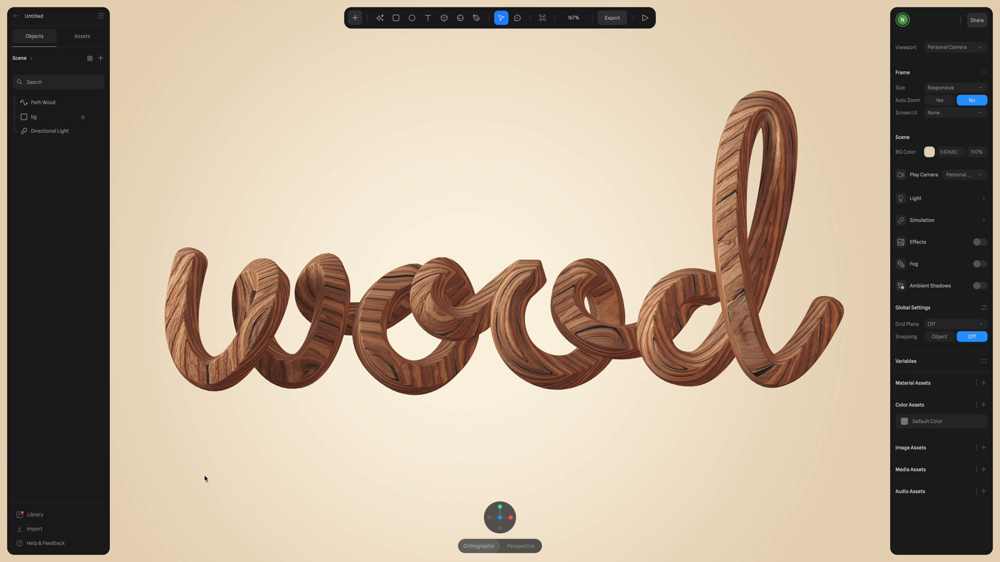
pyautogui.moveTo(125, 242)
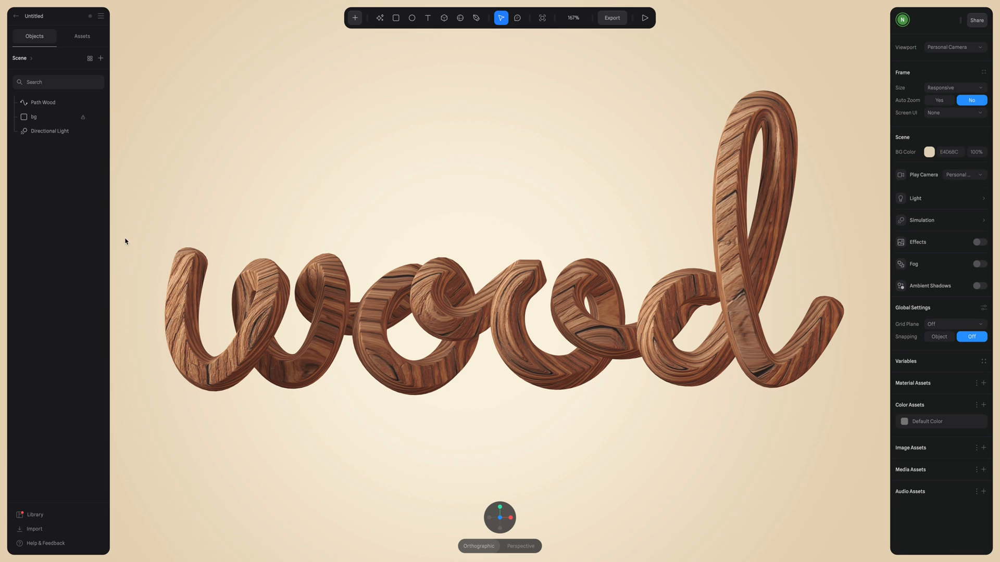
pyautogui.moveTo(686, 470)
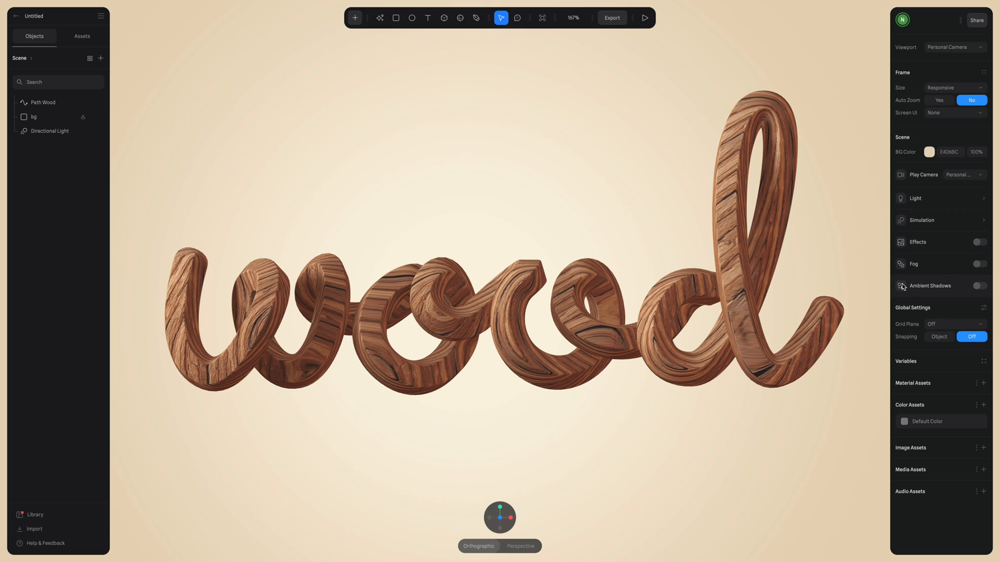
pyautogui.moveTo(972, 299)
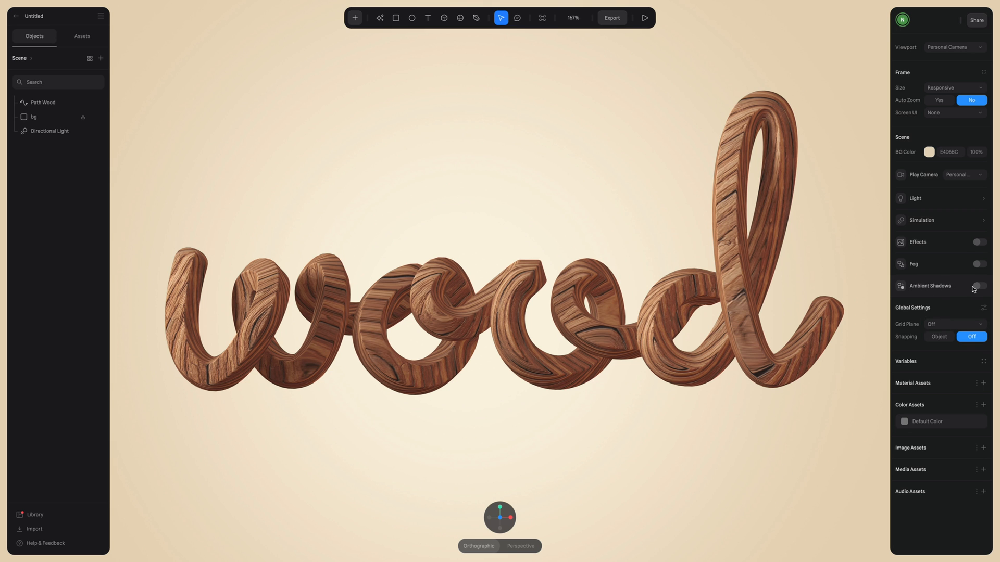
pyautogui.click(979, 286)
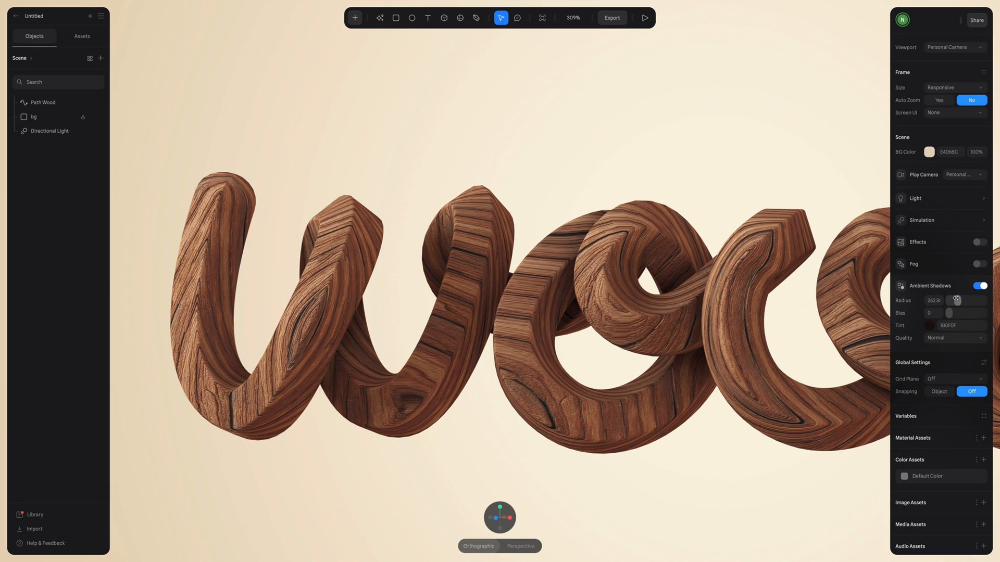
pyautogui.click(929, 325)
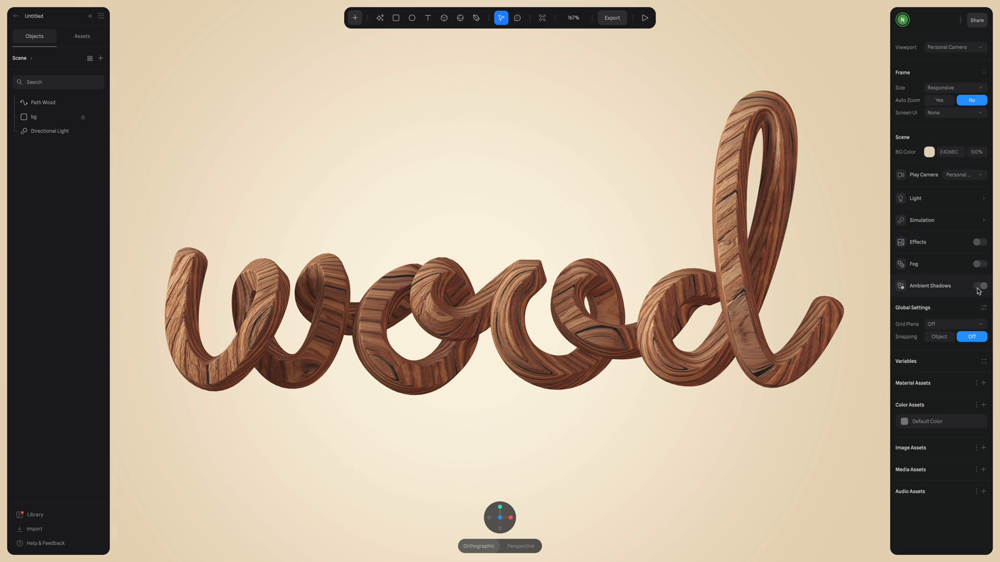
pyautogui.click(43, 102)
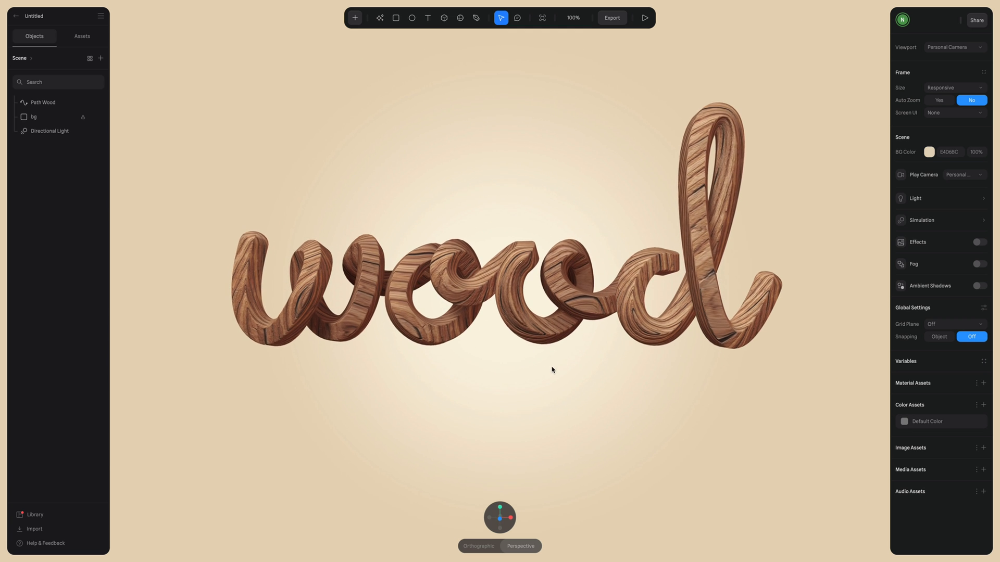
# Step: Return to orthographic, save the material as asset 'Wood', and reselect Path Wood for a new state
pyautogui.click(41, 102)
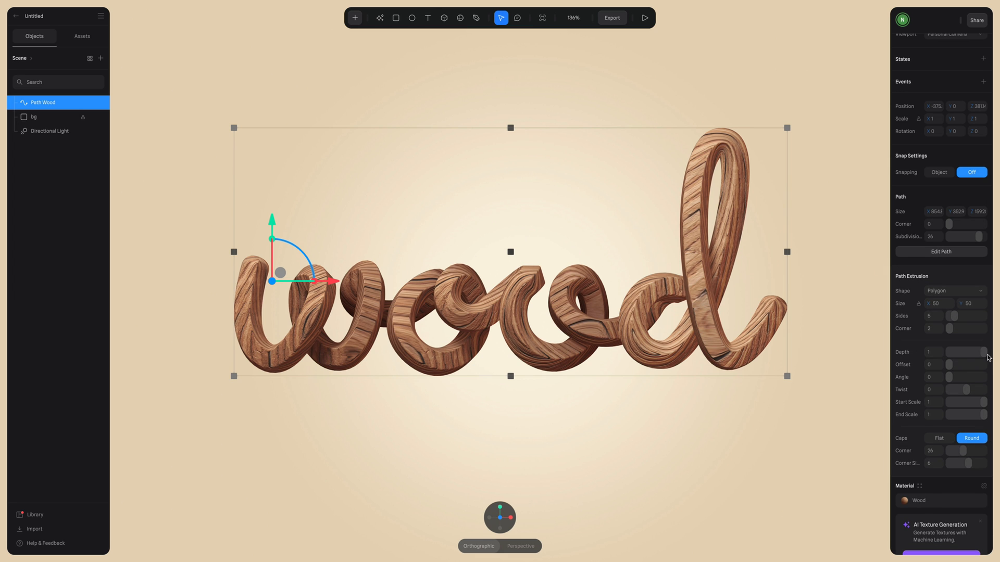
pyautogui.moveTo(982, 352); pyautogui.dragTo(966, 352)
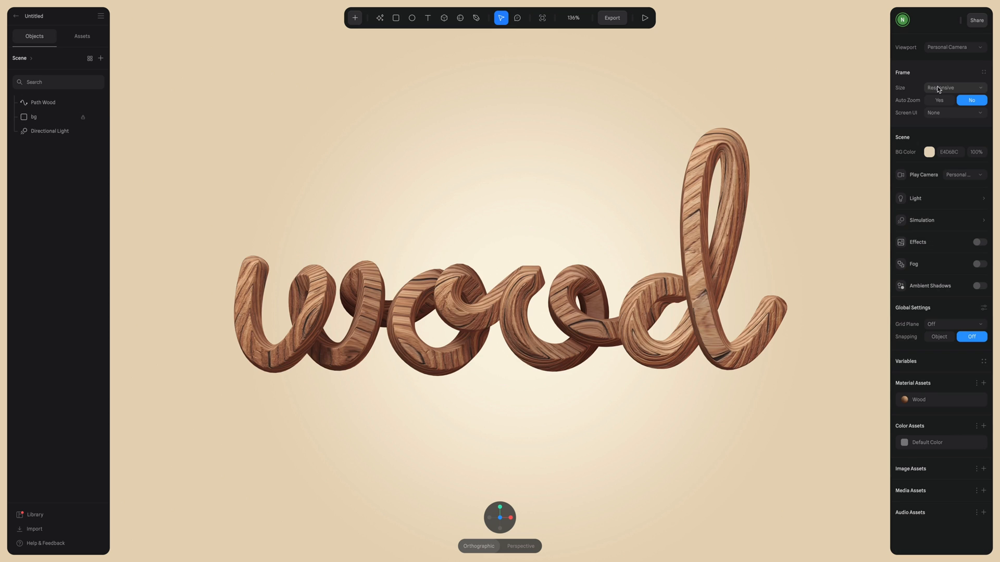
pyautogui.click(42, 102)
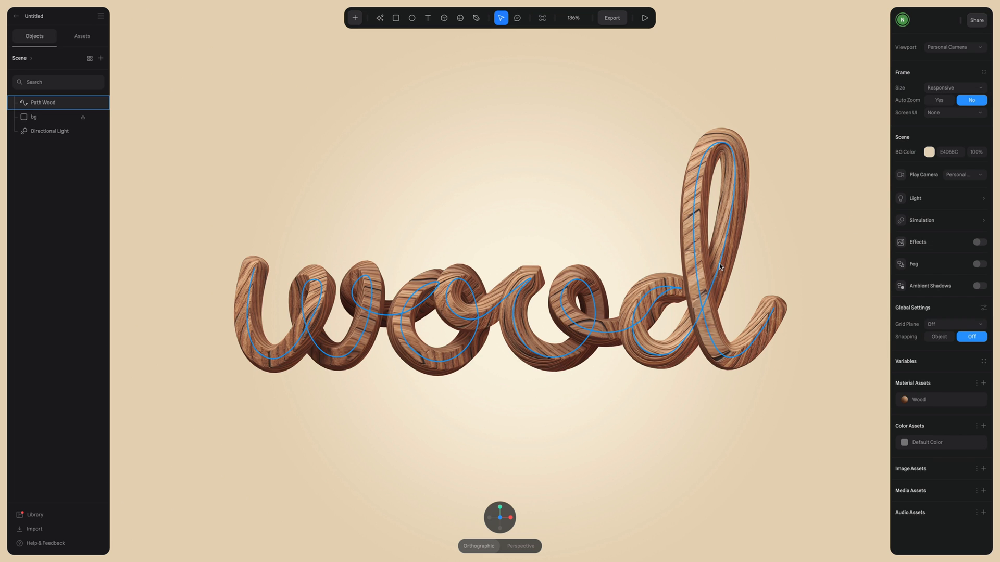
pyautogui.click(42, 102)
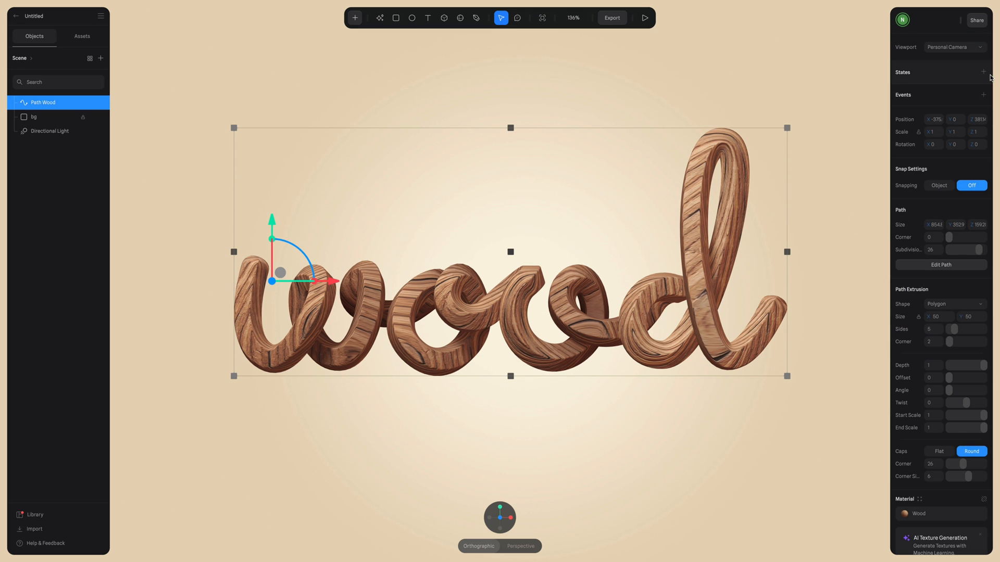
pyautogui.moveTo(979, 73)
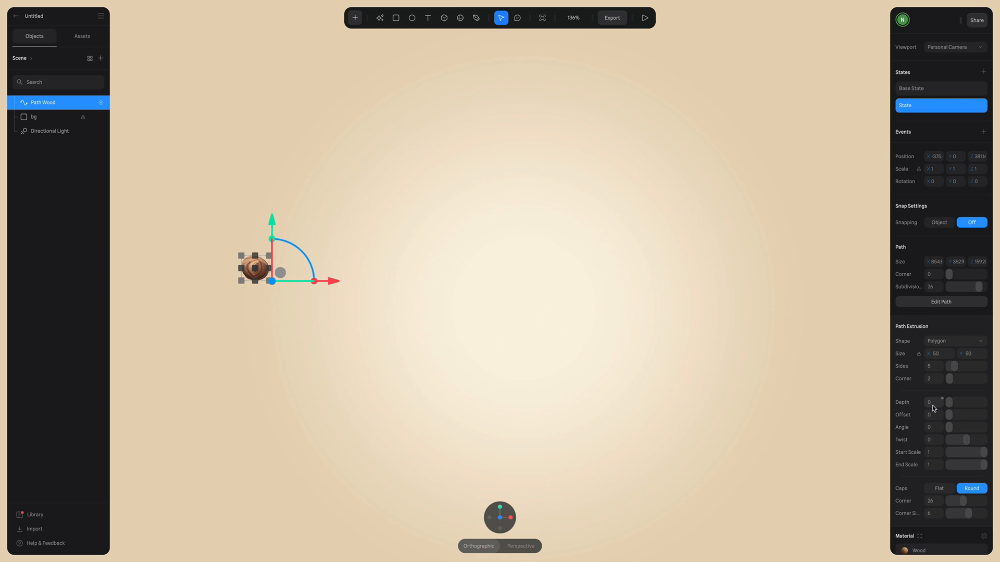
# Step: Add a Start event transitioning Path Wood from Base State to State with Infinite loop, and preview it
pyautogui.moveTo(950, 402); pyautogui.dragTo(962, 402)
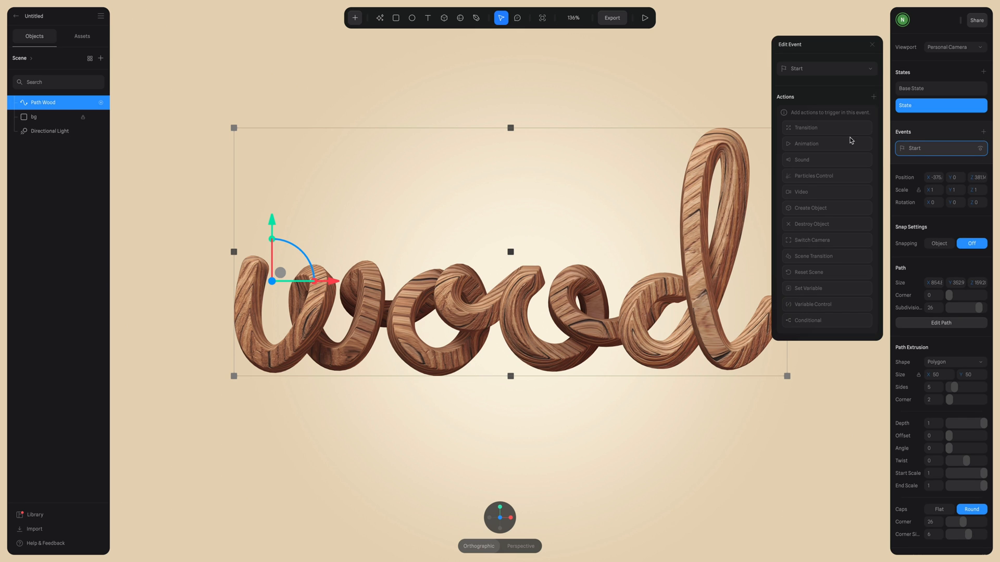
pyautogui.click(806, 127)
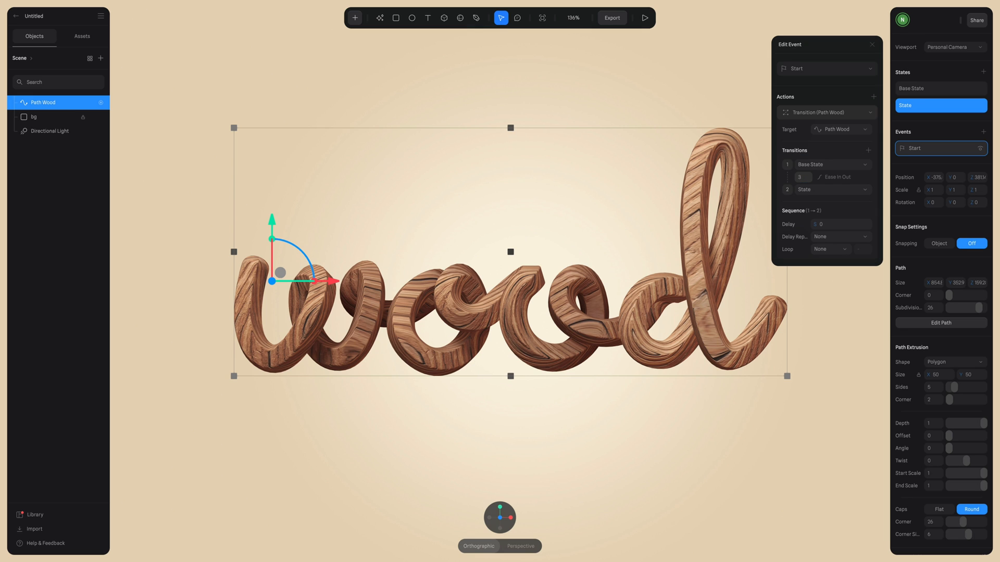
pyautogui.click(641, 17)
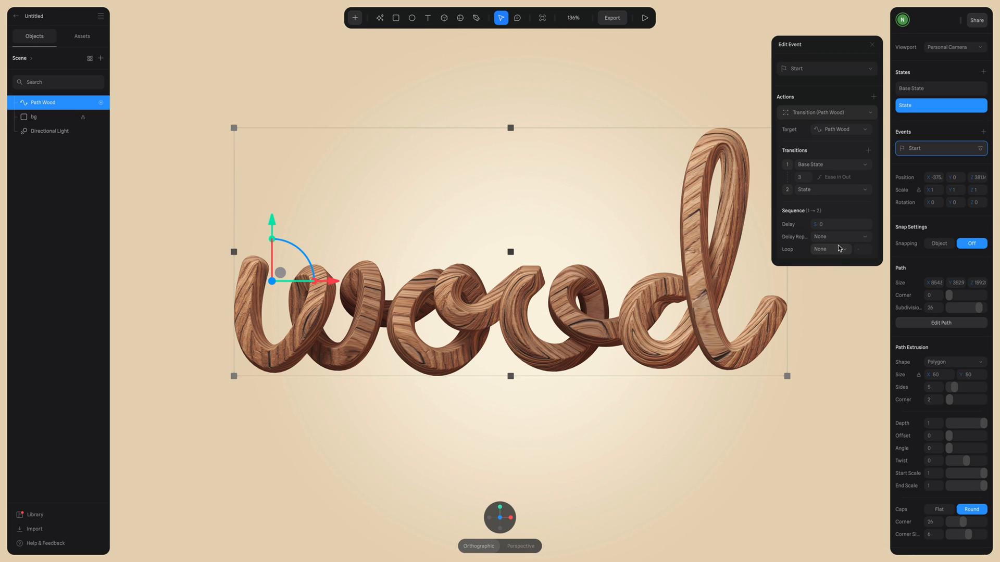
pyautogui.click(838, 249)
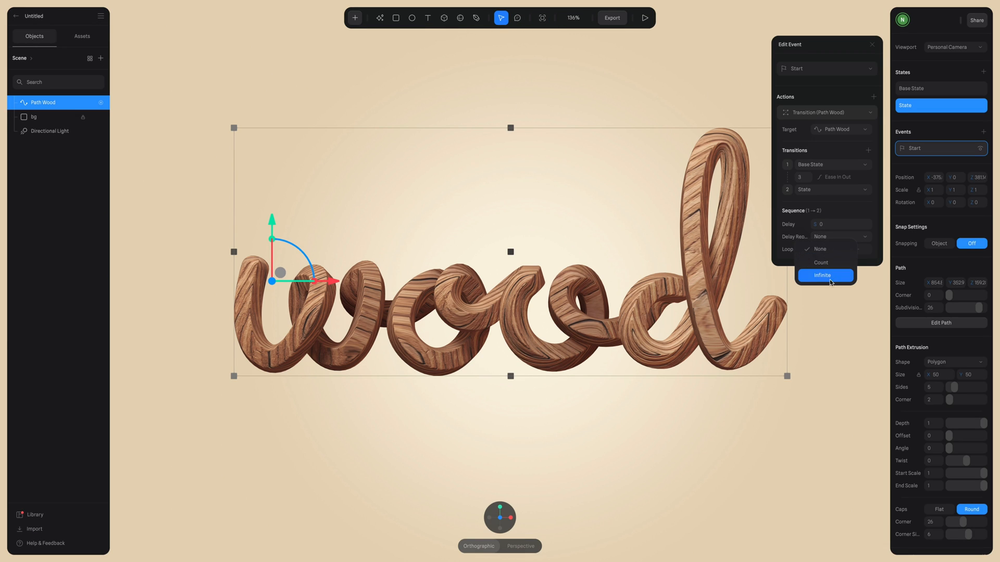
pyautogui.click(824, 275)
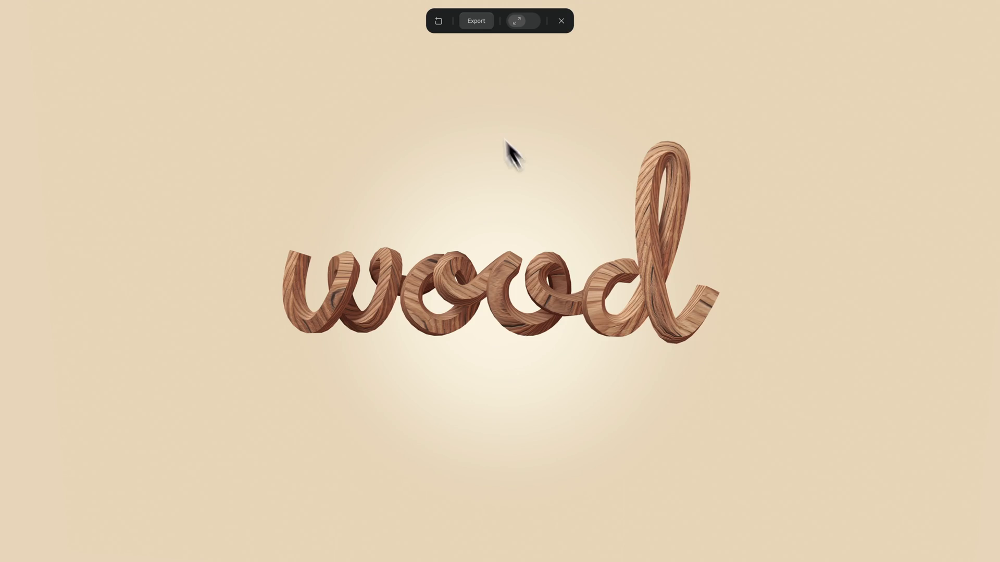
# Step: Close the play preview and scroll through the Community Explore gallery of shared projects
pyautogui.click(475, 21)
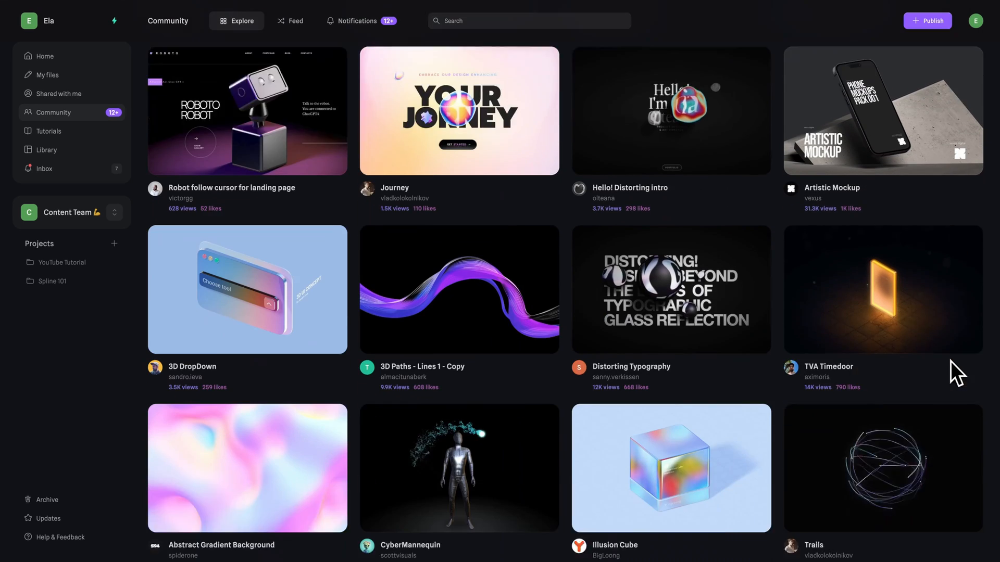
pyautogui.scroll(-3)
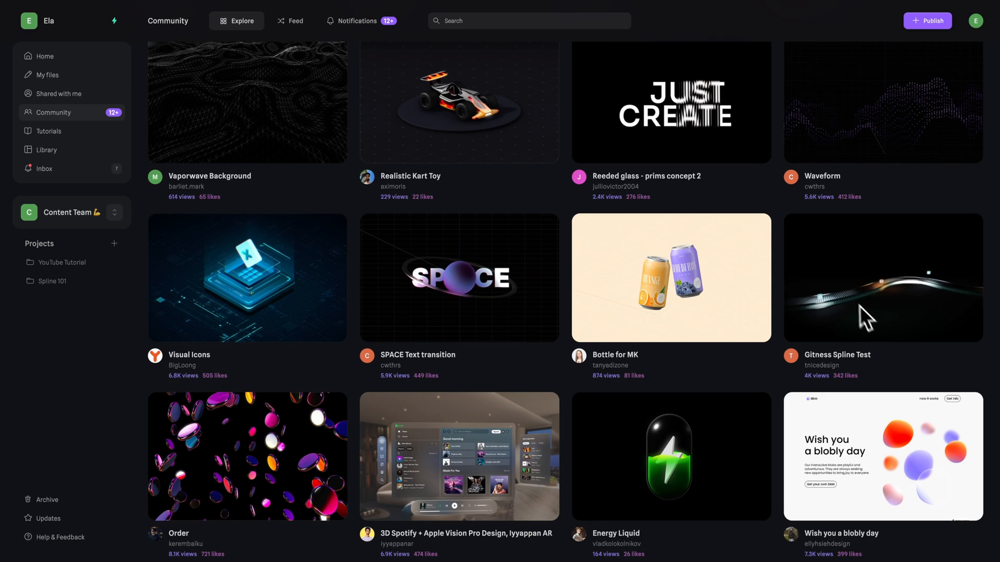